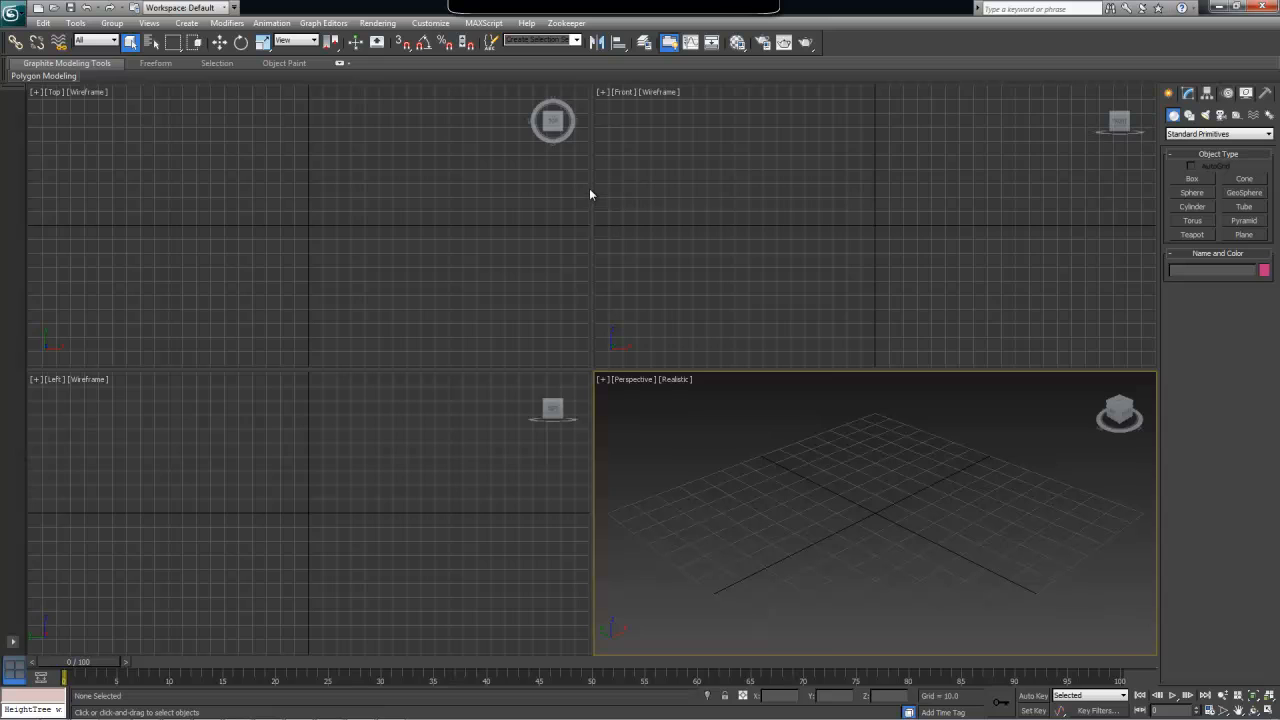
mouse_move(592, 188)
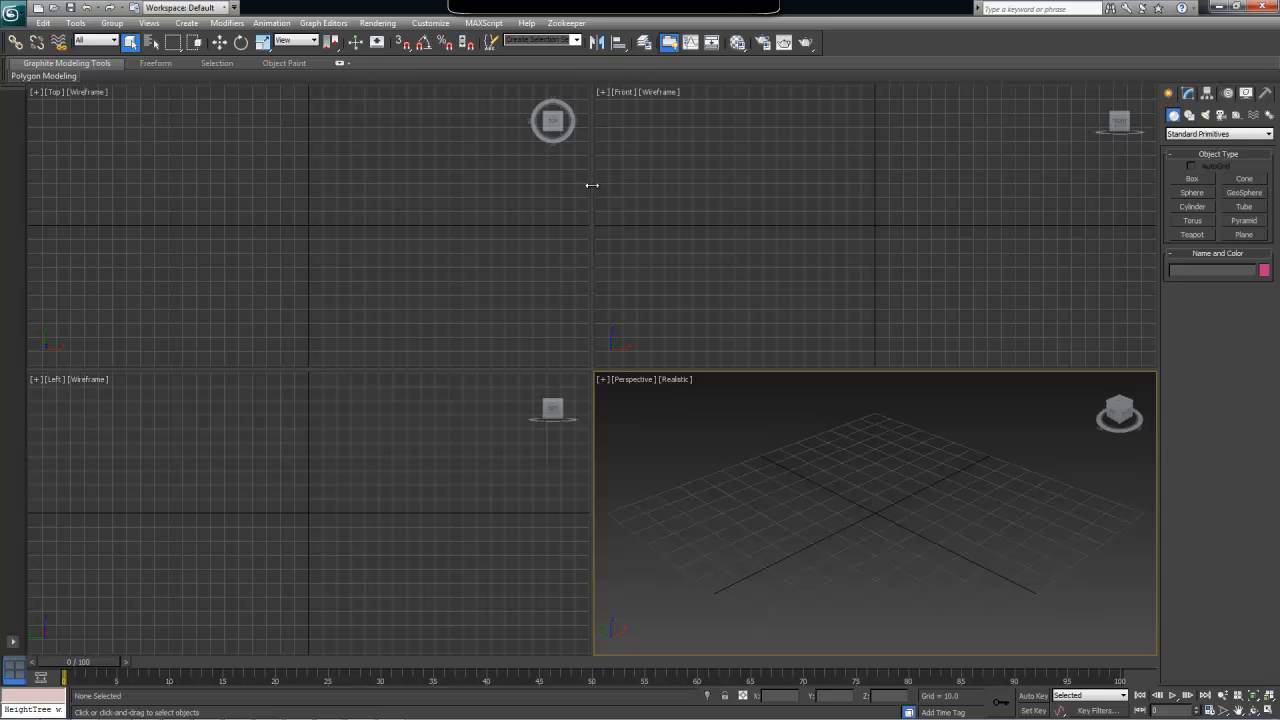
mouse_move(596, 188)
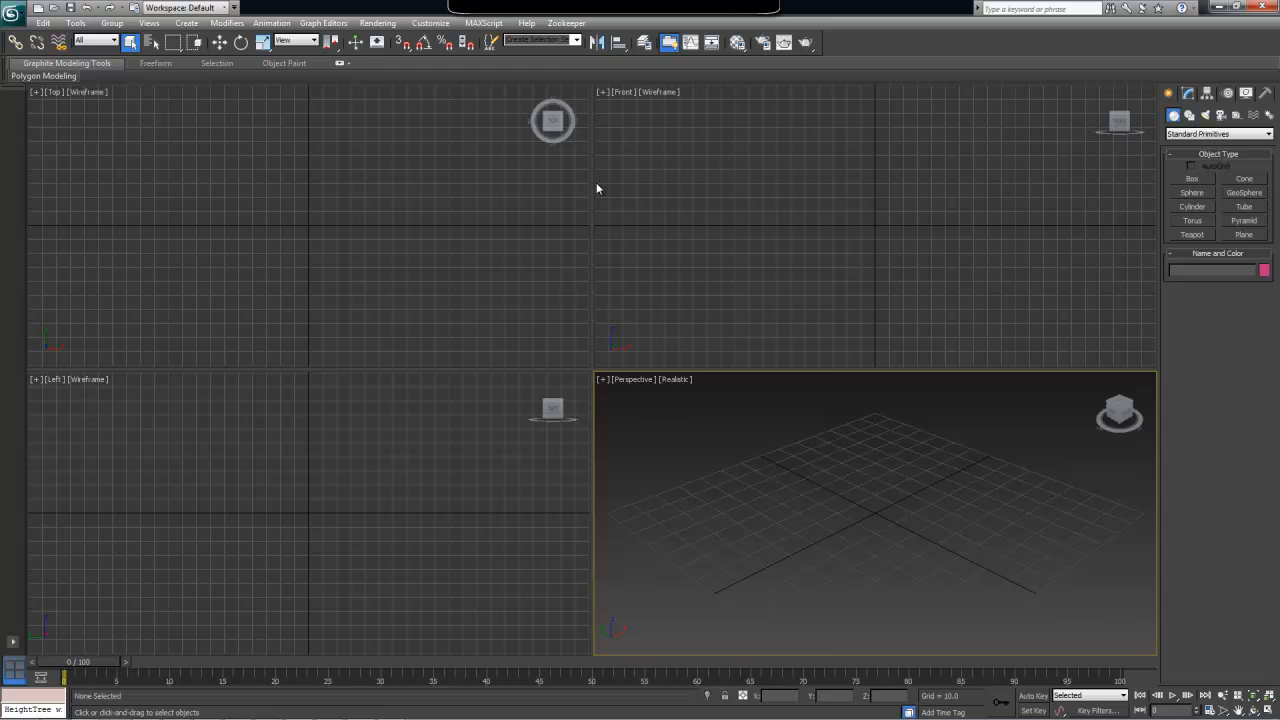
mouse_move(804, 224)
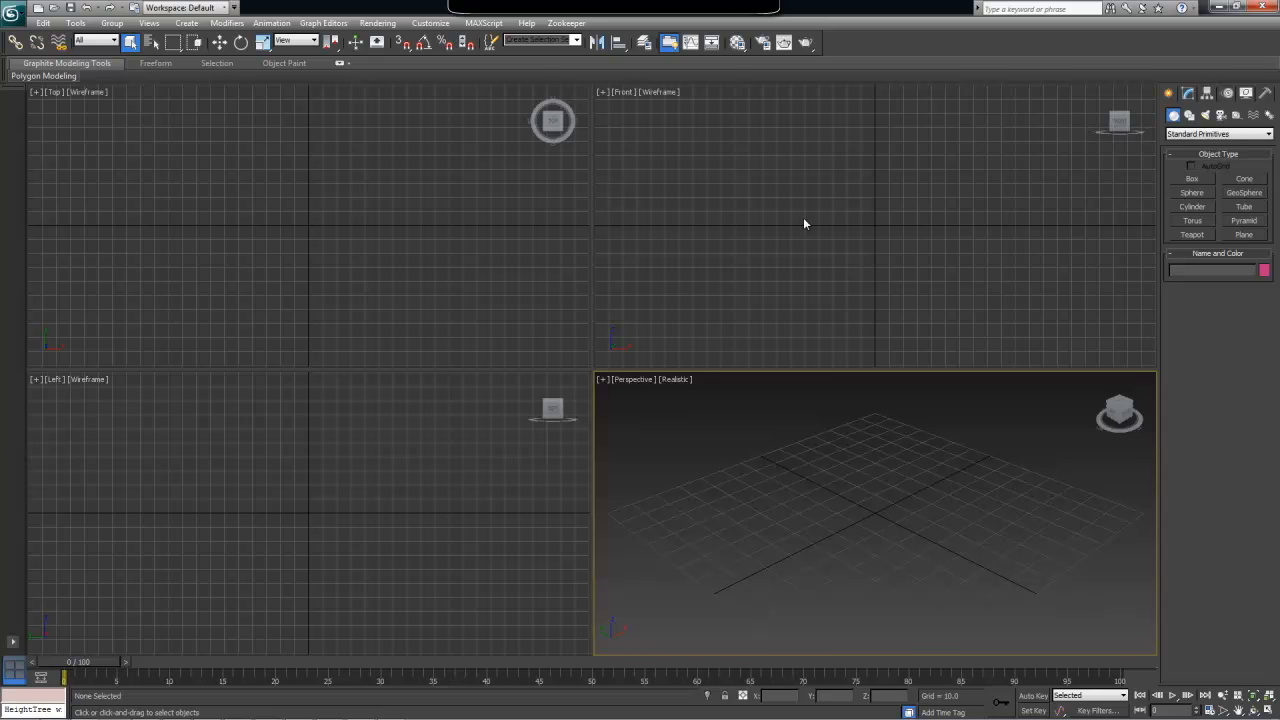
mouse_move(880, 272)
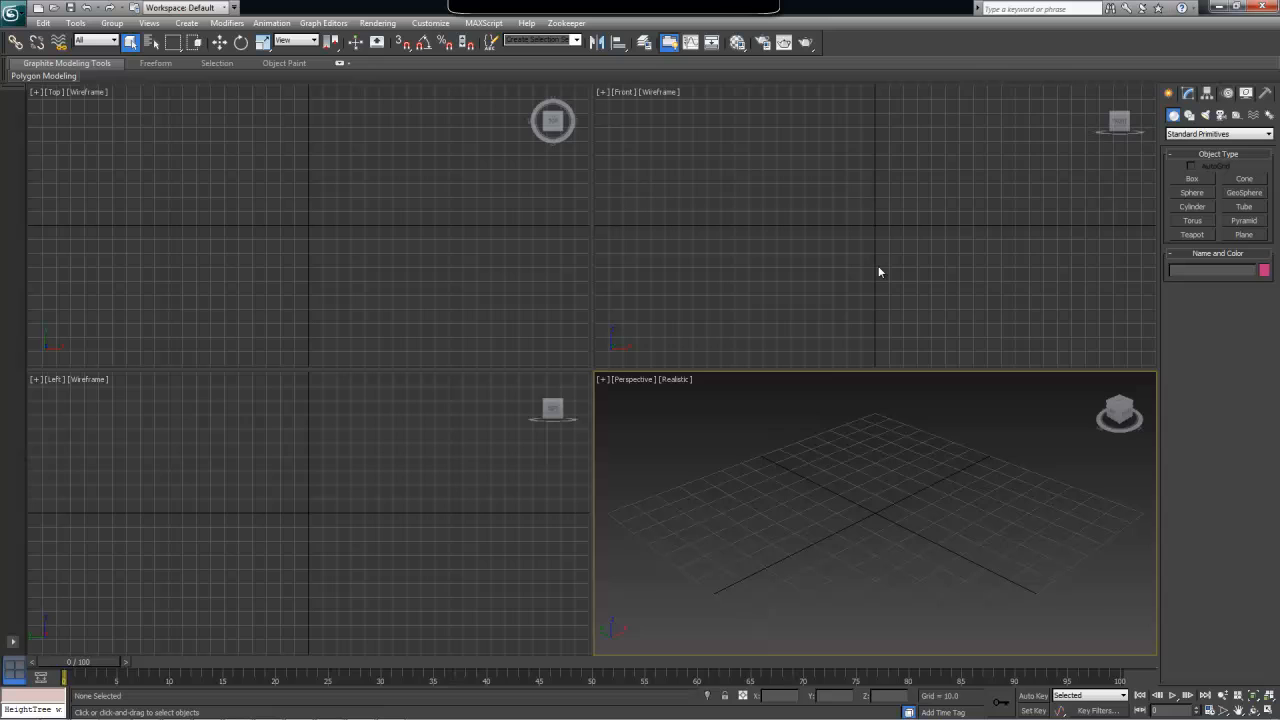
mouse_move(864, 232)
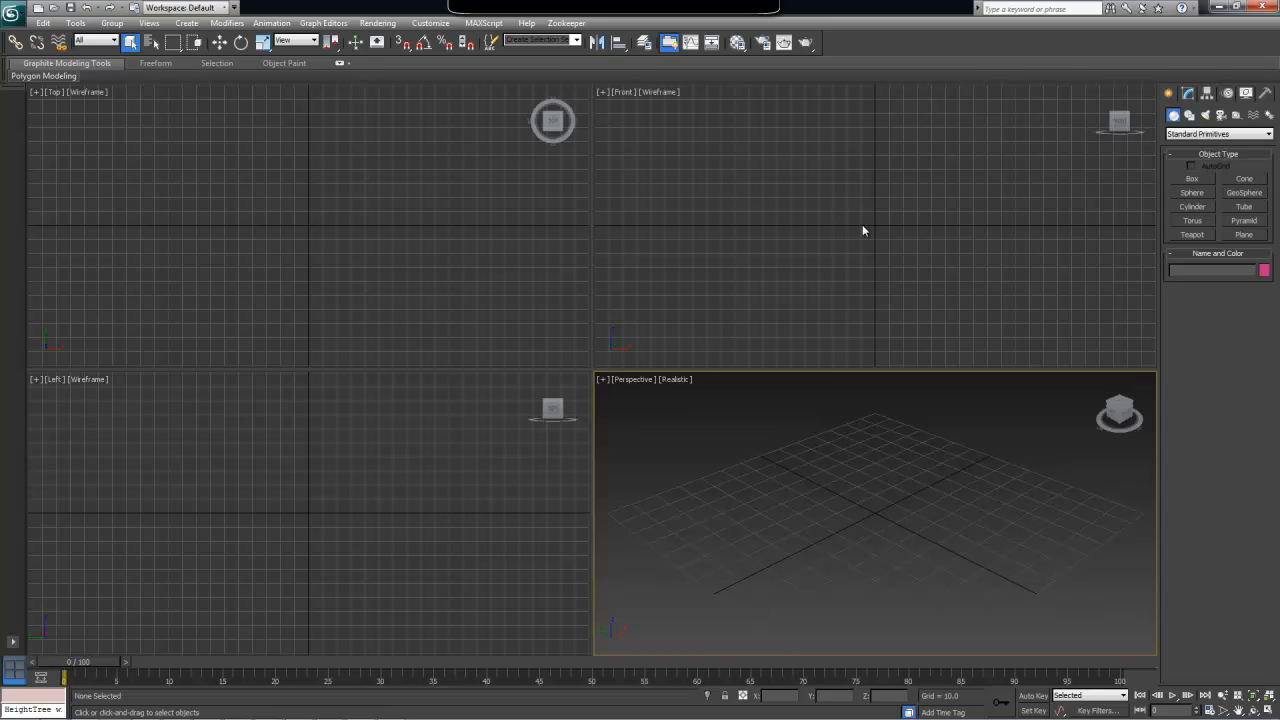
mouse_move(852, 230)
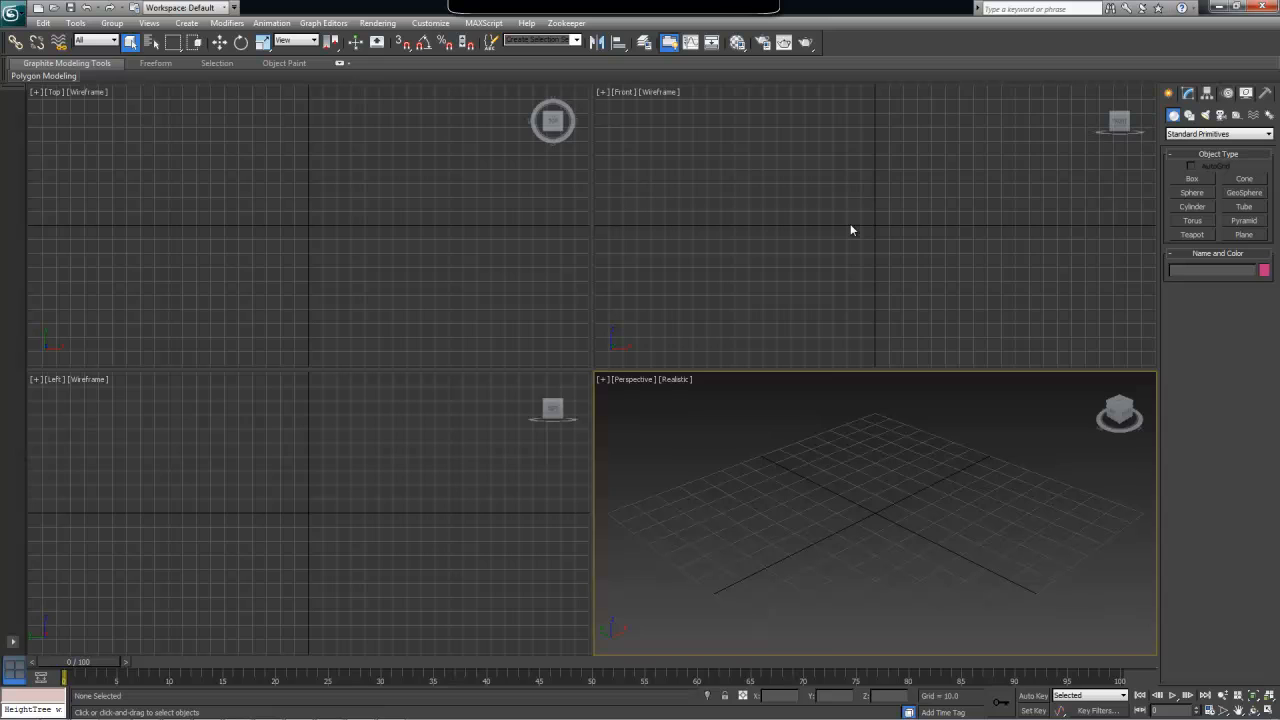
mouse_move(872, 230)
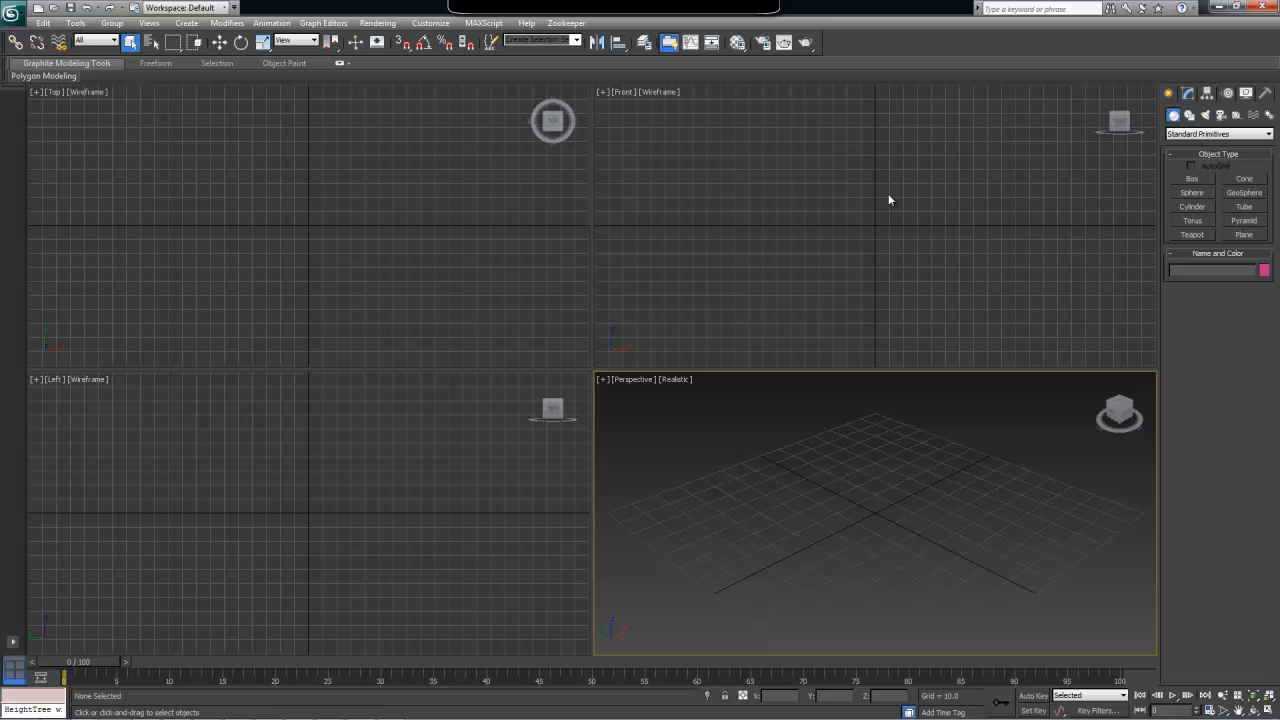
mouse_move(882, 240)
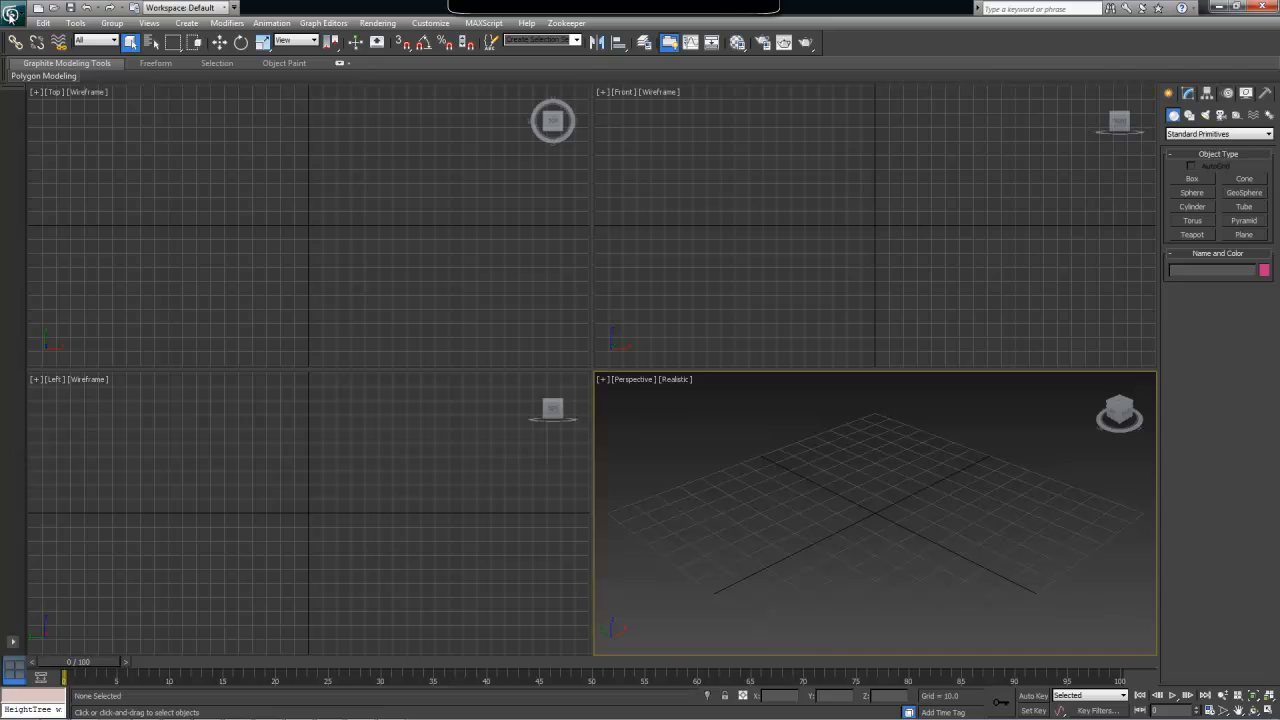
- Reopen the recent plane scene and show the plane's parameters in the Modify panel
click(12, 8)
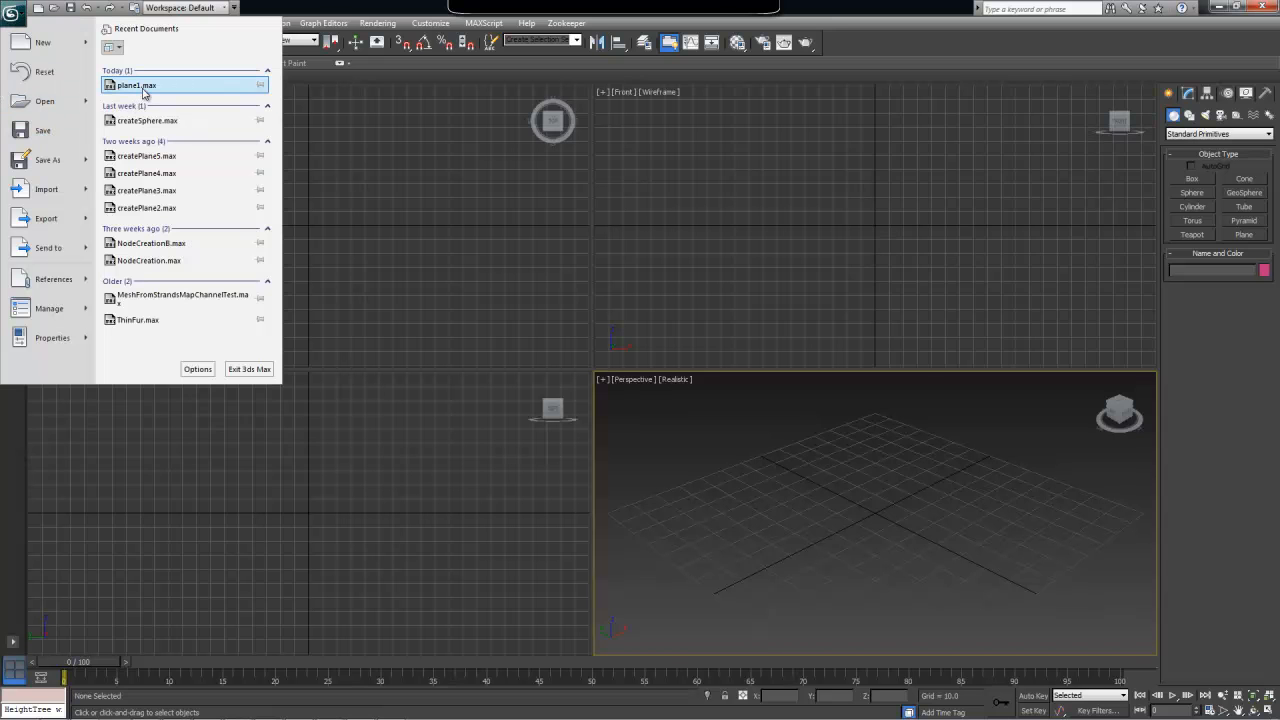
click(136, 84)
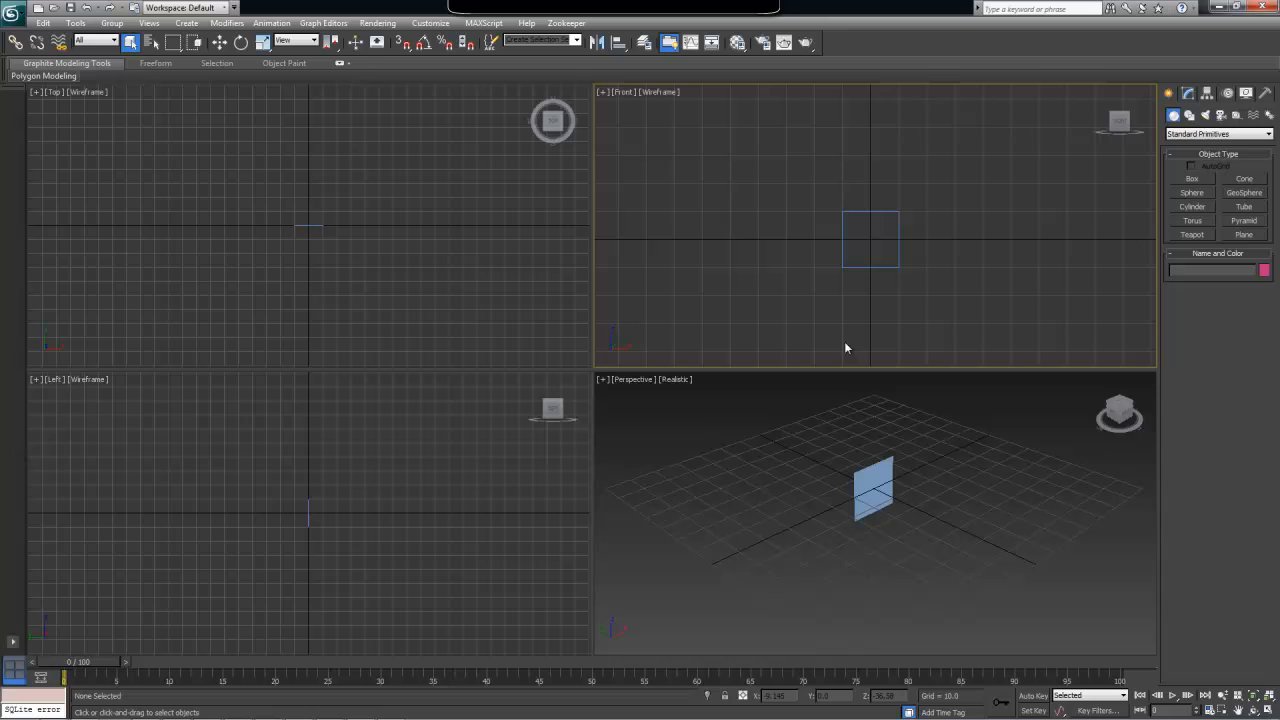
mouse_move(826, 450)
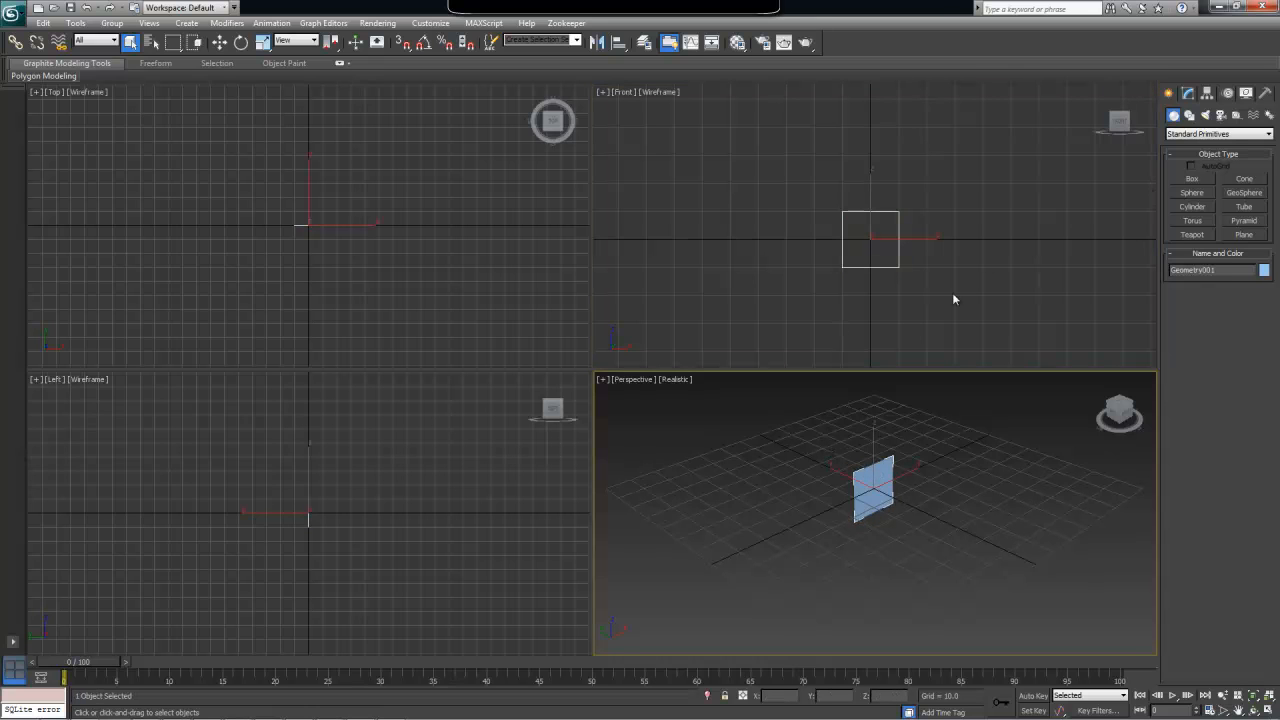
click(1188, 94)
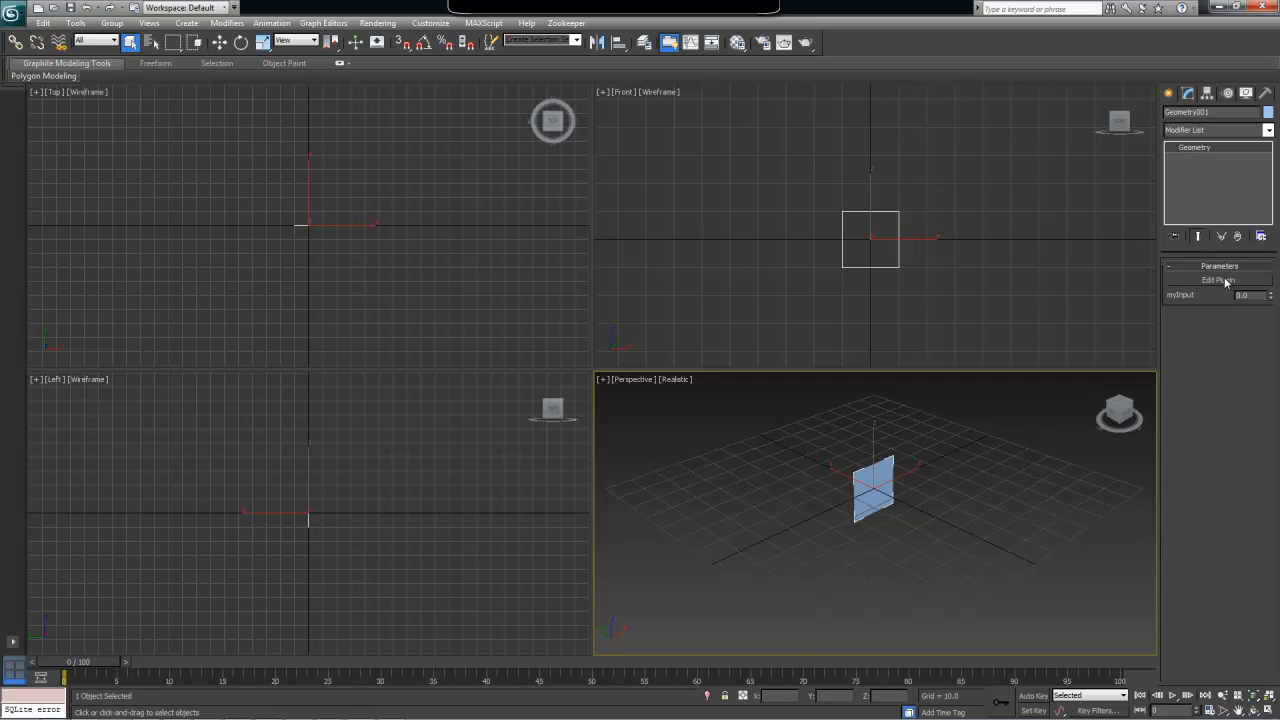
- Enter Edit Plugin to bring up the plane's MCG graph with its vertex and polygon nodes
click(1216, 280)
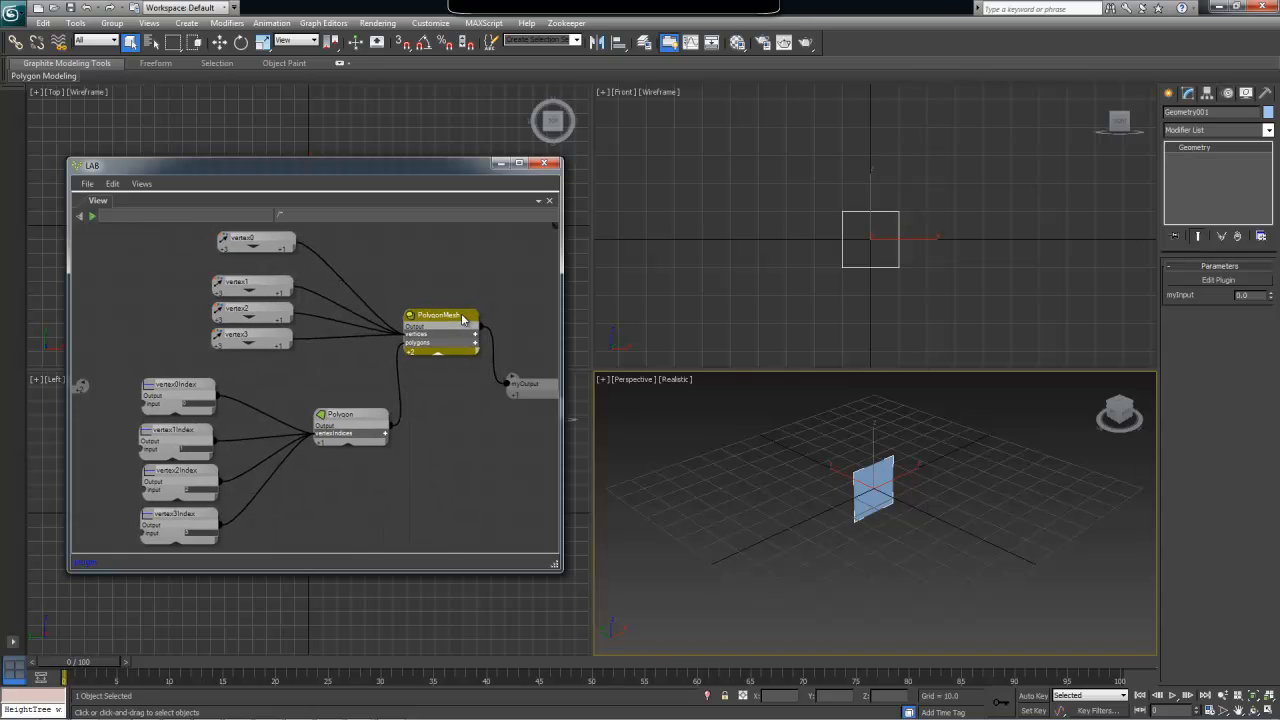
mouse_move(430, 322)
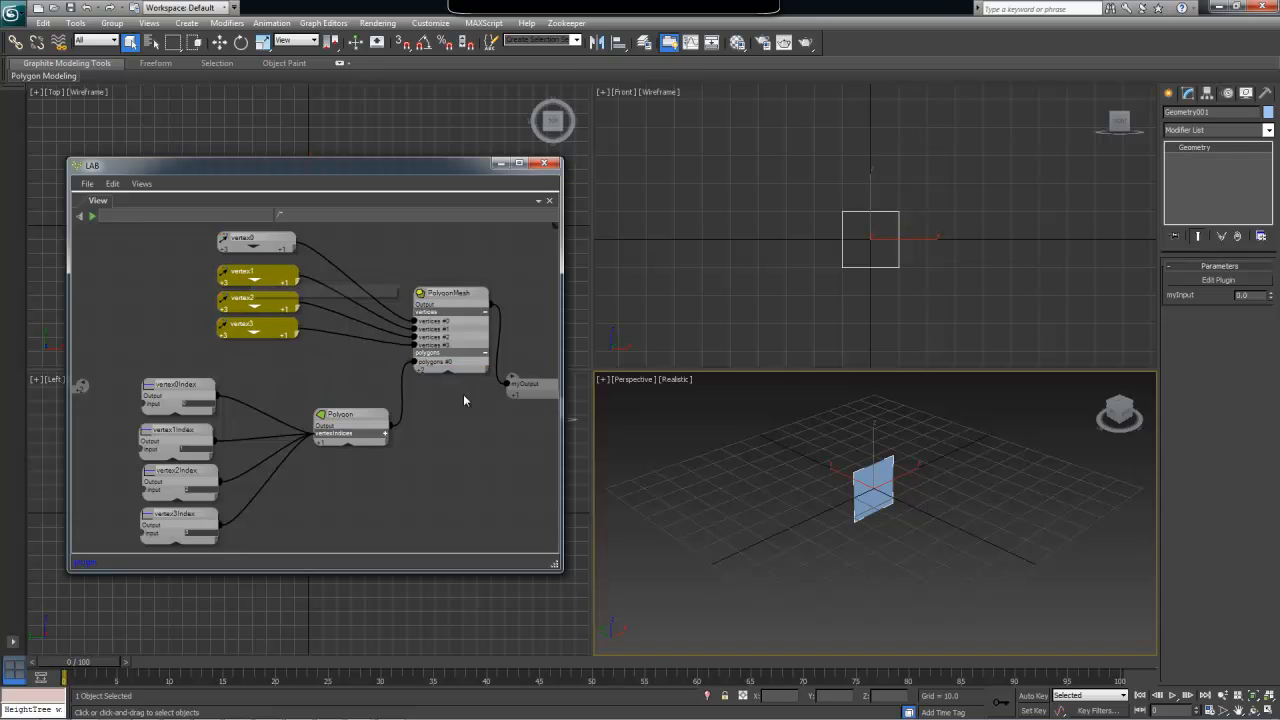
mouse_move(340, 414)
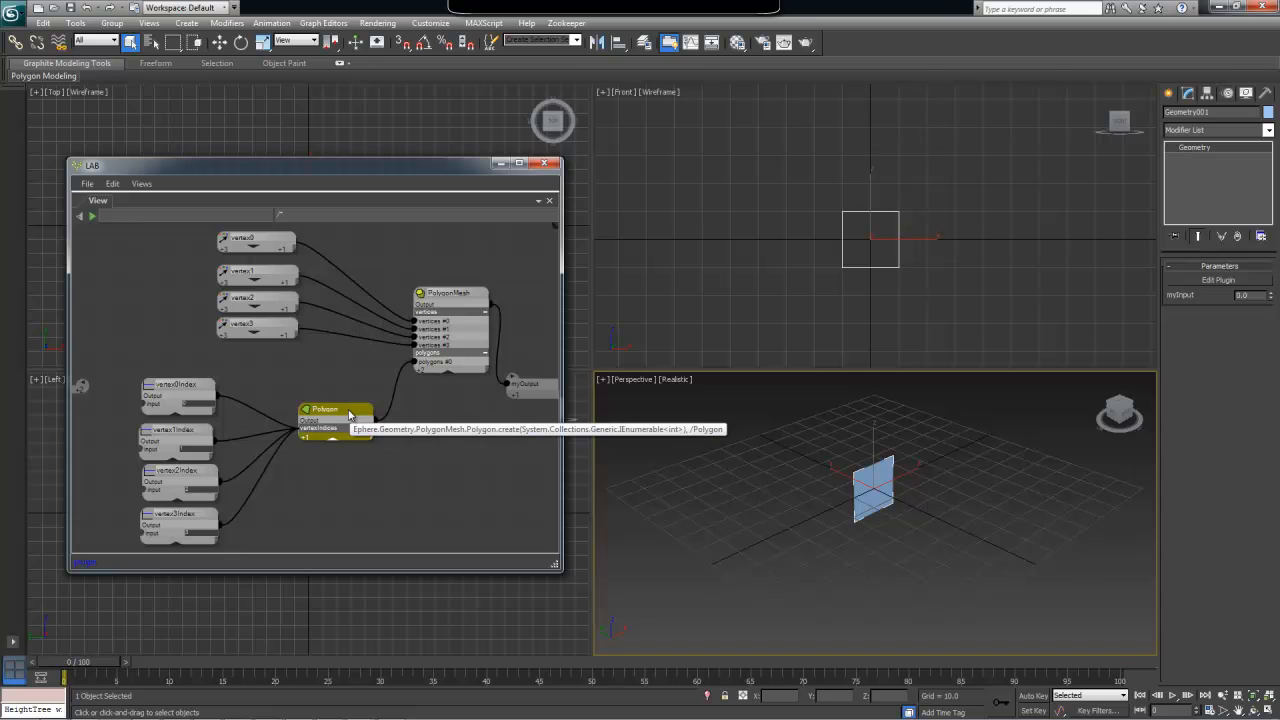
mouse_move(420, 372)
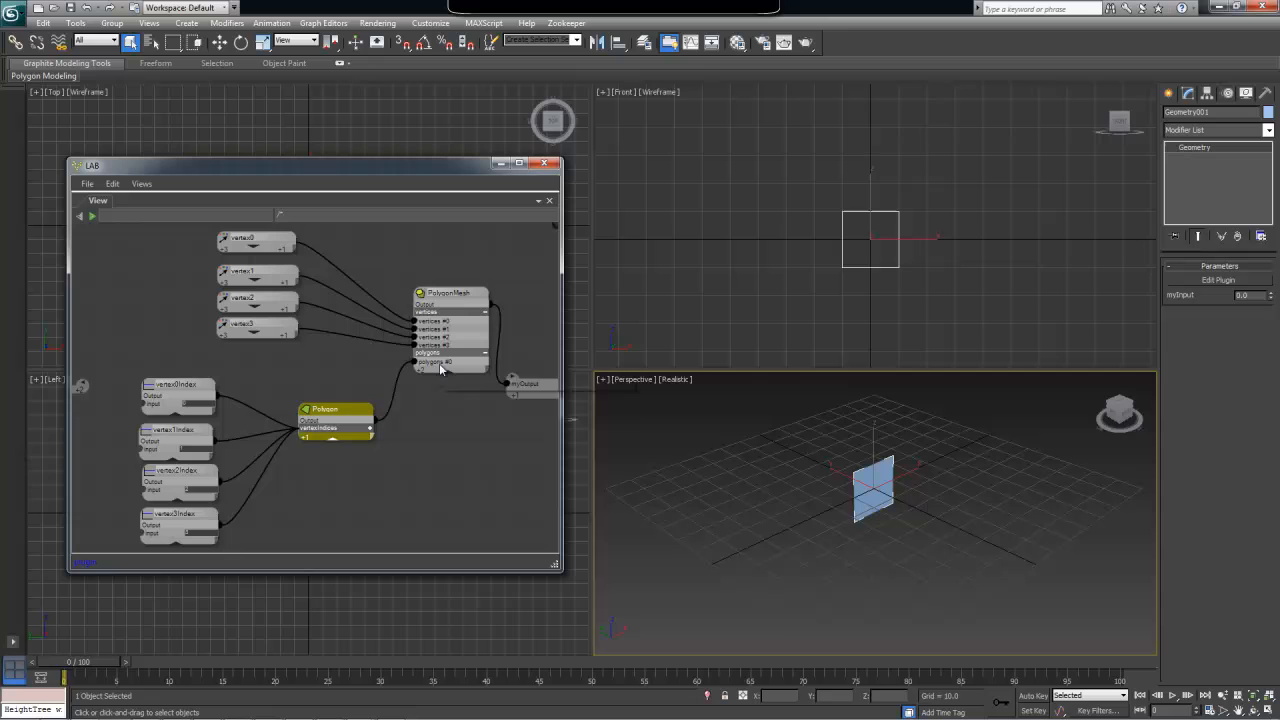
mouse_move(364, 430)
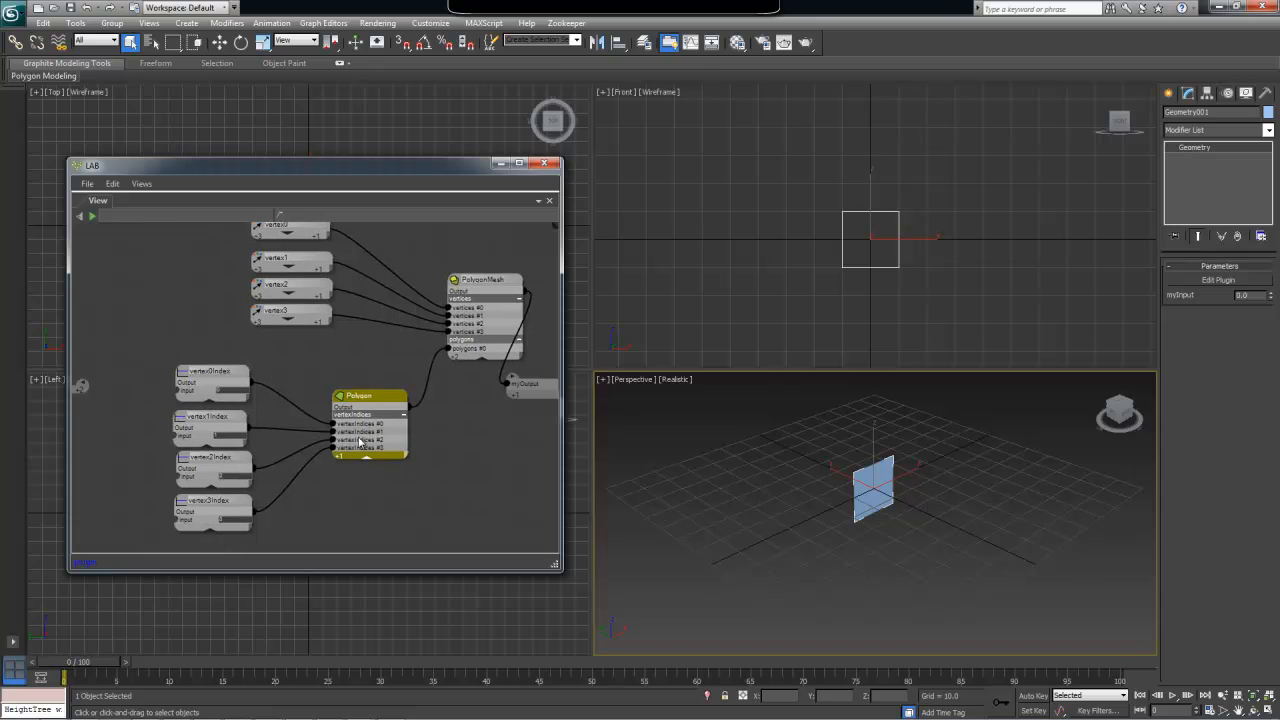
mouse_move(270, 388)
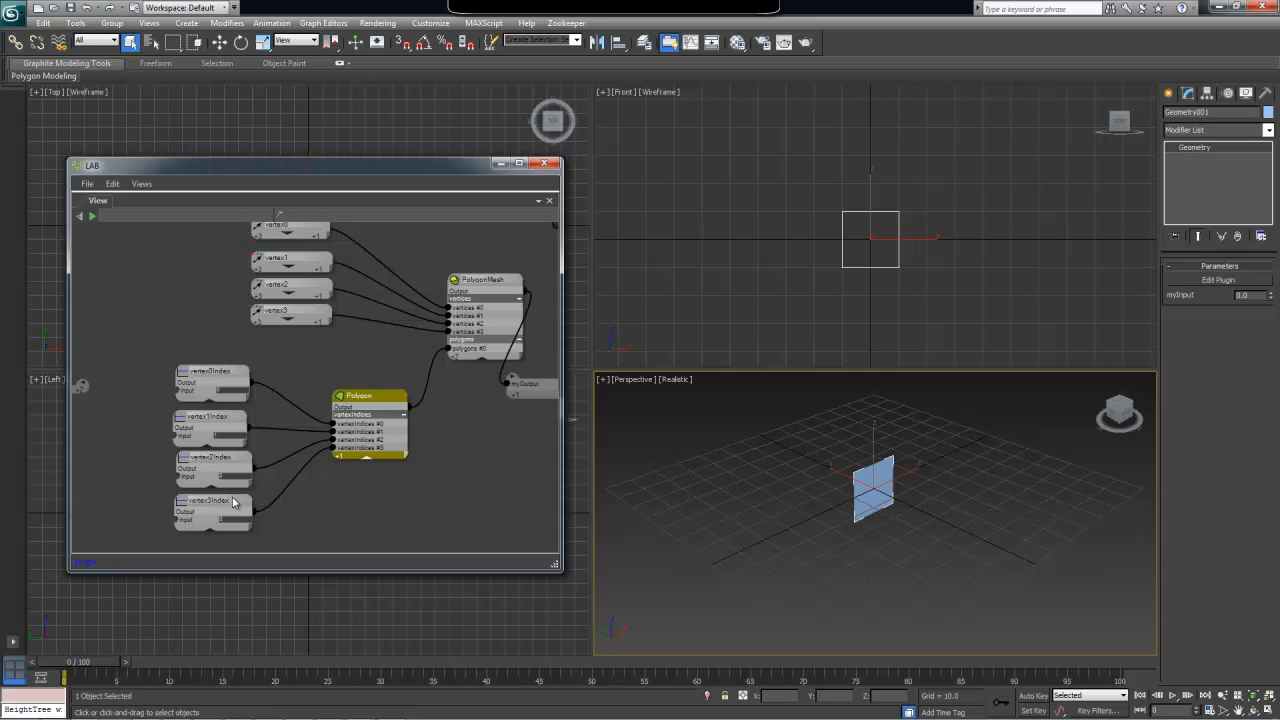
mouse_move(240, 458)
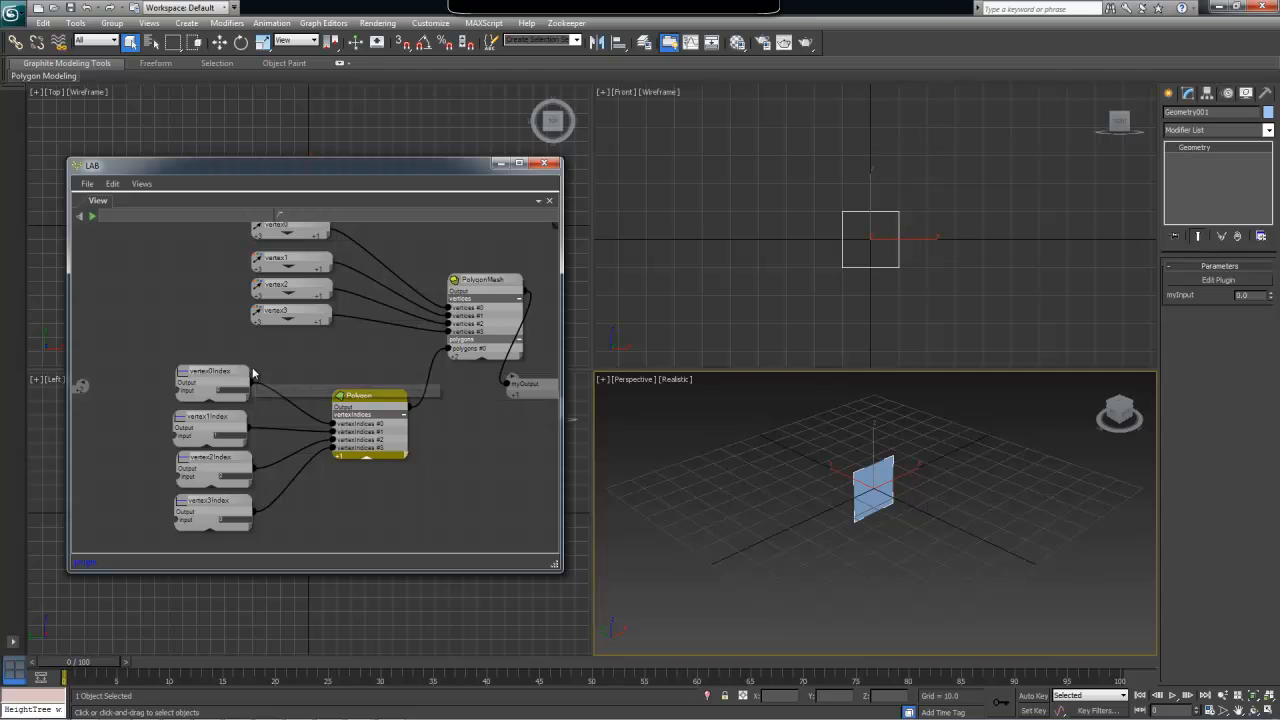
mouse_move(284, 368)
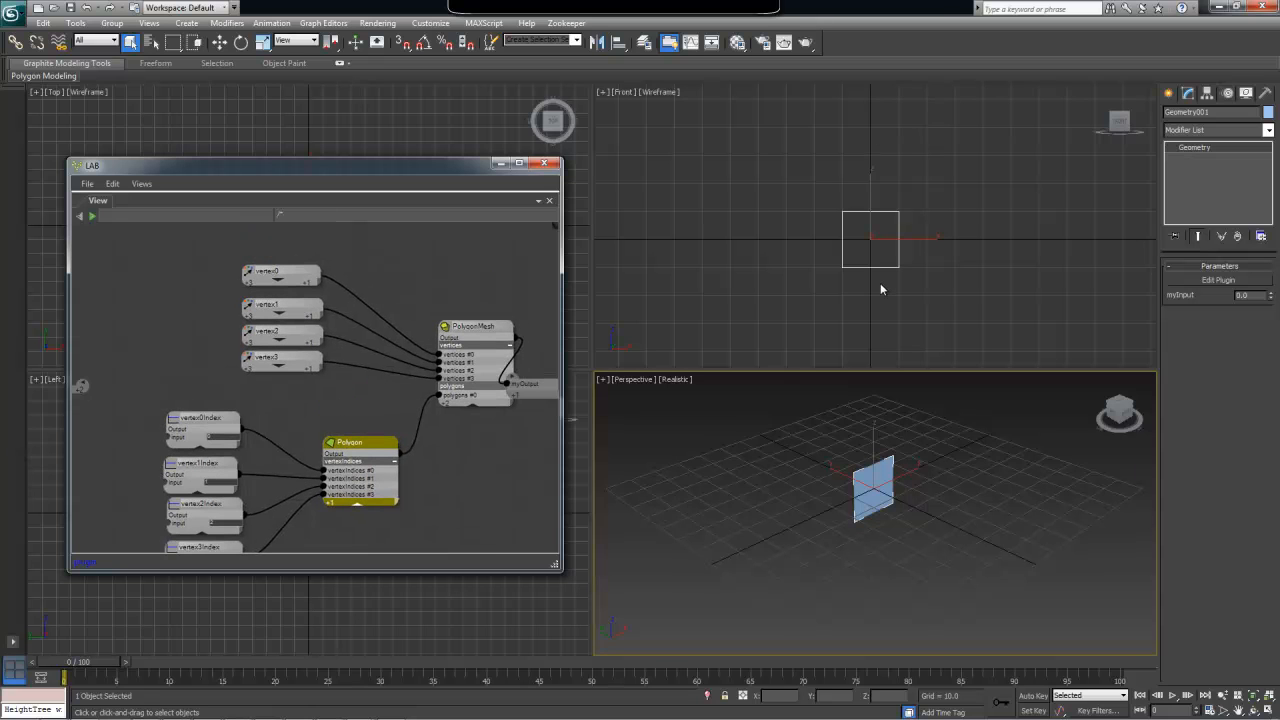
mouse_move(868, 232)
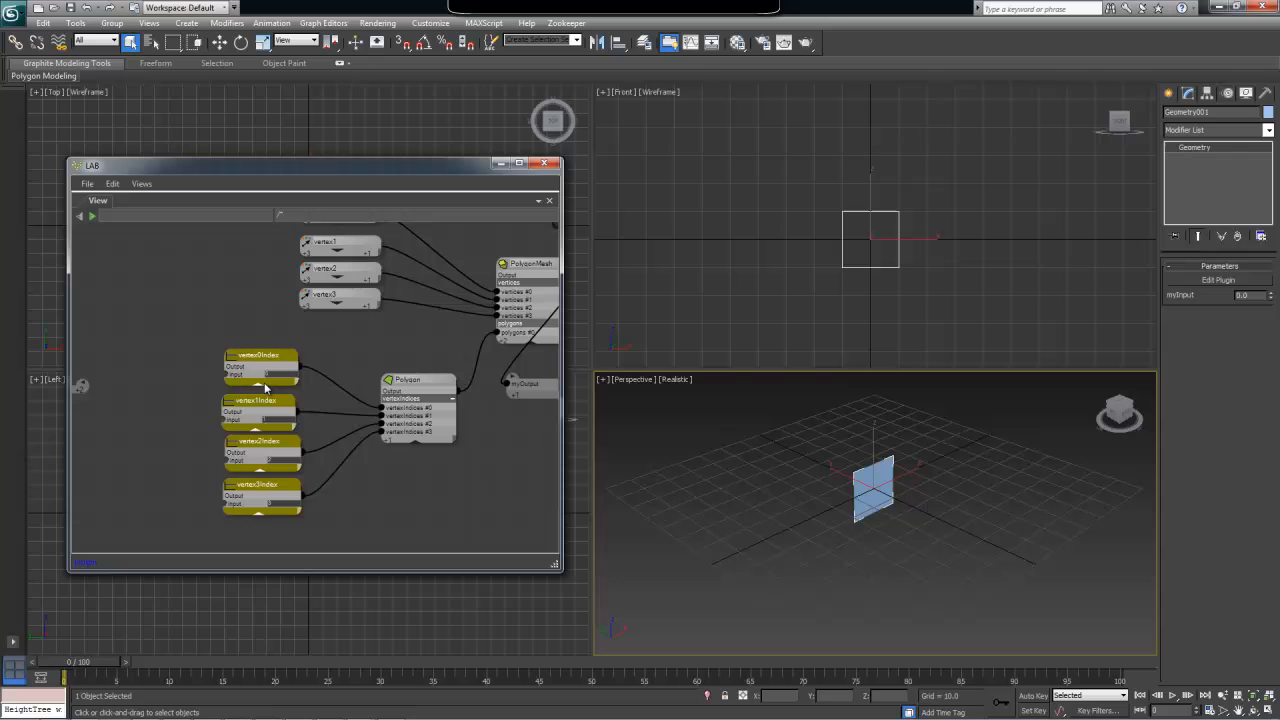
- Select a vertex index node and pan the graph to the expanded vertex nodes
click(260, 388)
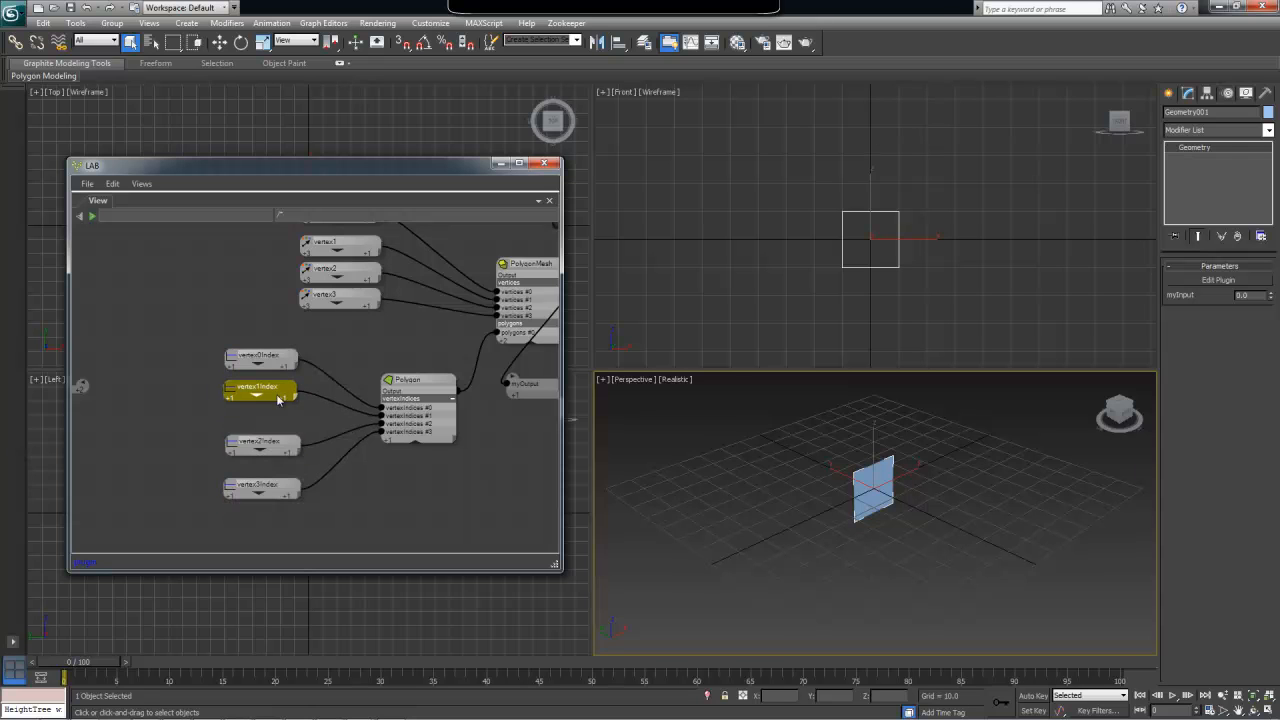
drag(260, 388, 264, 452)
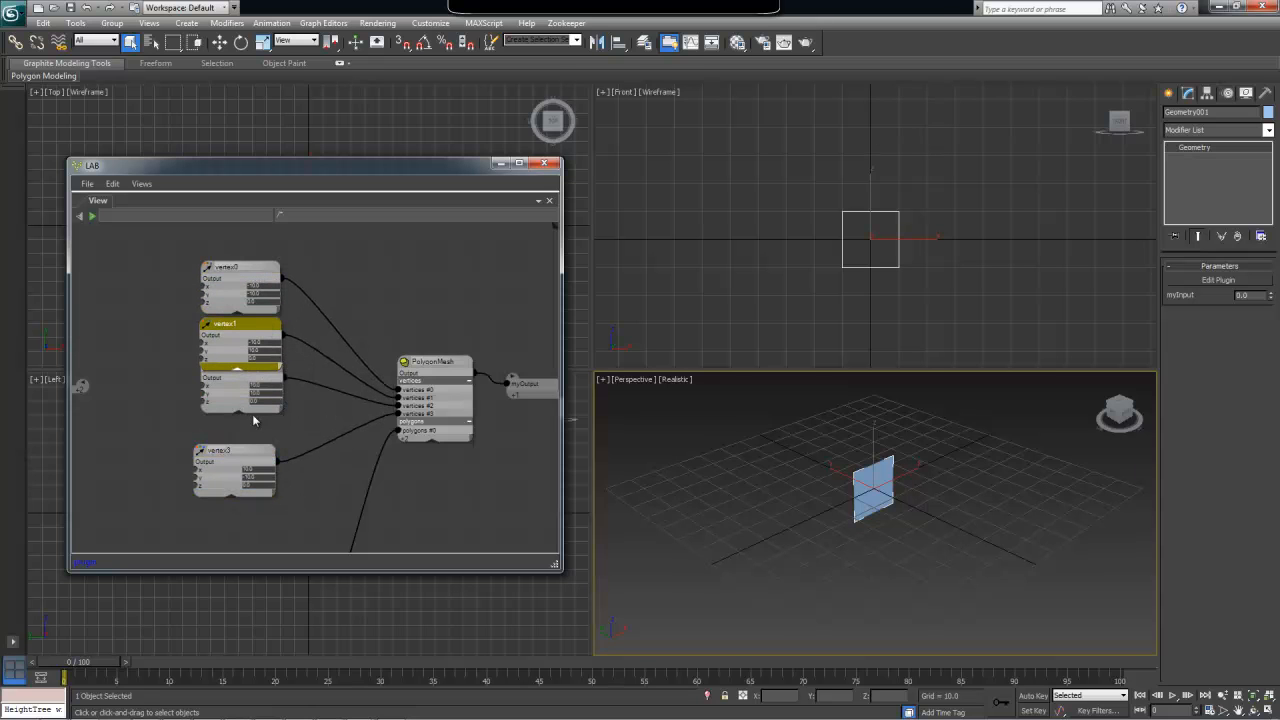
drag(240, 278, 256, 264)
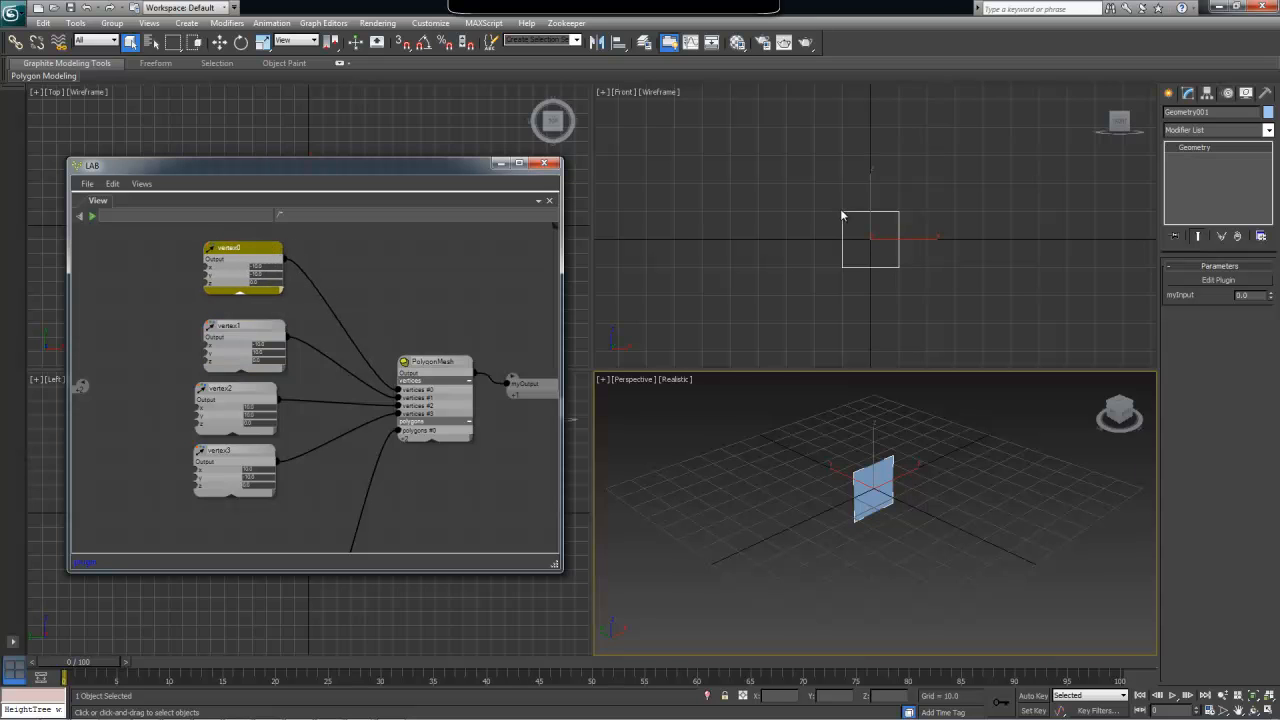
mouse_move(988, 214)
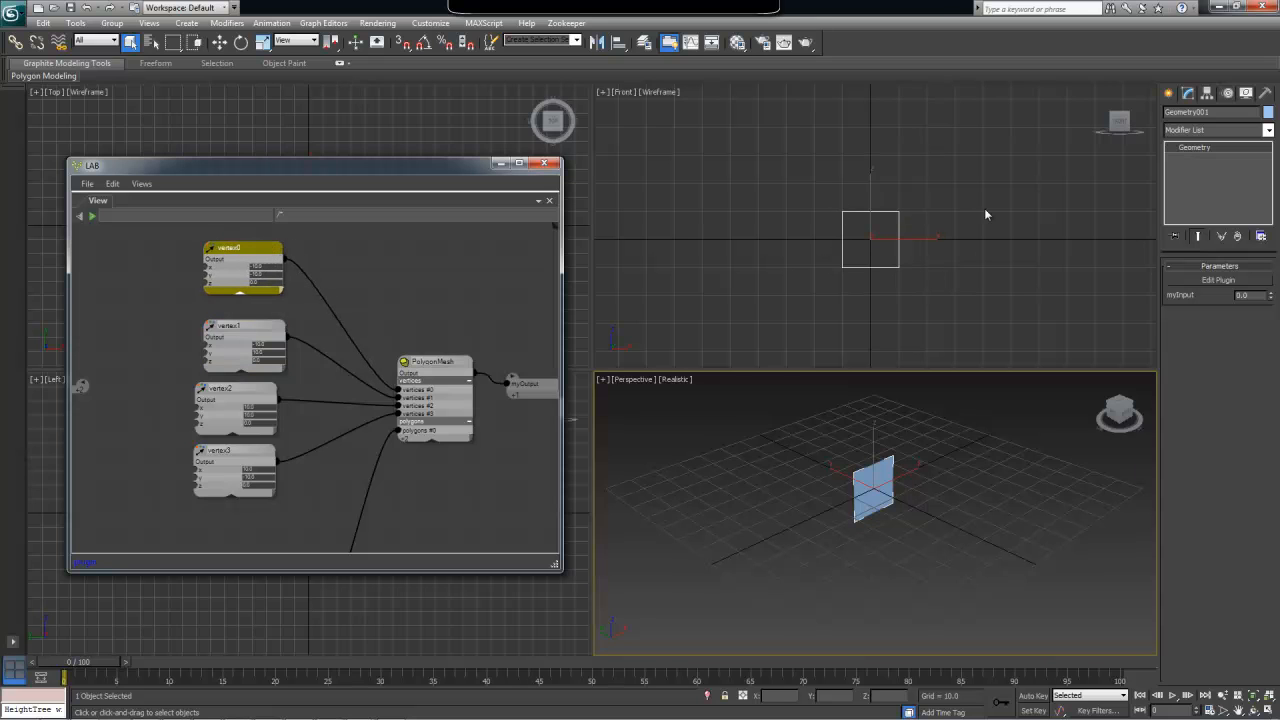
mouse_move(890, 268)
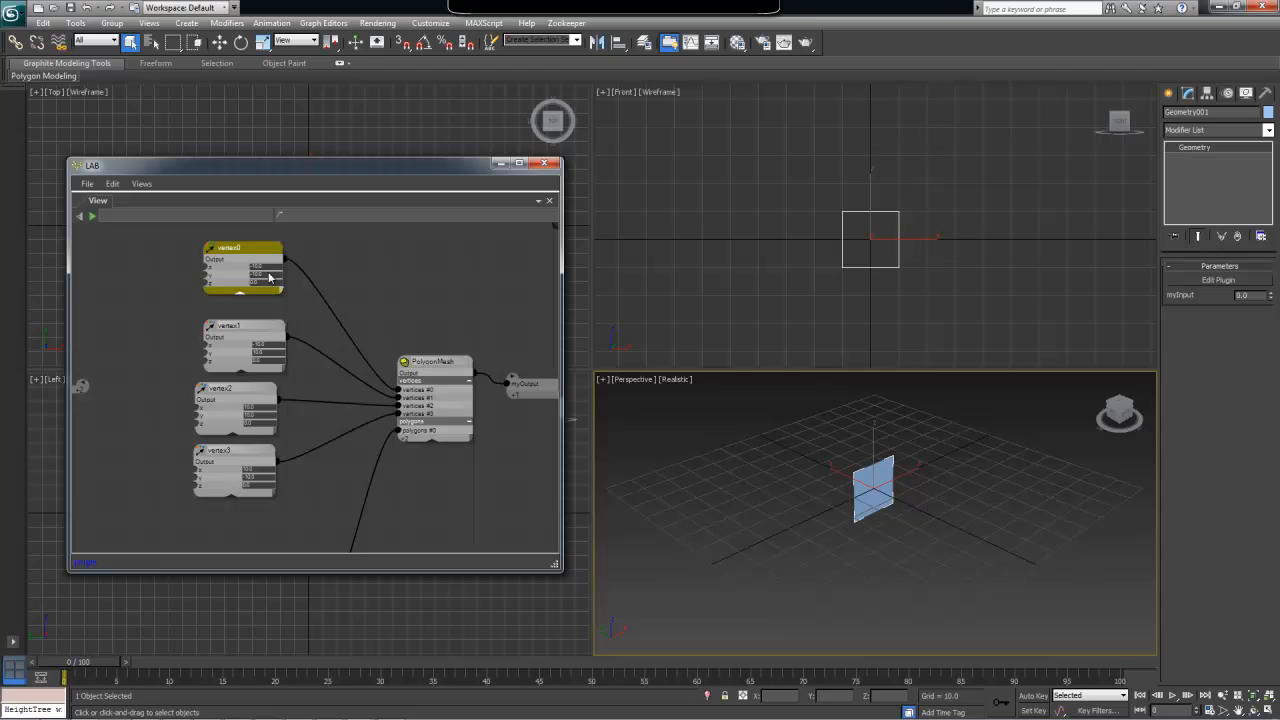
mouse_move(232, 268)
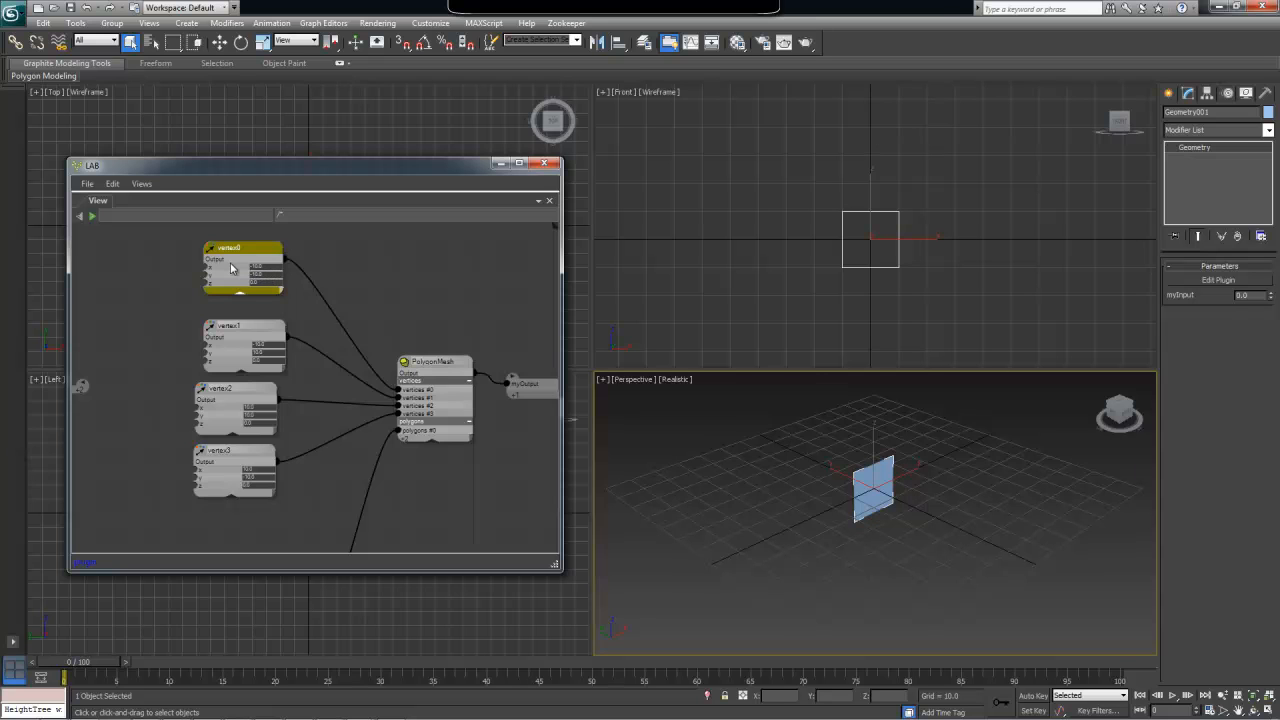
mouse_move(248, 290)
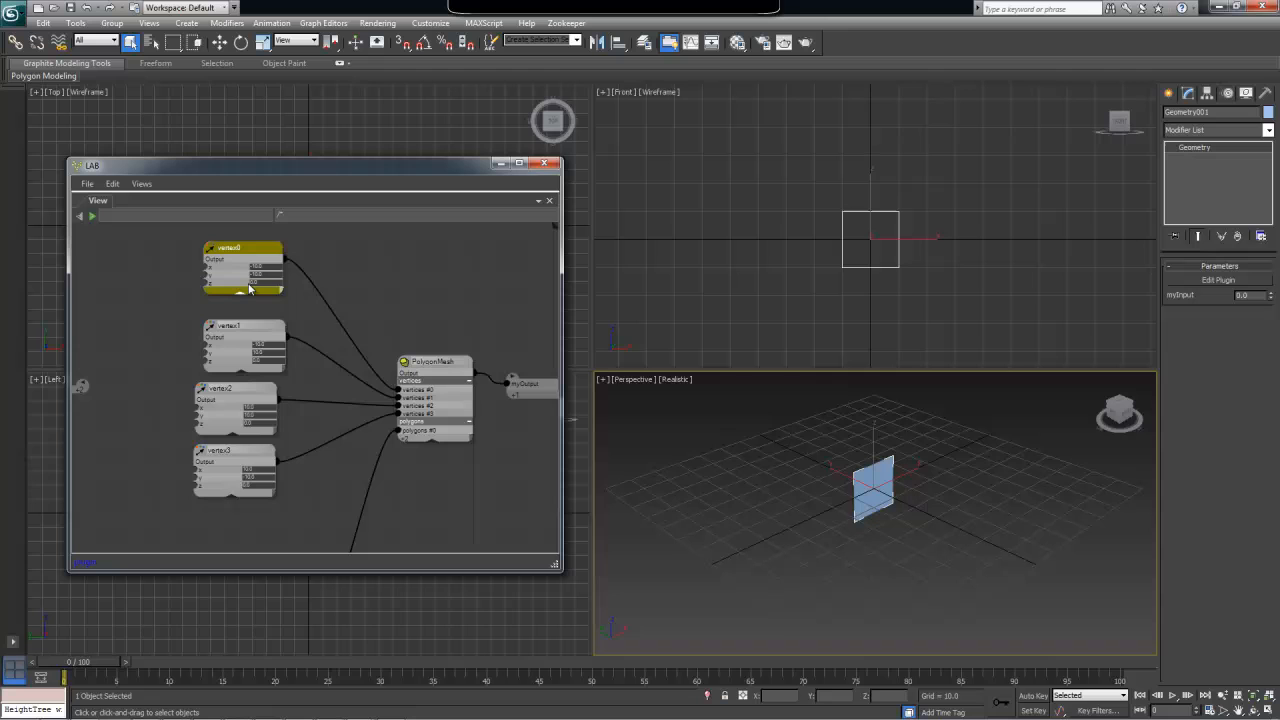
mouse_move(250, 290)
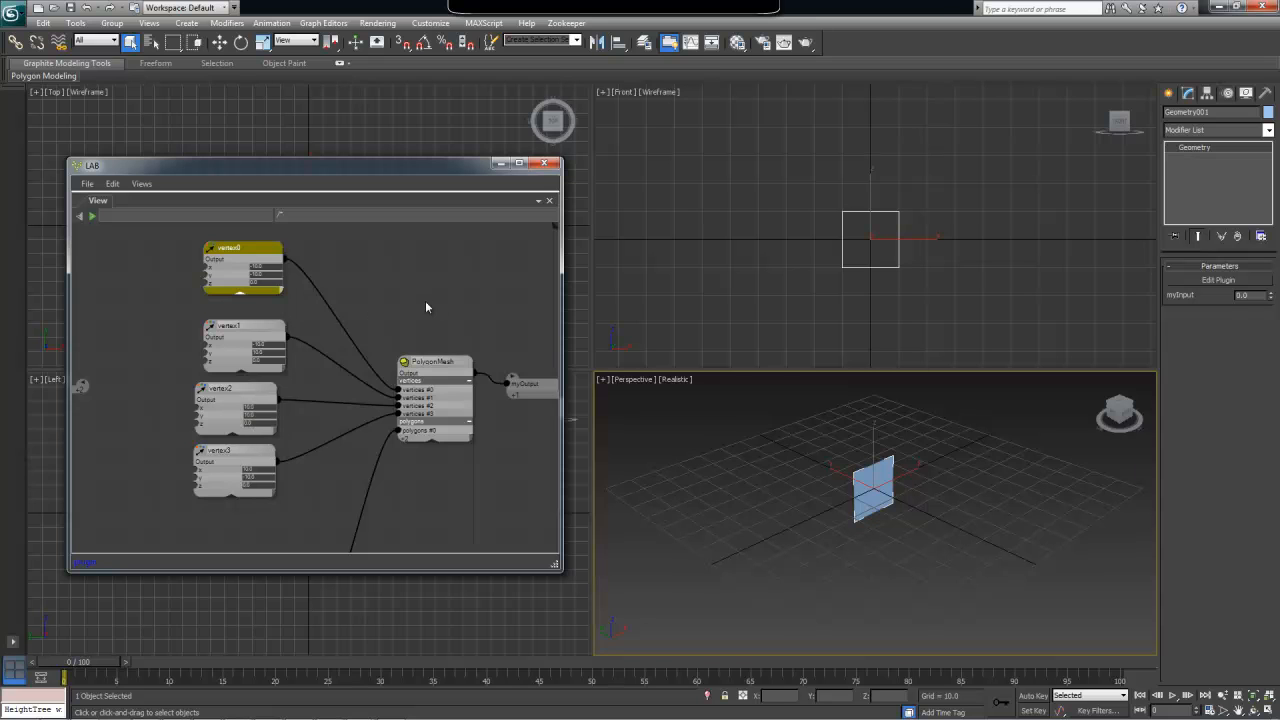
mouse_move(324, 372)
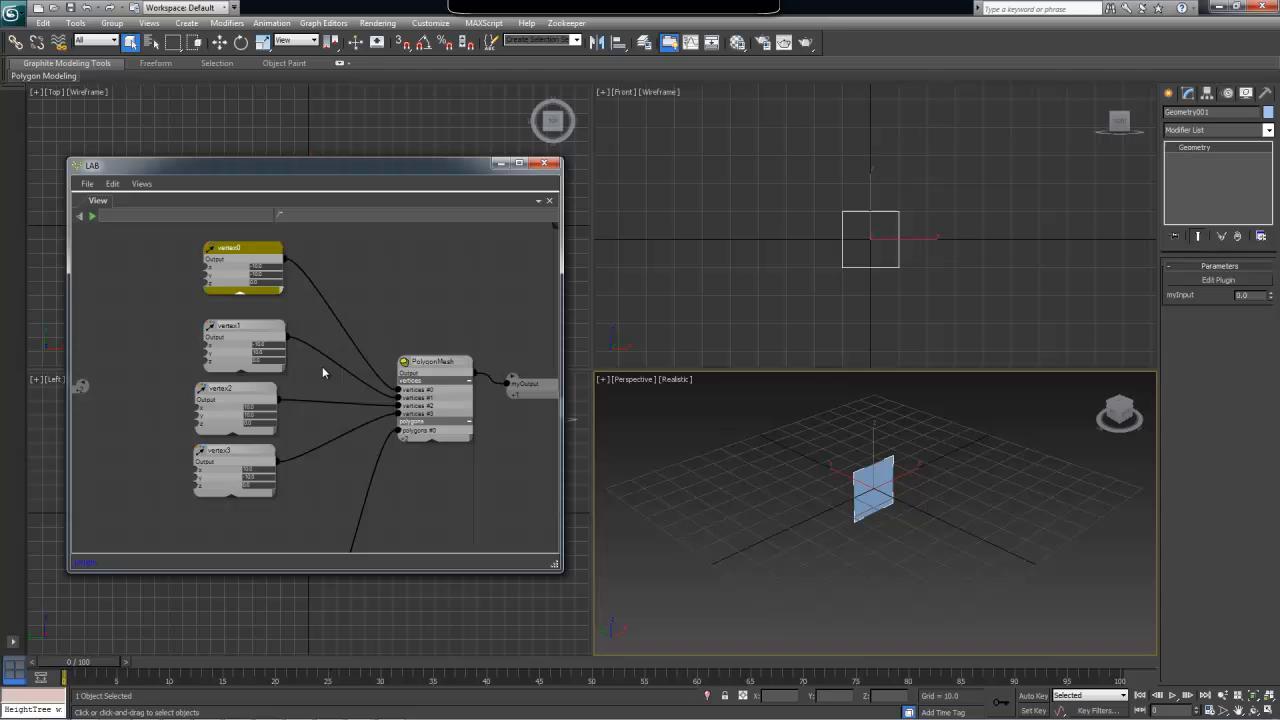
mouse_move(872, 248)
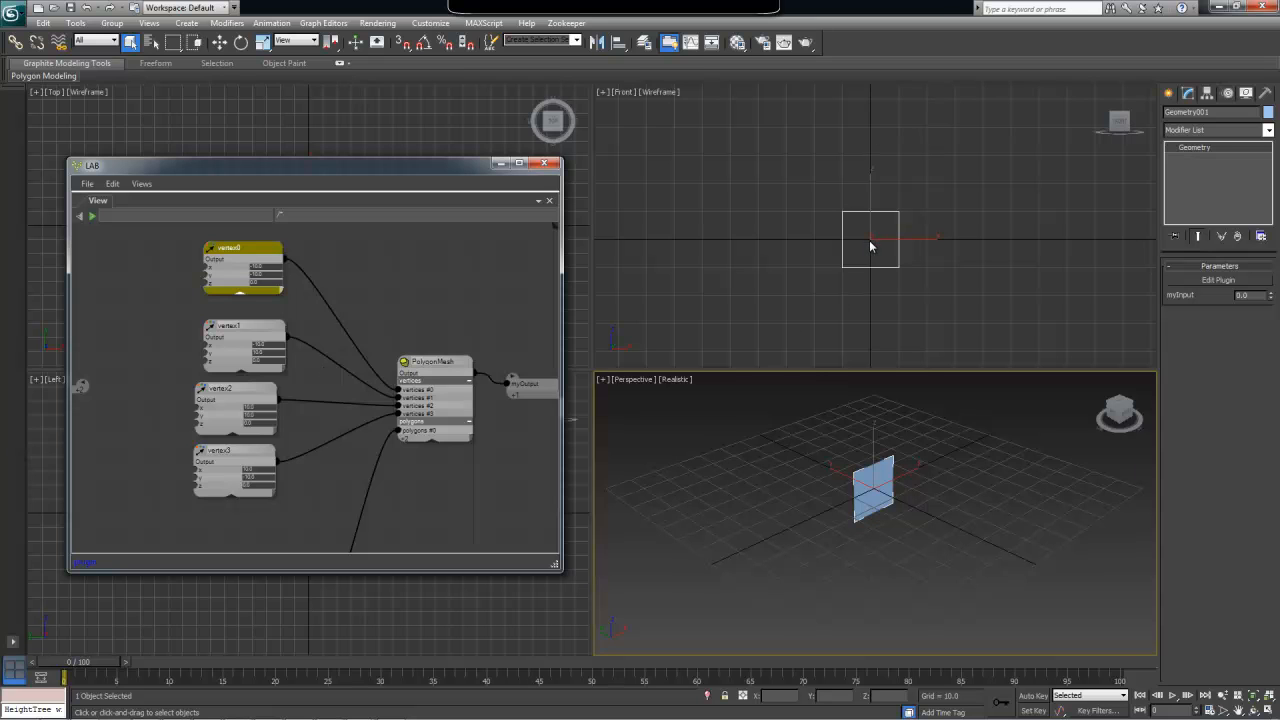
mouse_move(868, 248)
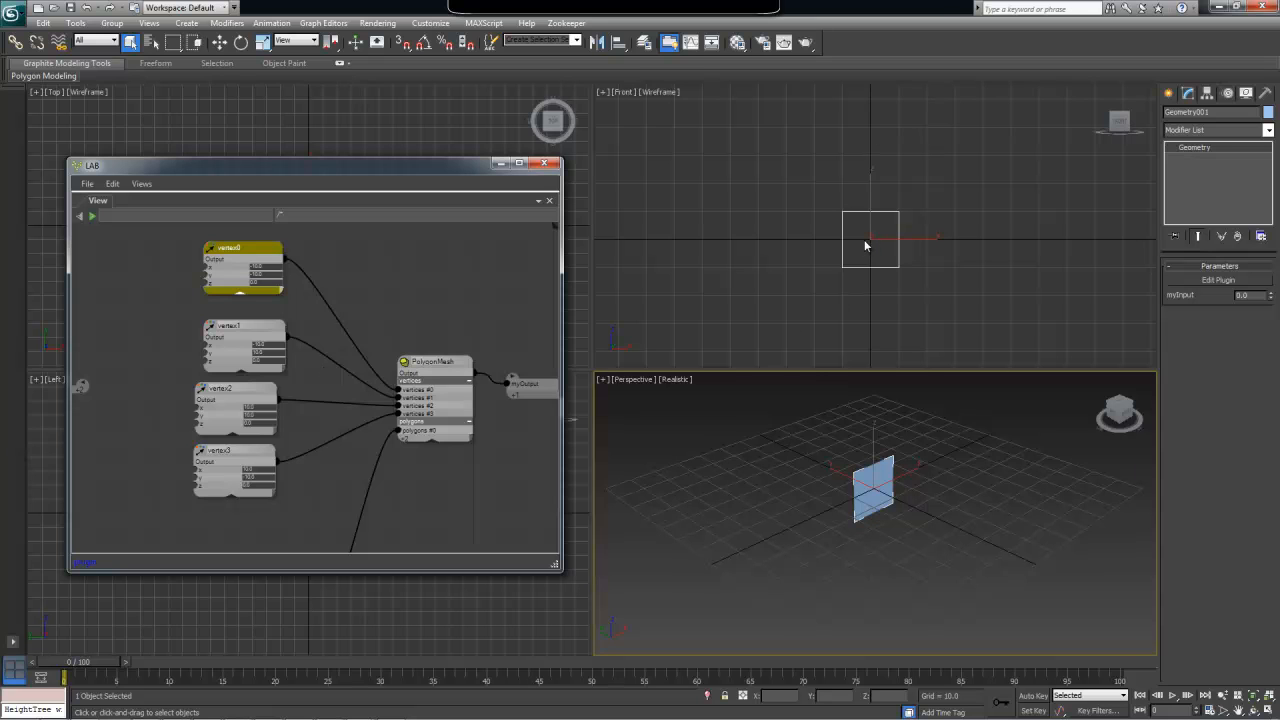
mouse_move(878, 248)
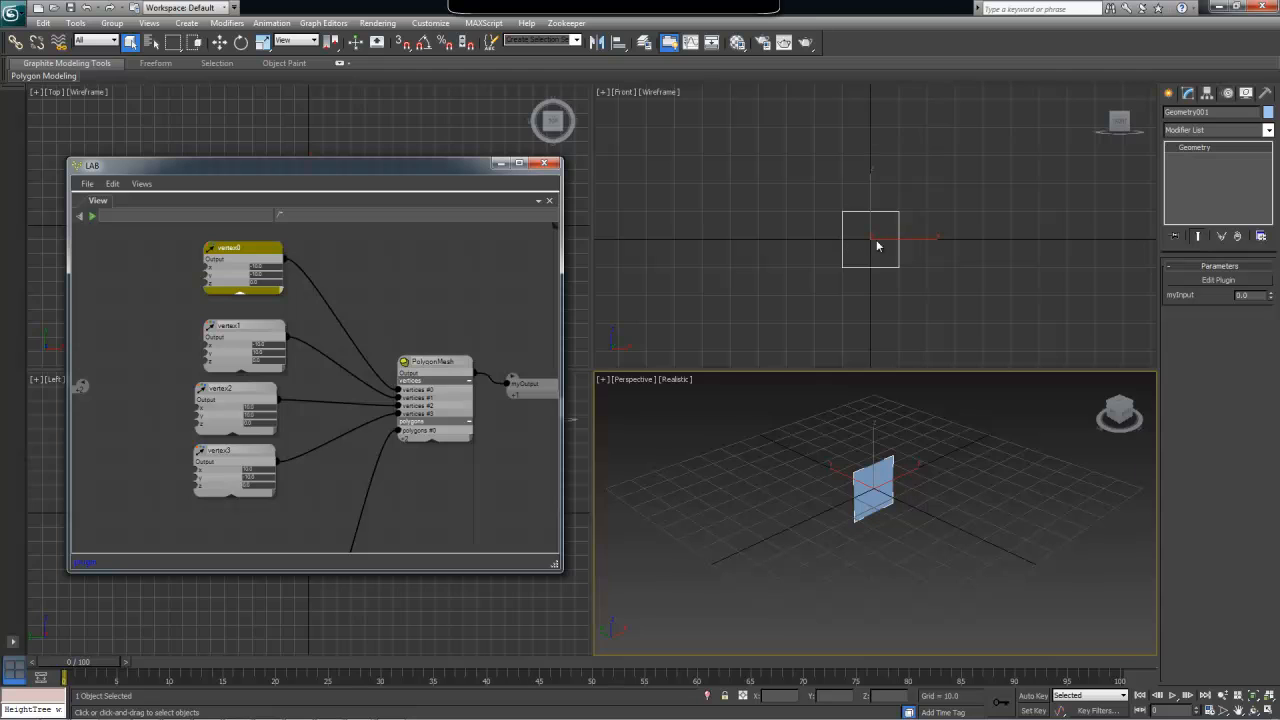
mouse_move(876, 256)
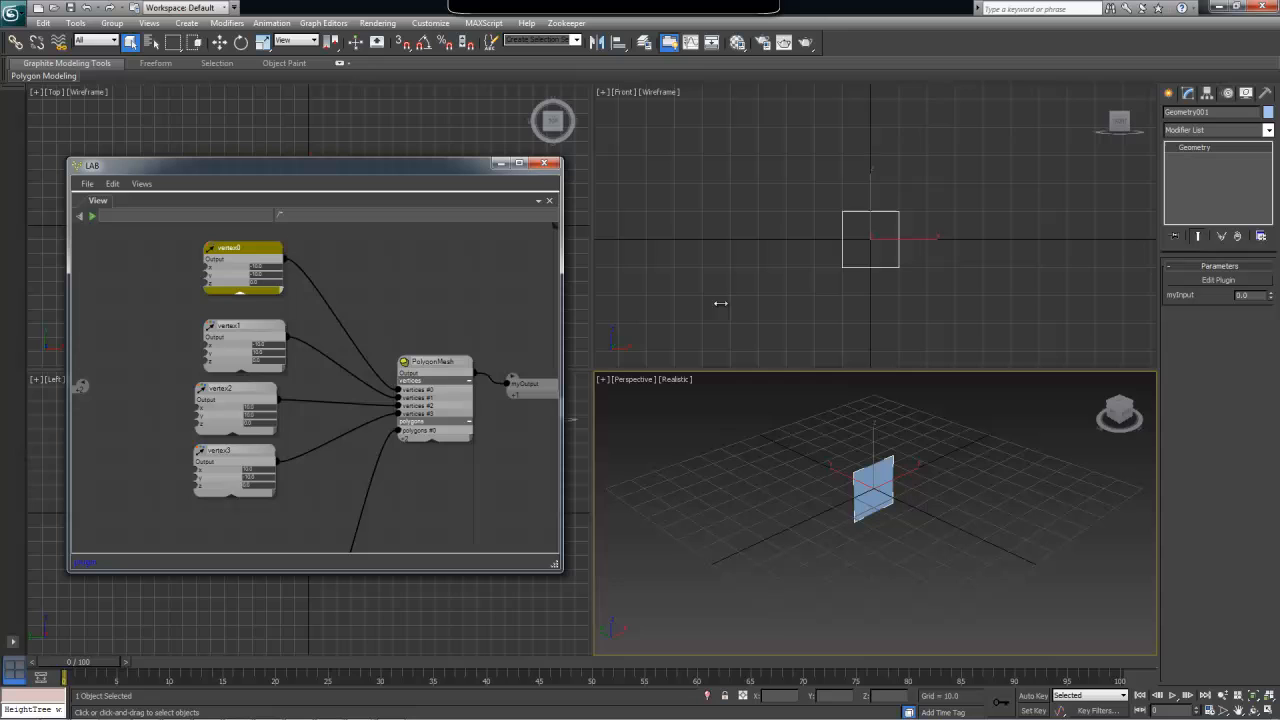
click(236, 324)
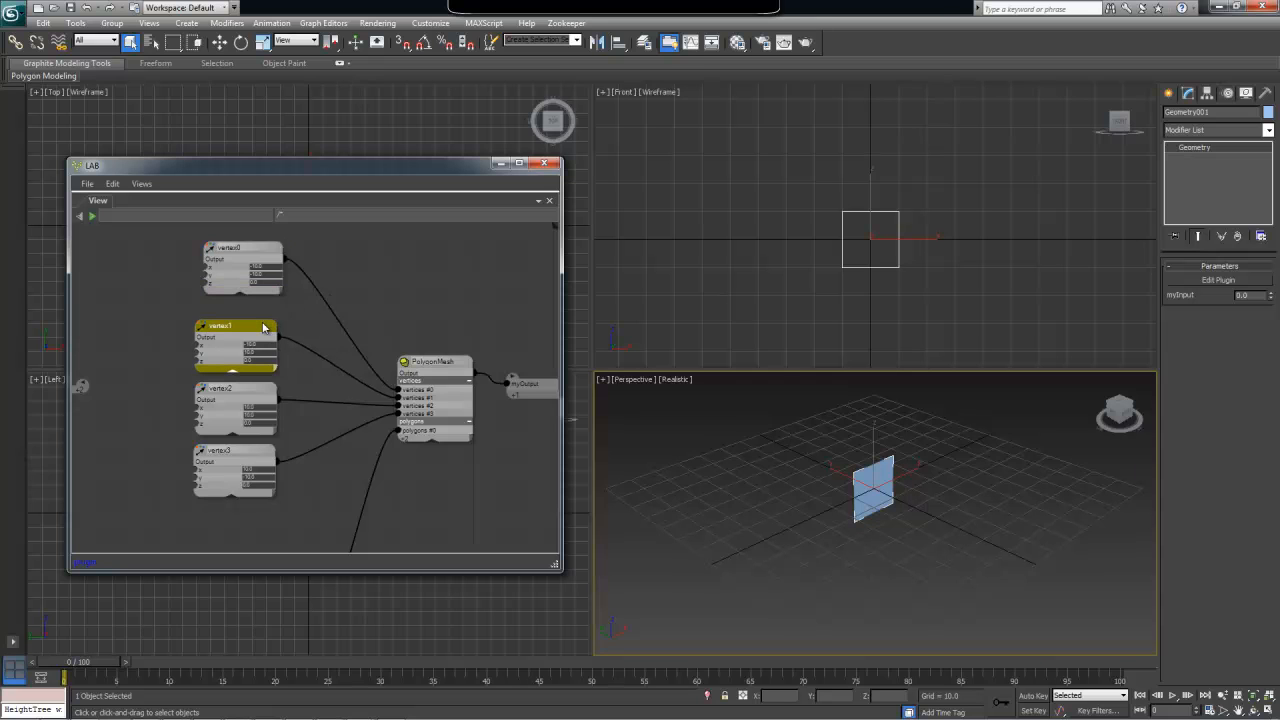
click(236, 264)
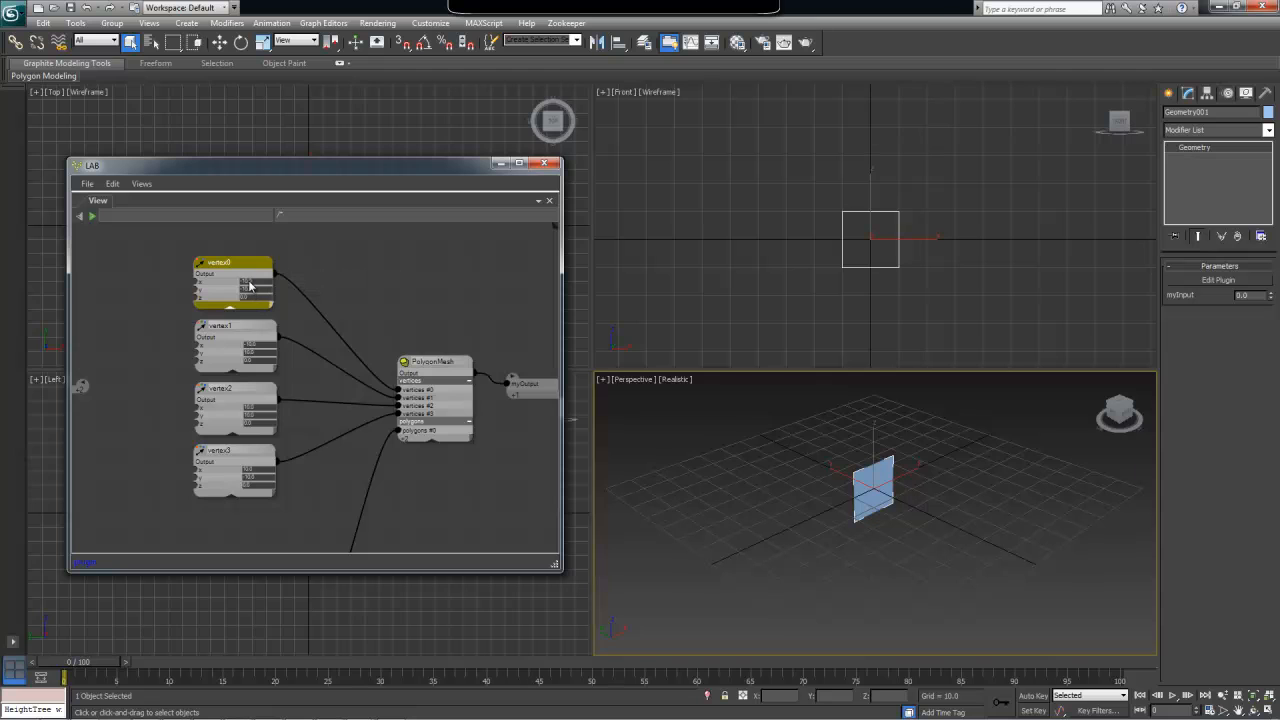
mouse_move(856, 224)
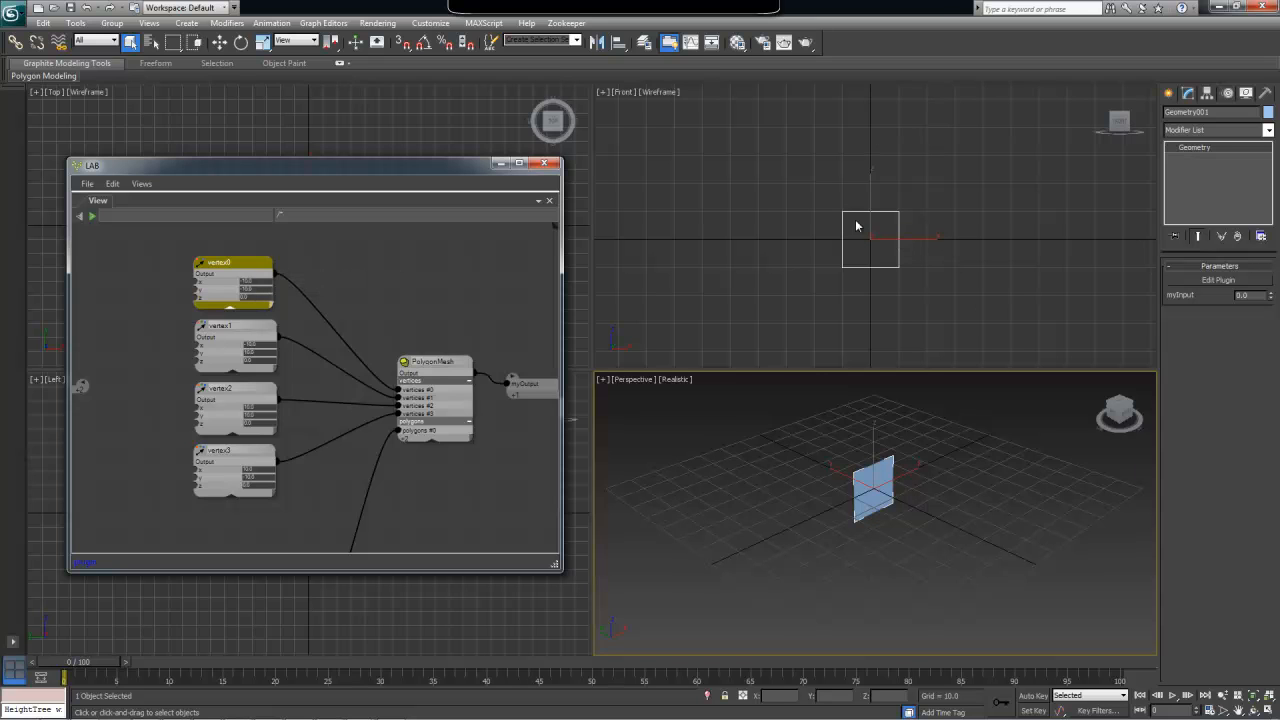
mouse_move(816, 192)
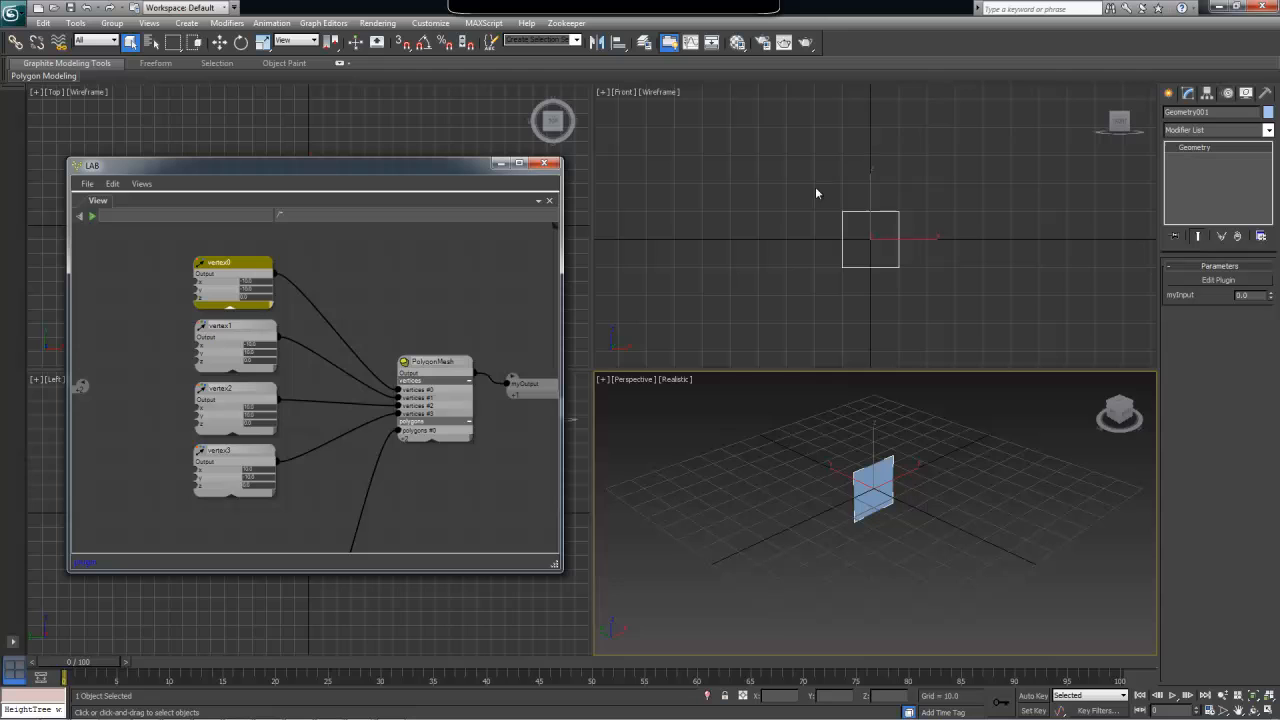
mouse_move(820, 264)
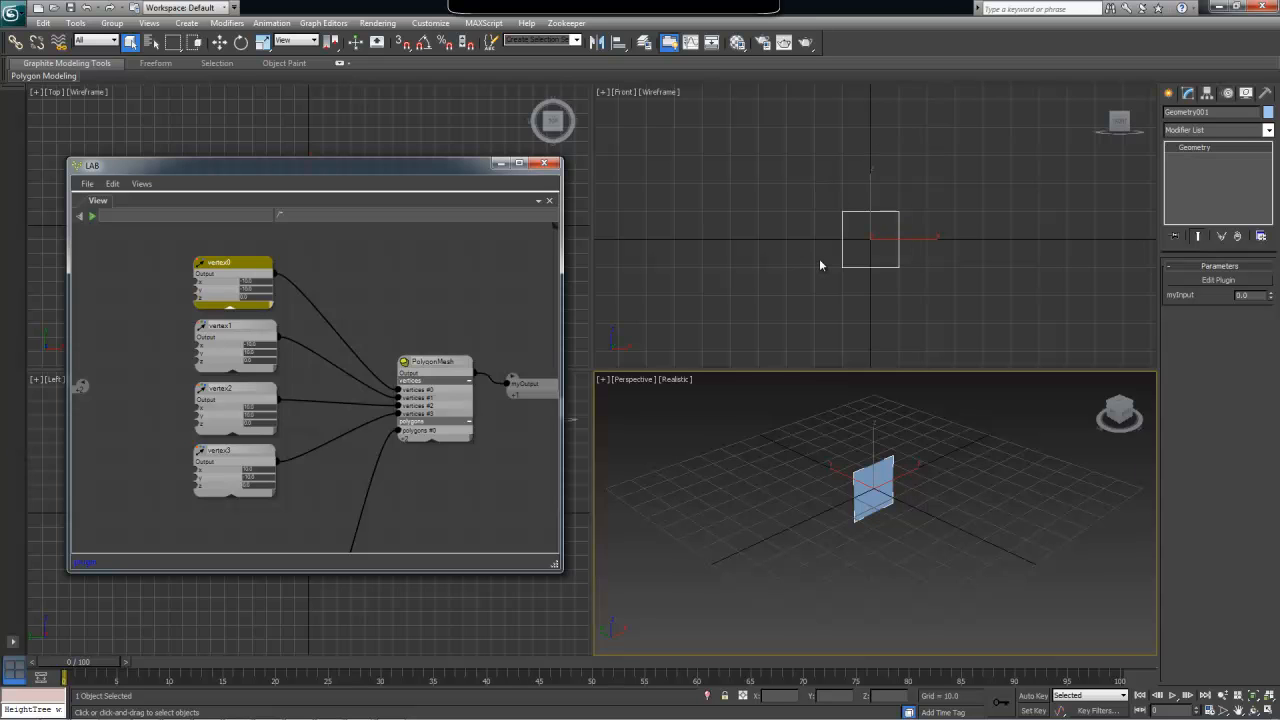
mouse_move(960, 268)
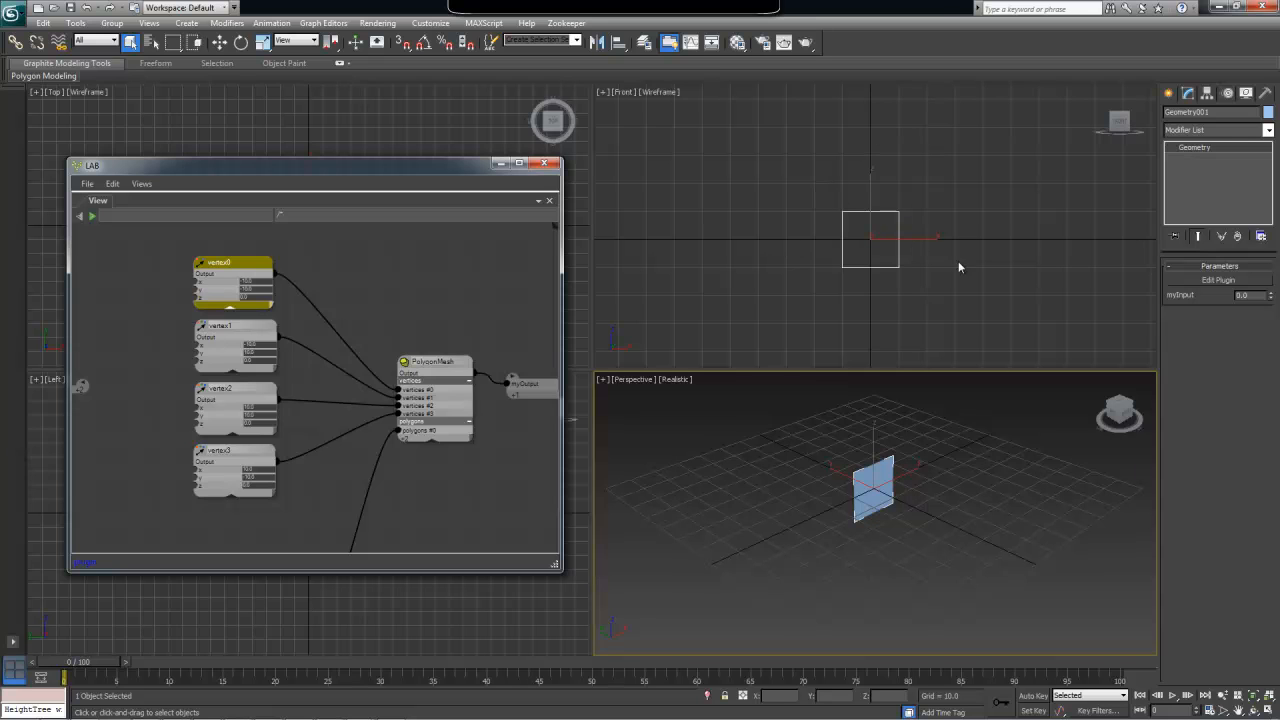
mouse_move(822, 246)
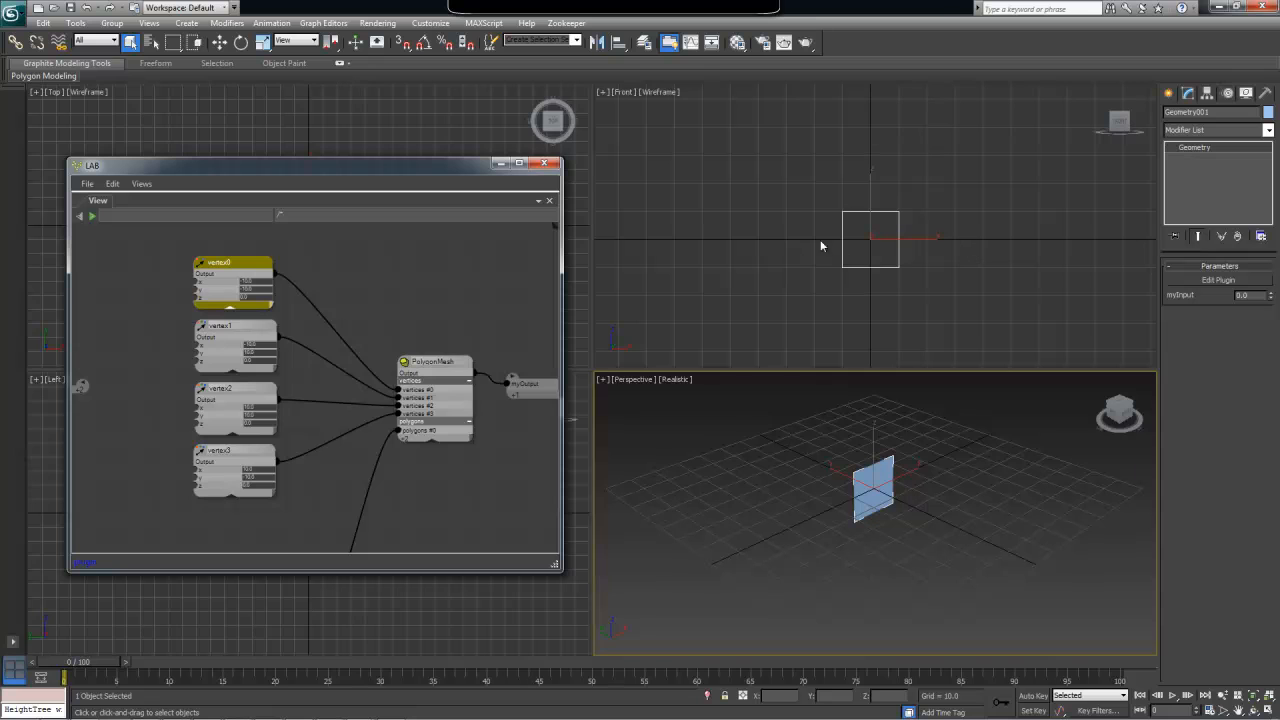
mouse_move(464, 280)
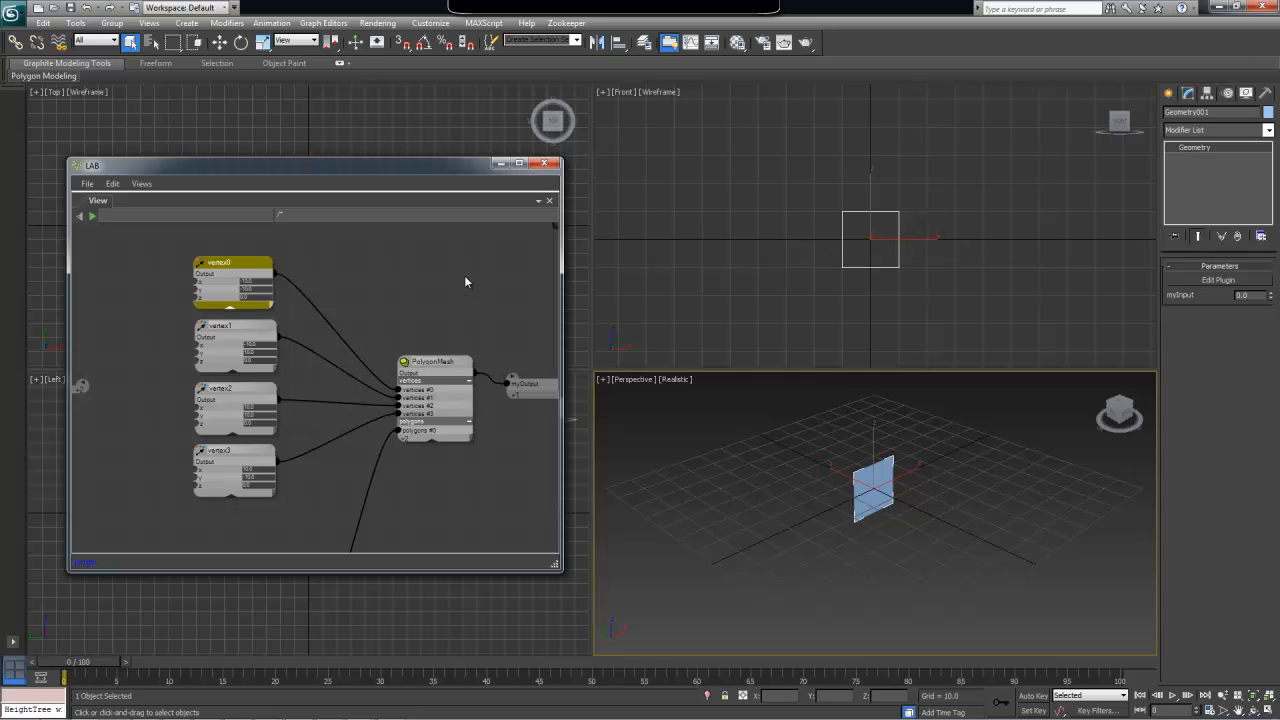
mouse_move(420, 304)
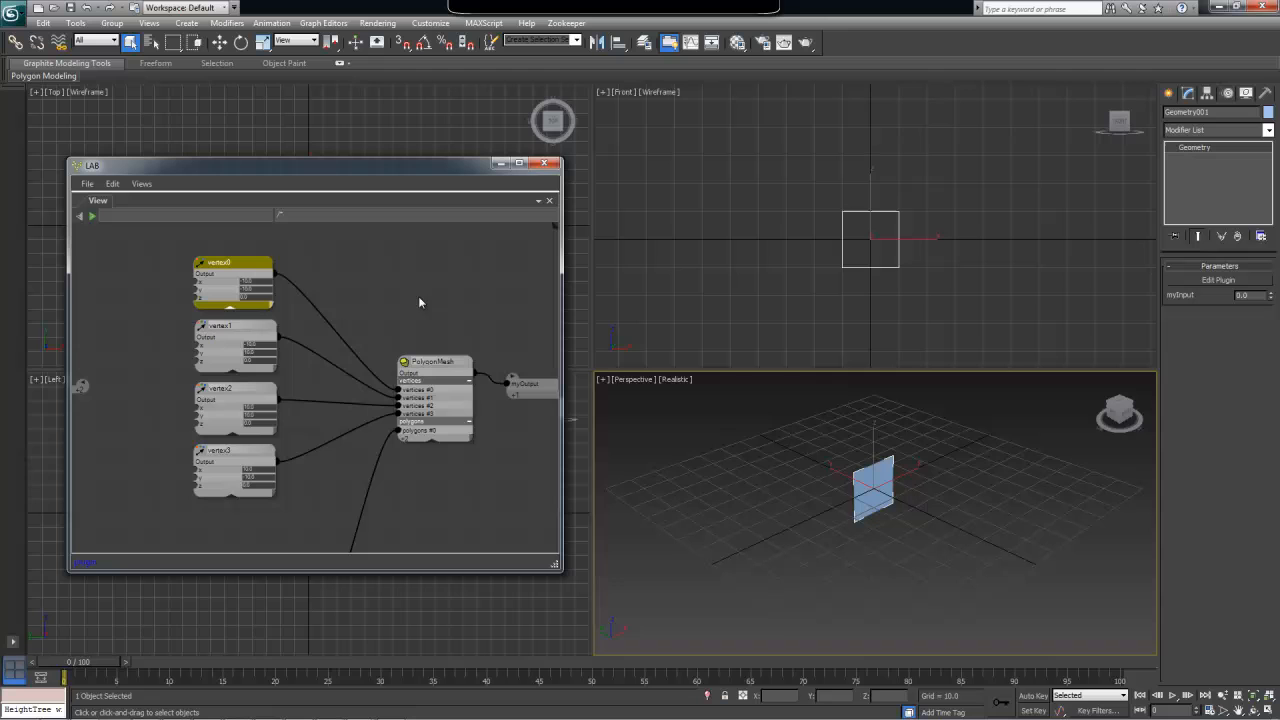
mouse_move(796, 248)
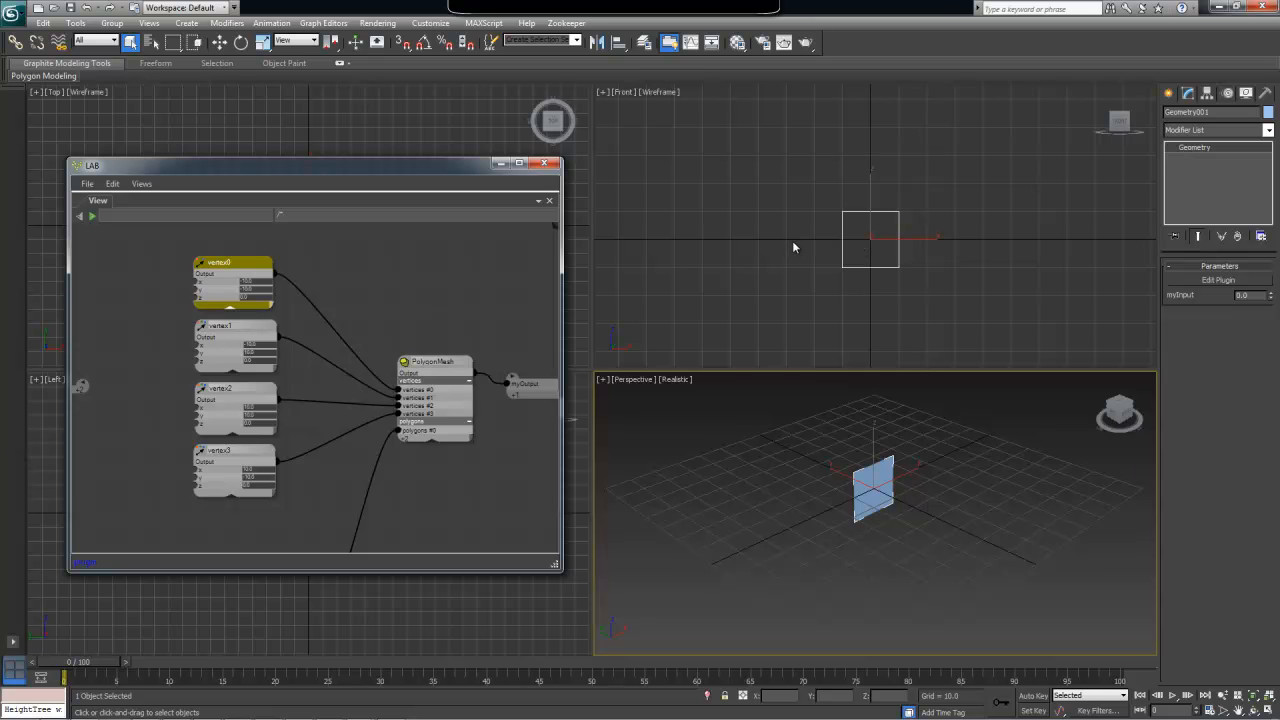
mouse_move(856, 364)
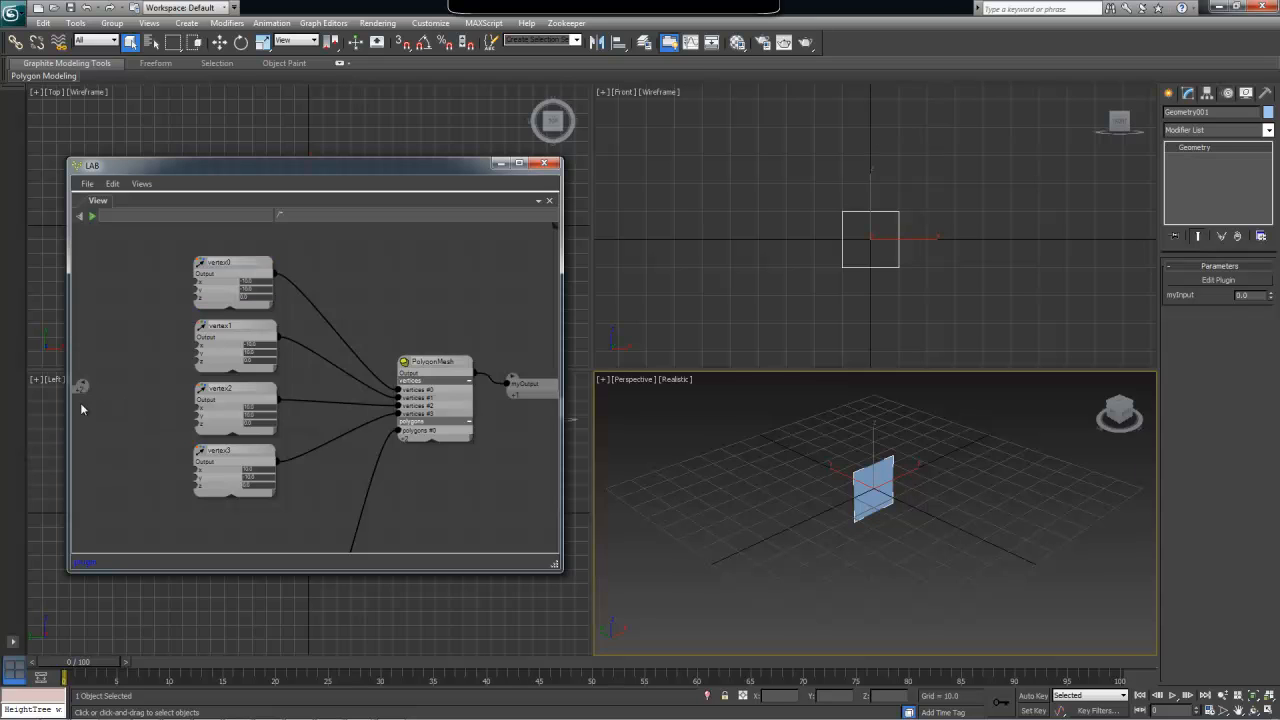
mouse_move(84, 388)
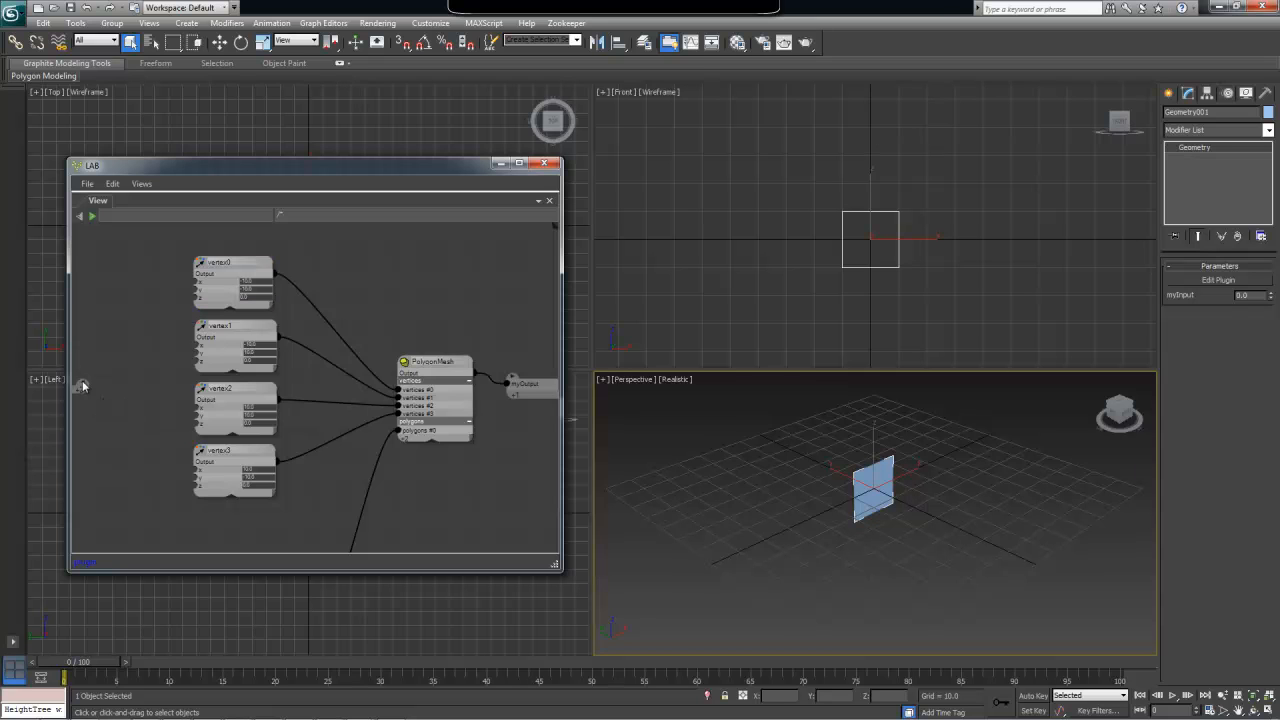
mouse_move(98, 398)
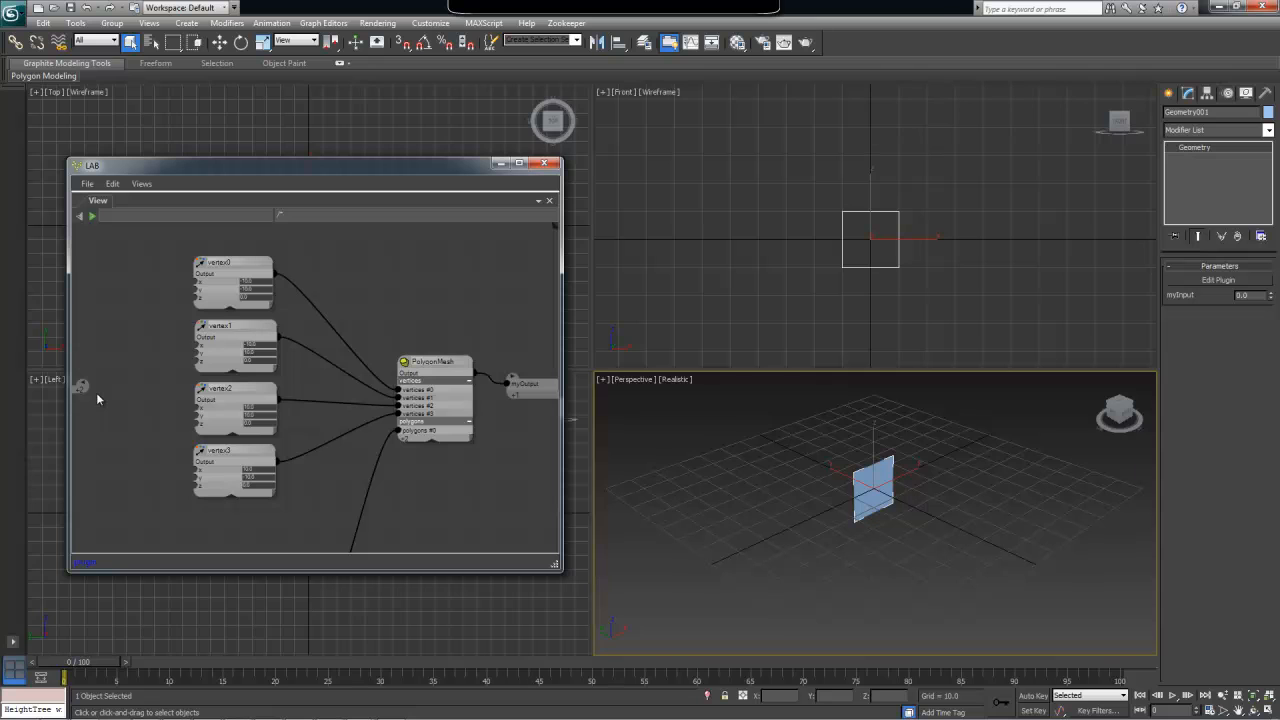
mouse_move(84, 396)
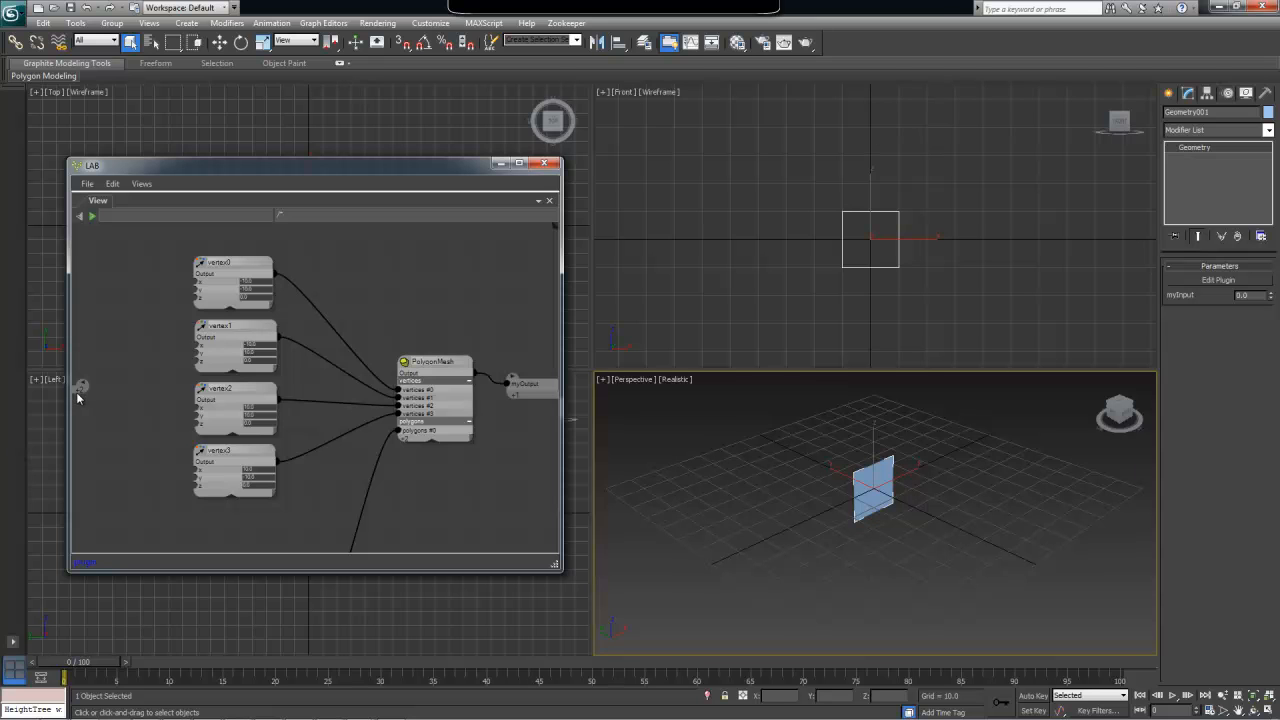
mouse_move(84, 392)
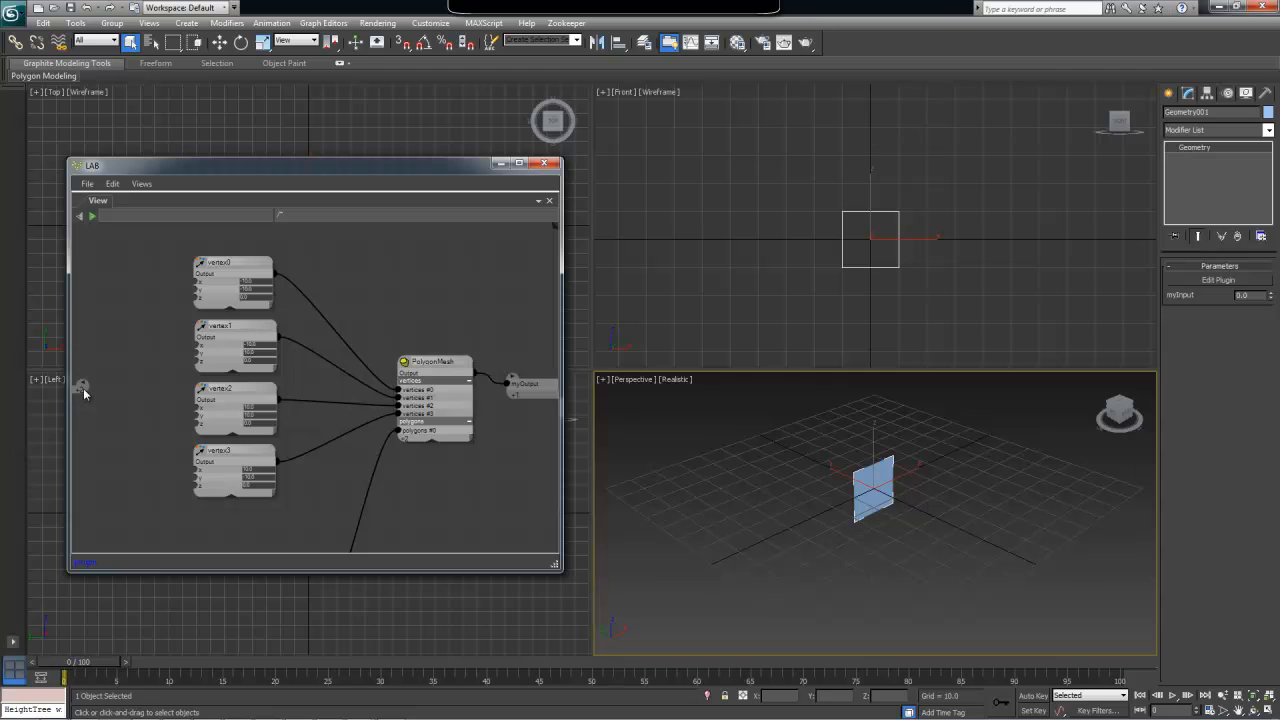
mouse_move(112, 400)
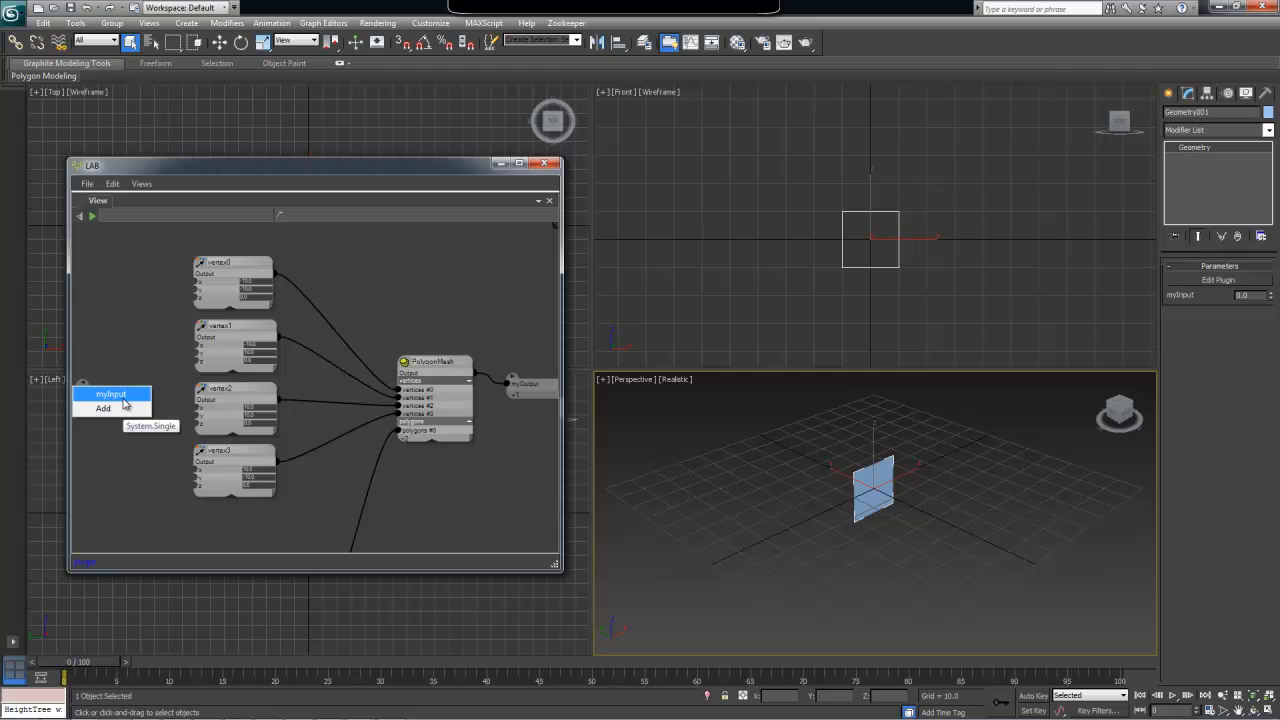
mouse_move(104, 398)
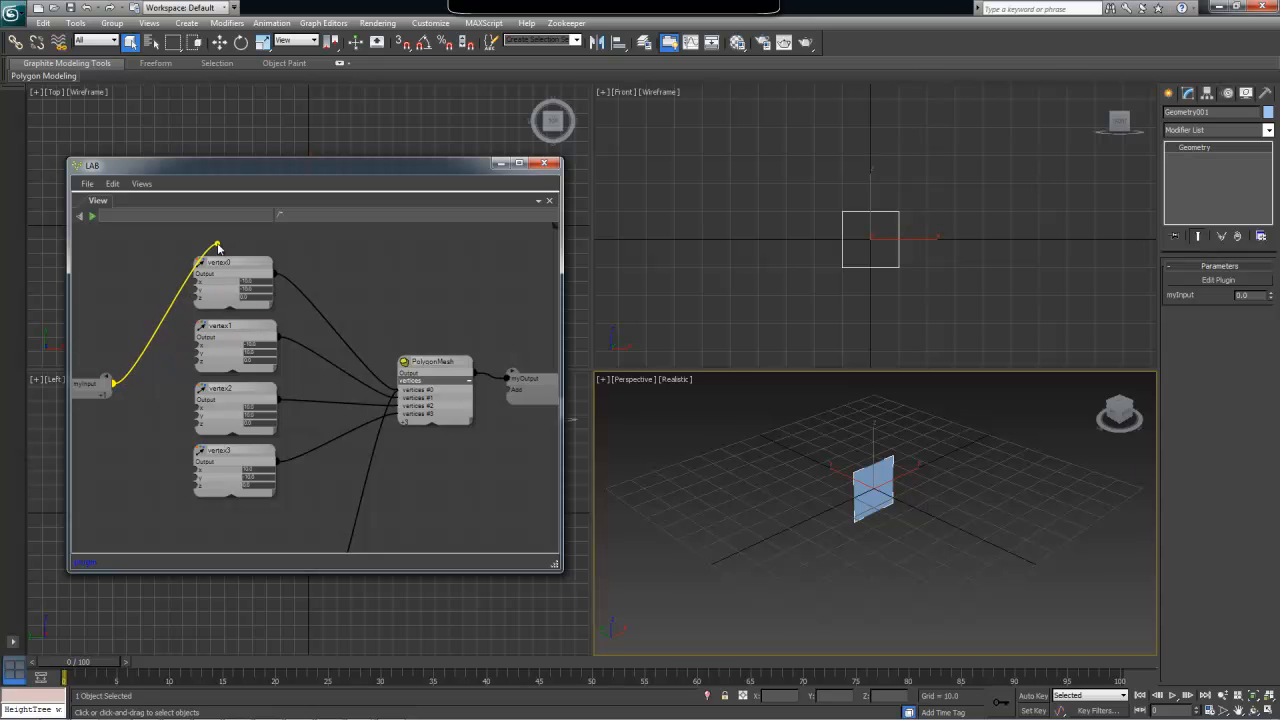
mouse_move(196, 296)
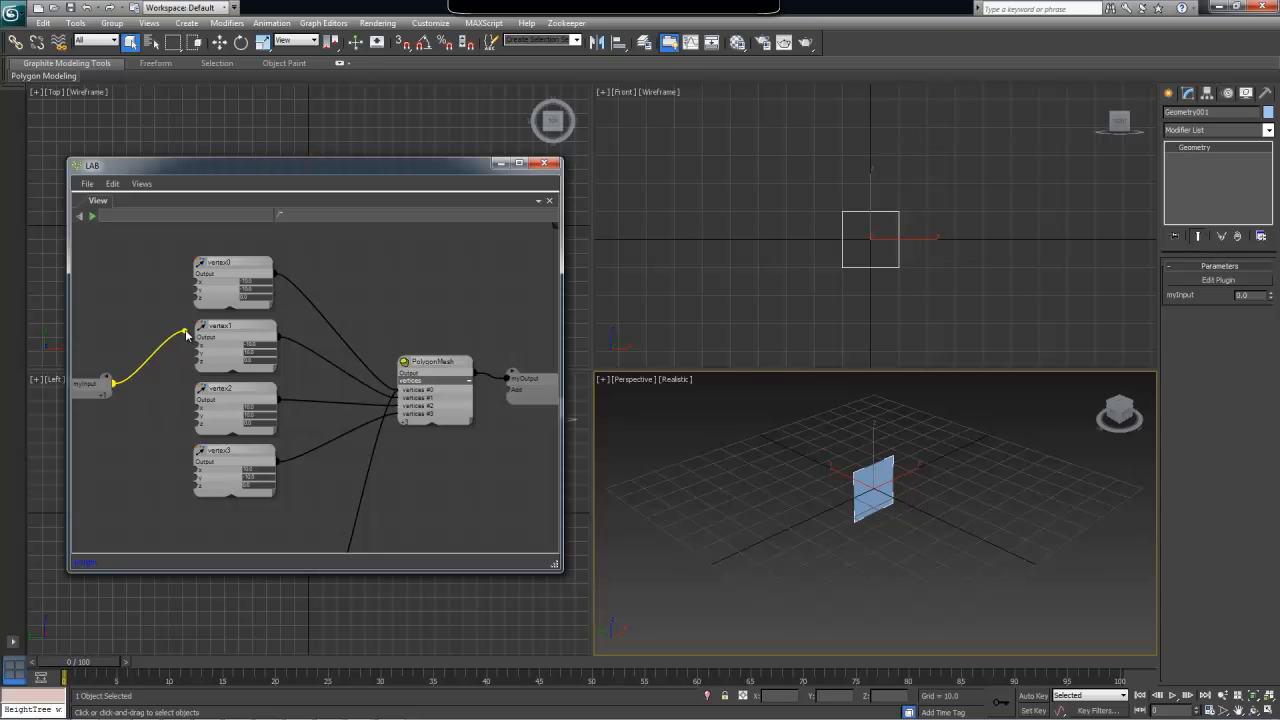
- Wire the Parameter output into the X inputs of the first and second vertex nodes
drag(184, 332, 204, 282)
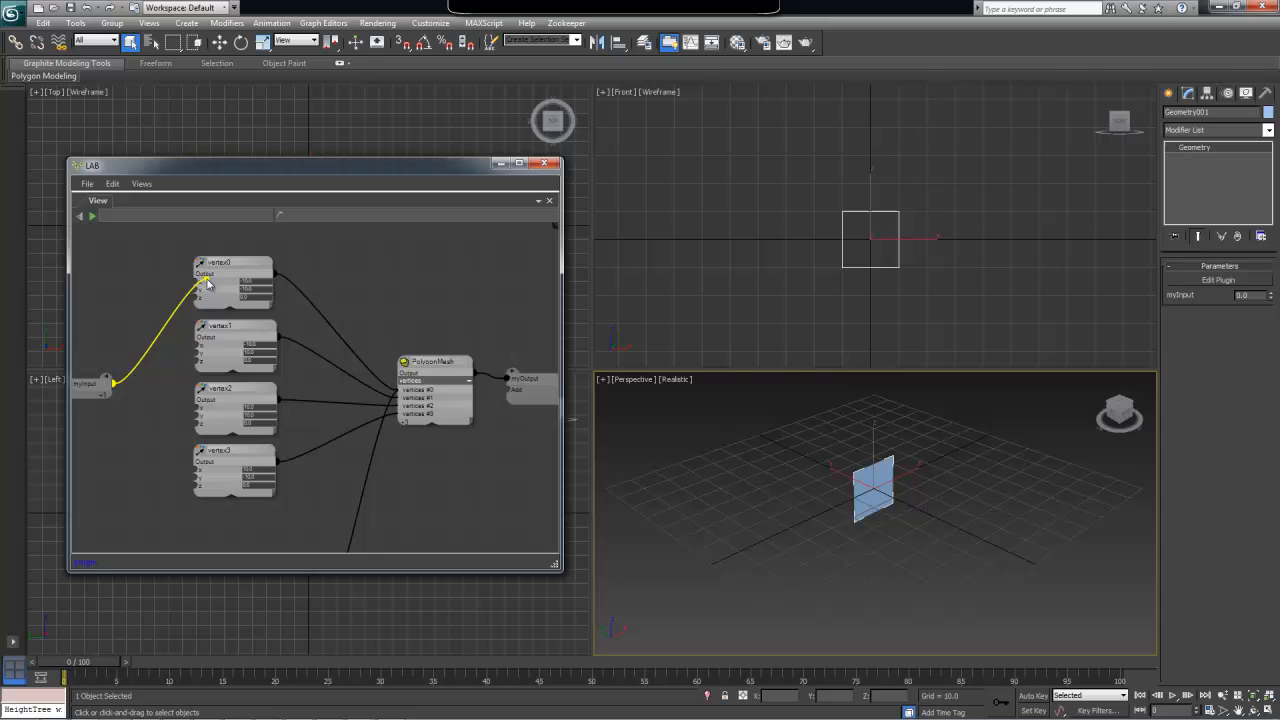
drag(204, 284, 204, 414)
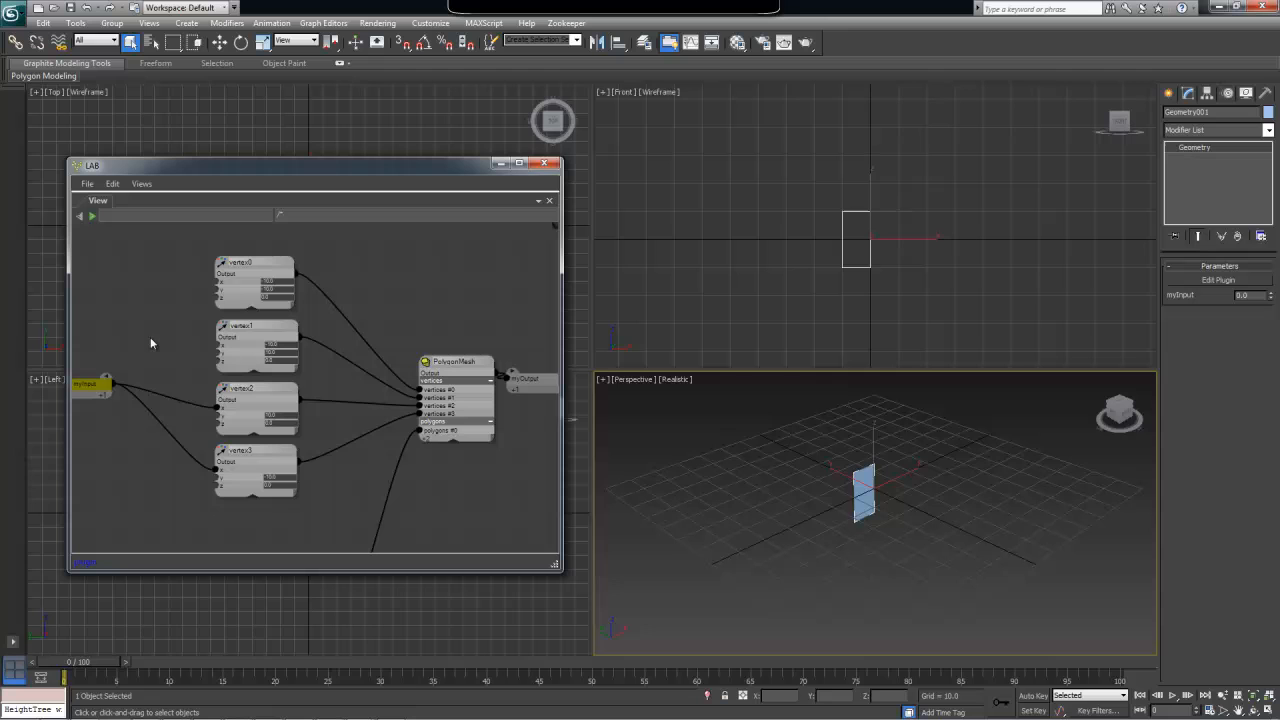
mouse_move(90, 384)
text(width)
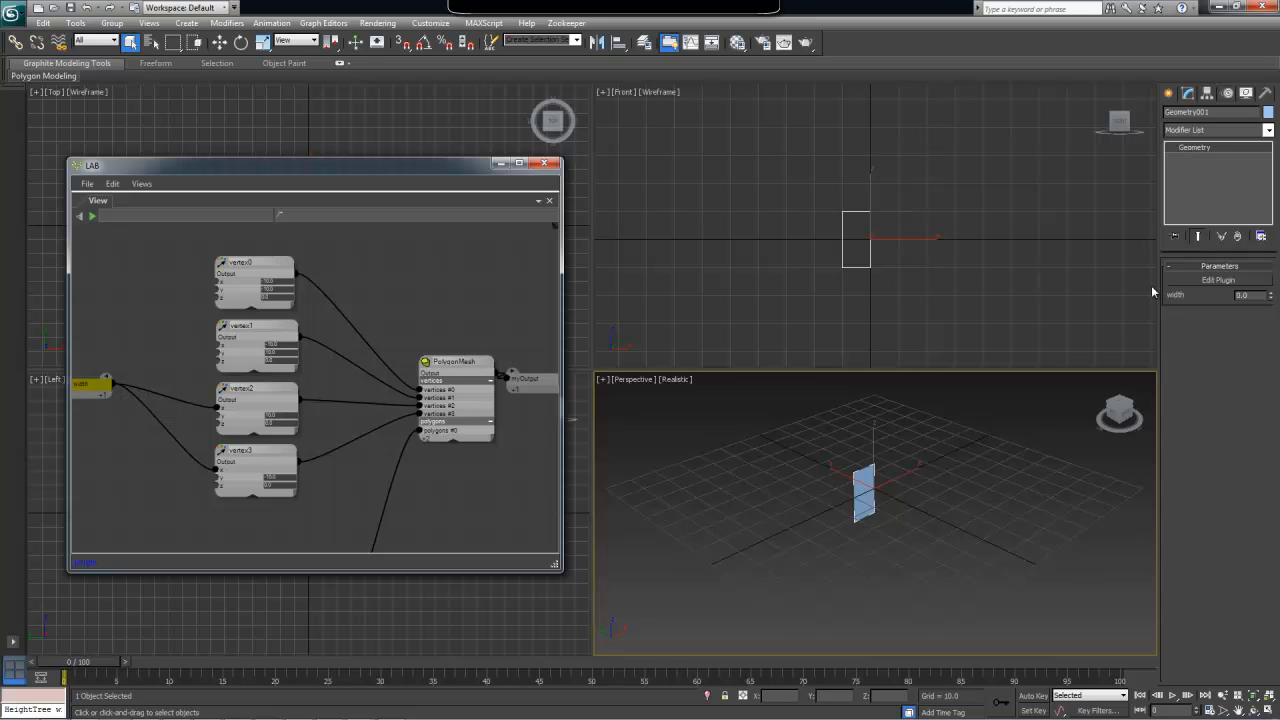
mouse_move(1178, 300)
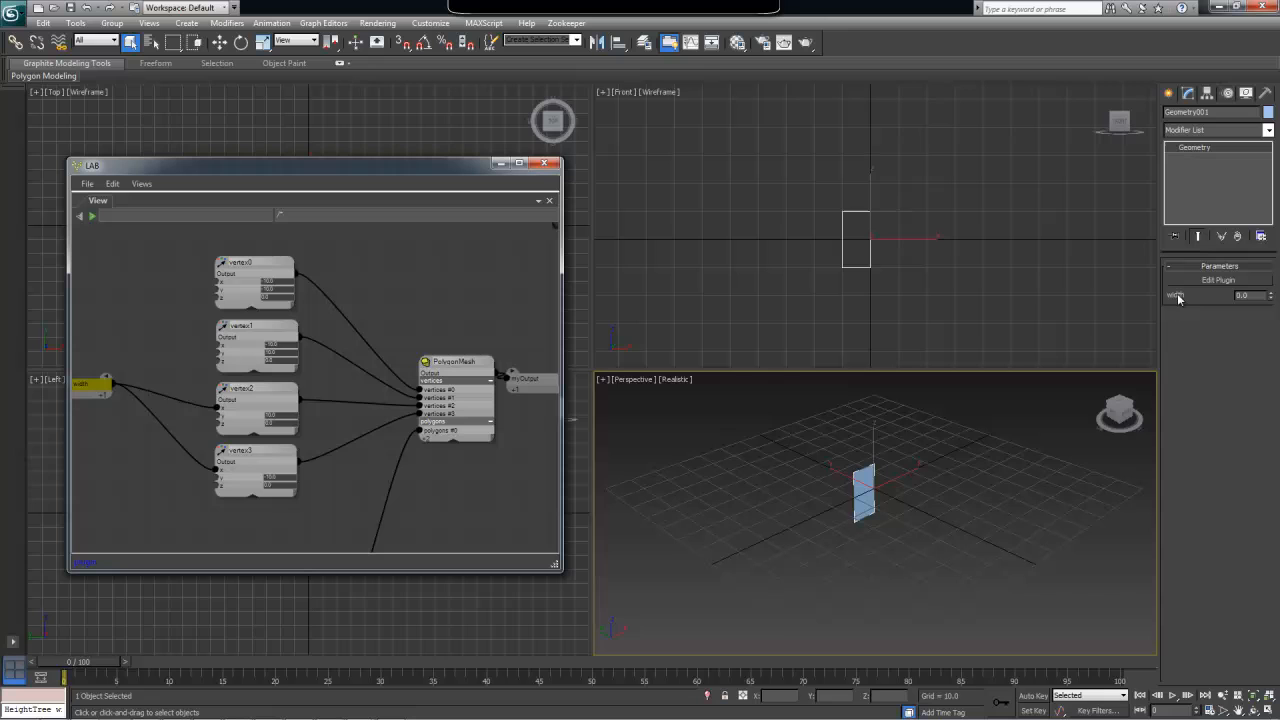
mouse_move(1184, 300)
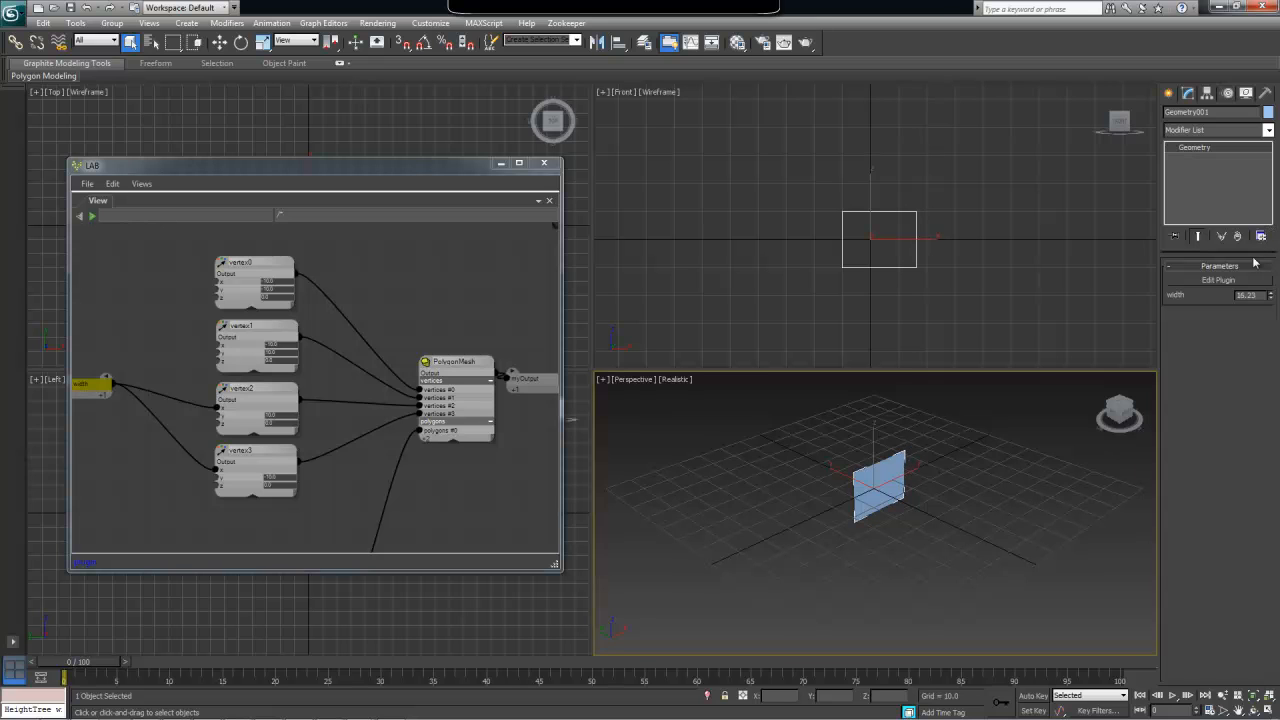
mouse_move(772, 256)
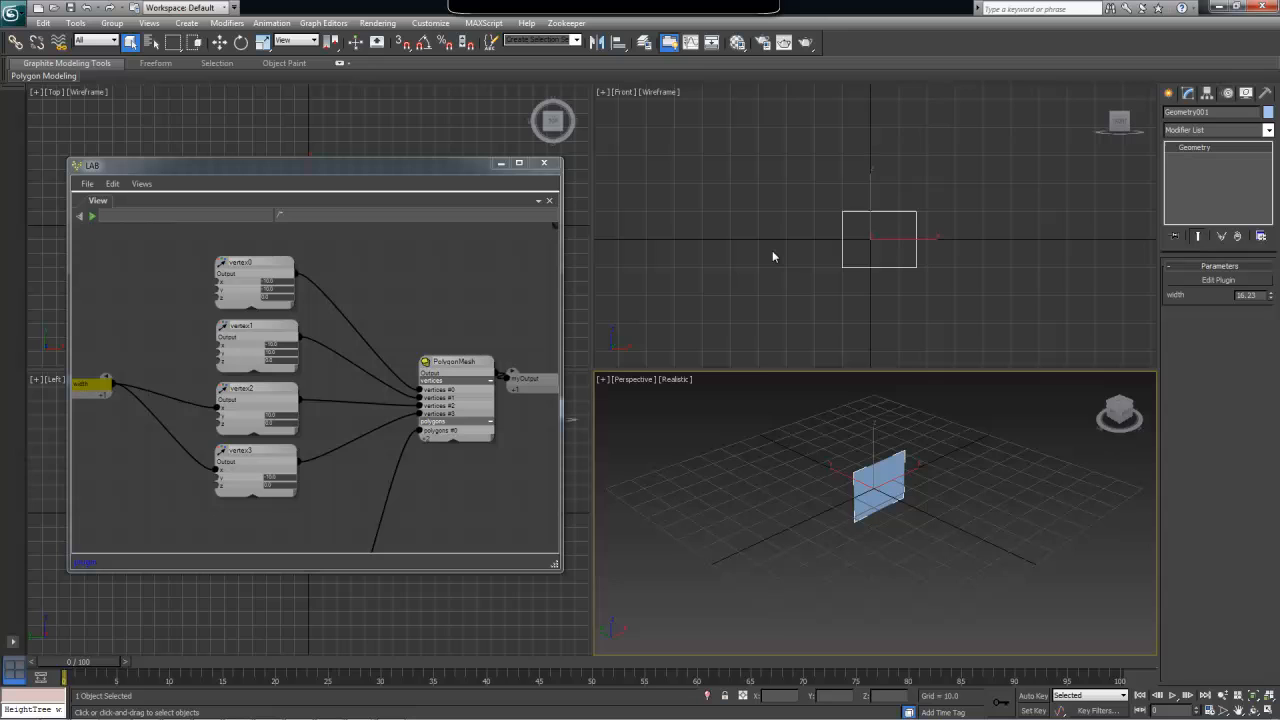
mouse_move(152, 356)
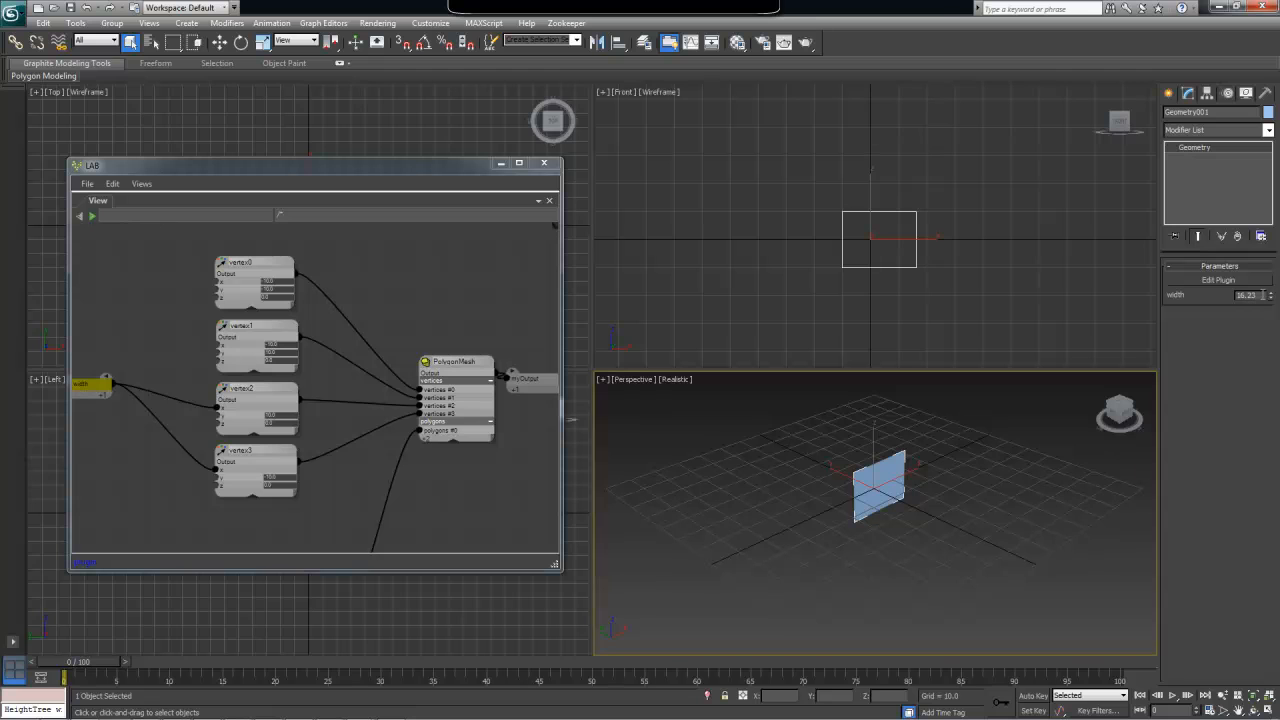
- Bring up the node search on the canvas to add an operator after the width input
triple_click(1244, 294)
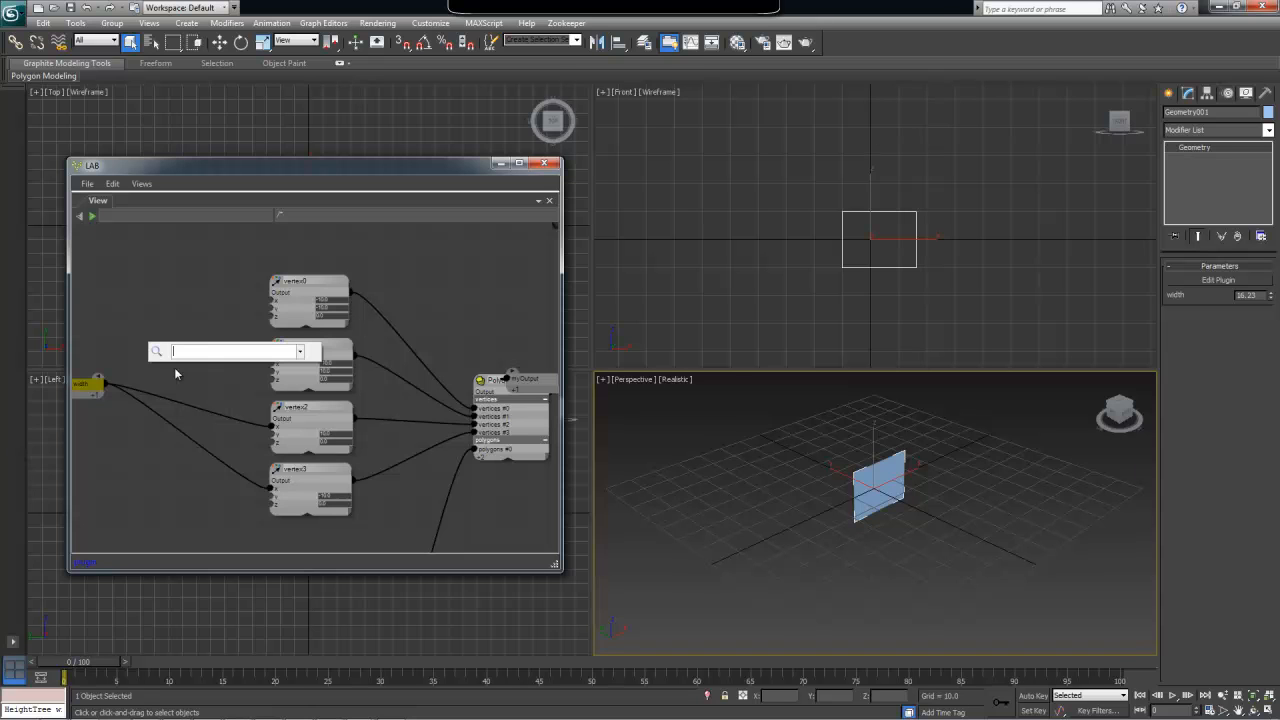
- Search 'multi' to add a Multiply node fed by the width input
text(multi)
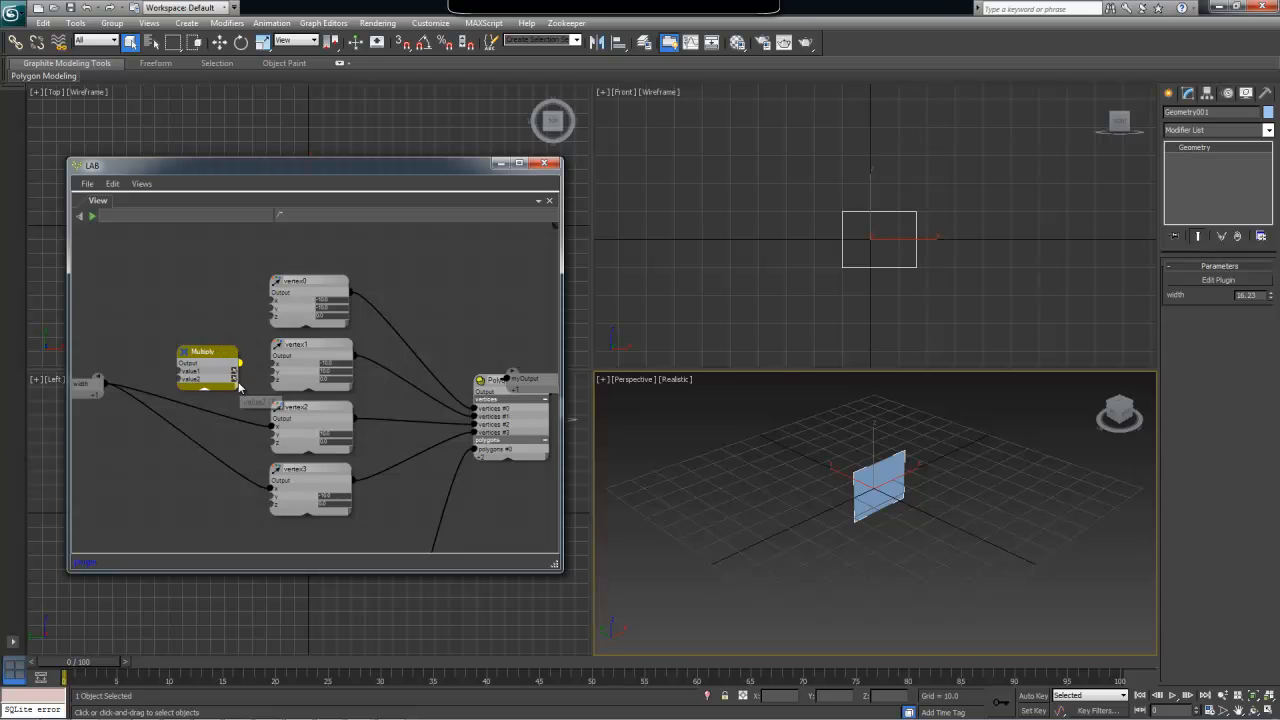
mouse_move(254, 304)
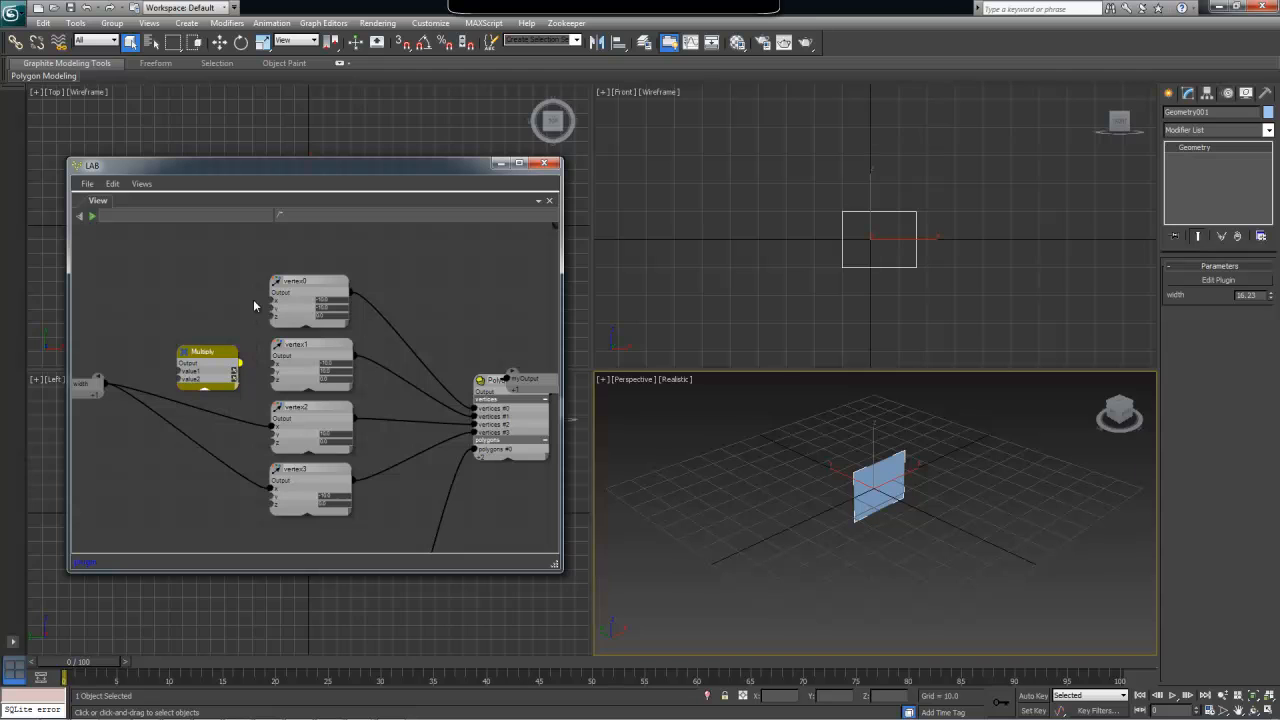
mouse_move(412, 302)
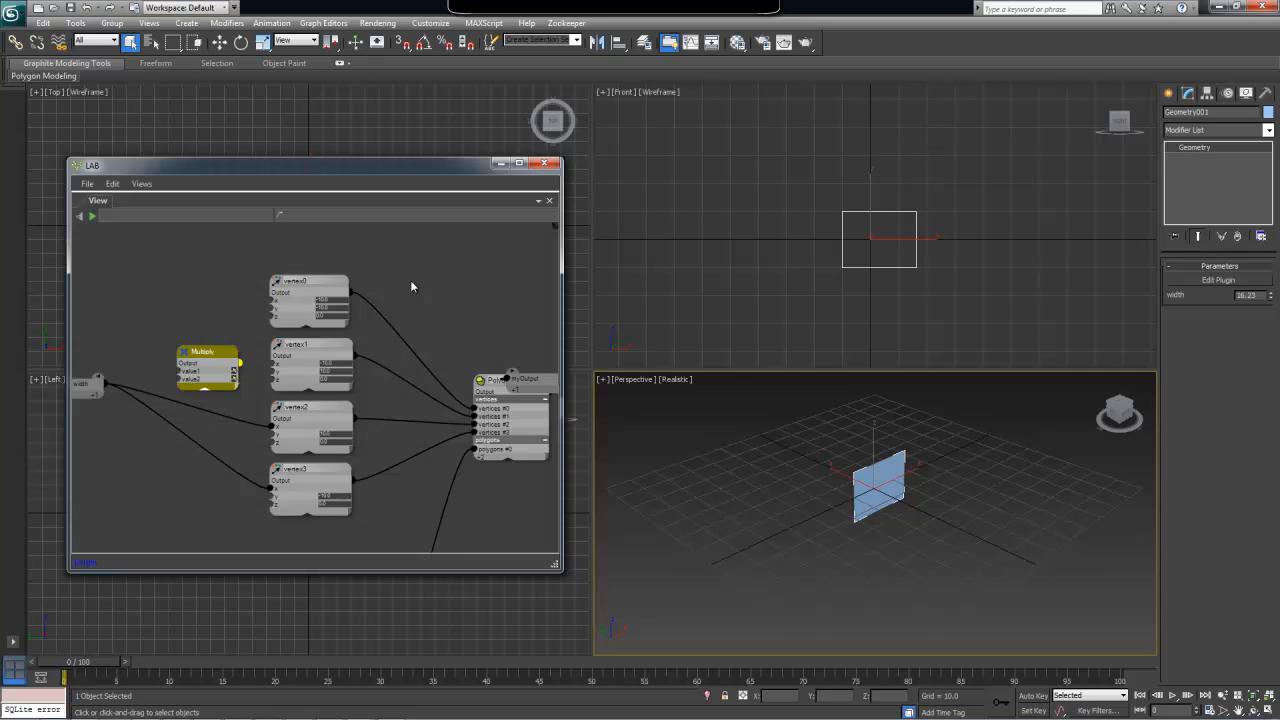
mouse_move(422, 284)
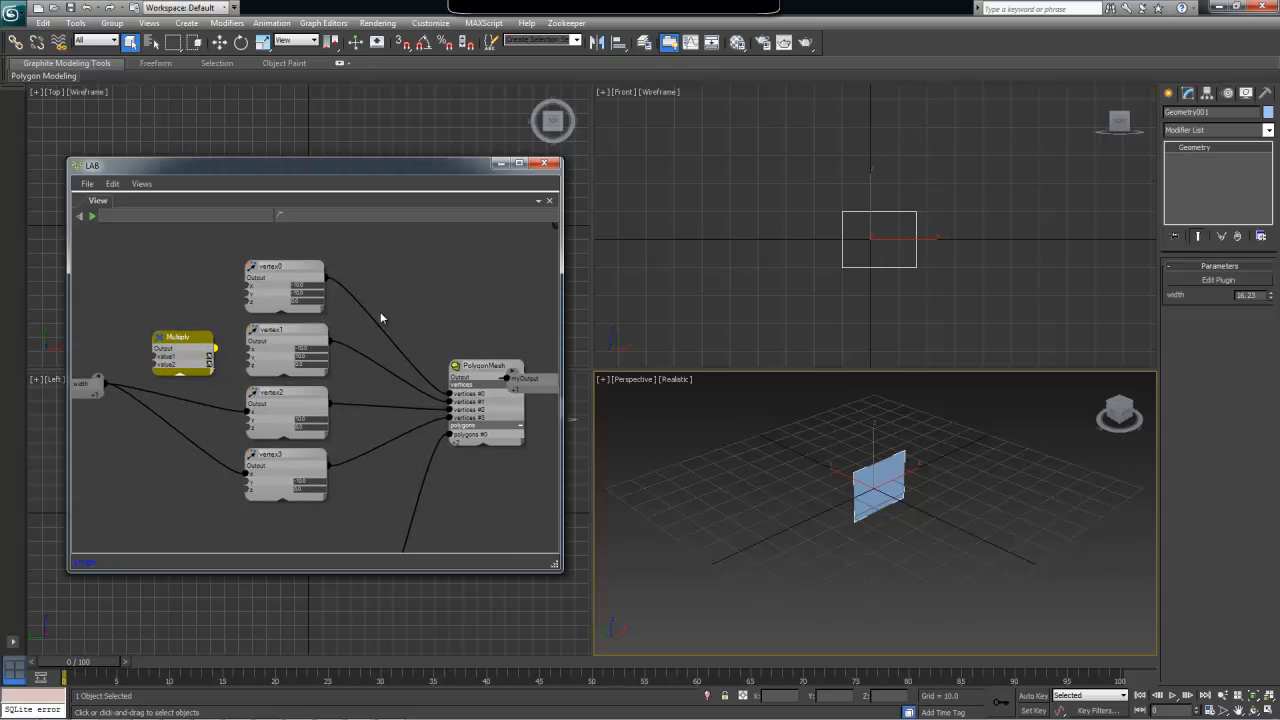
mouse_move(276, 292)
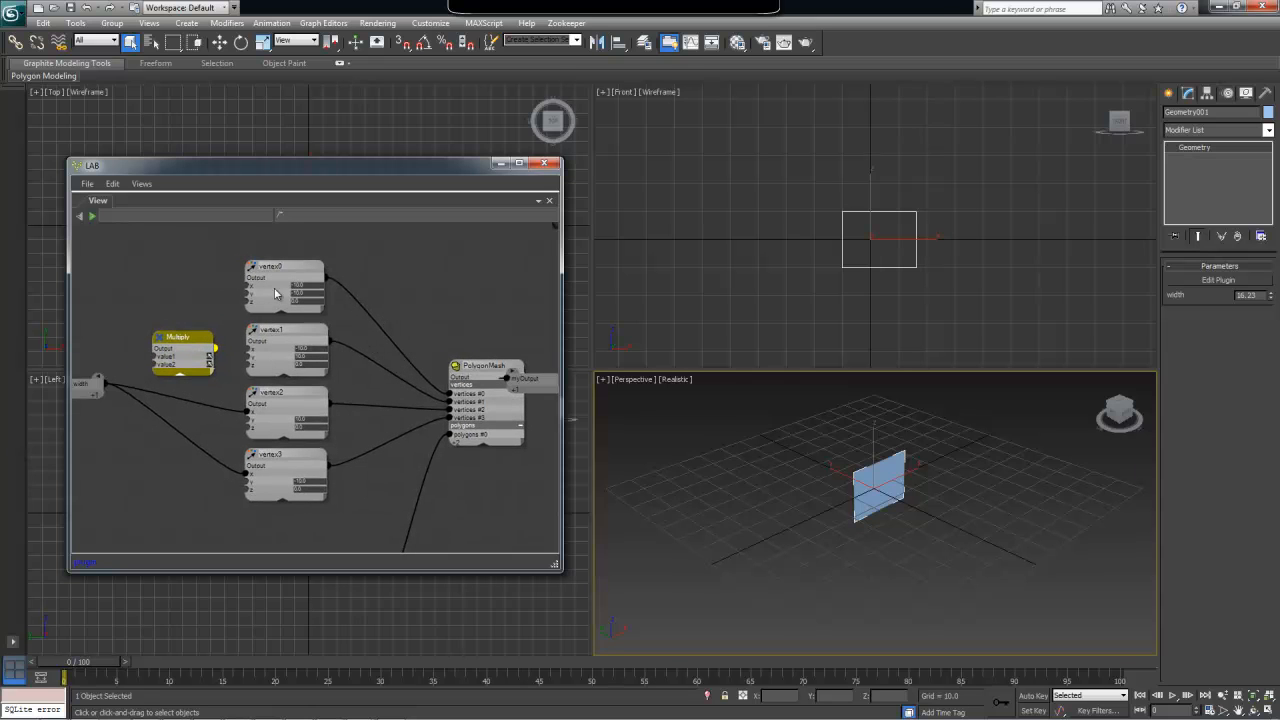
mouse_move(306, 334)
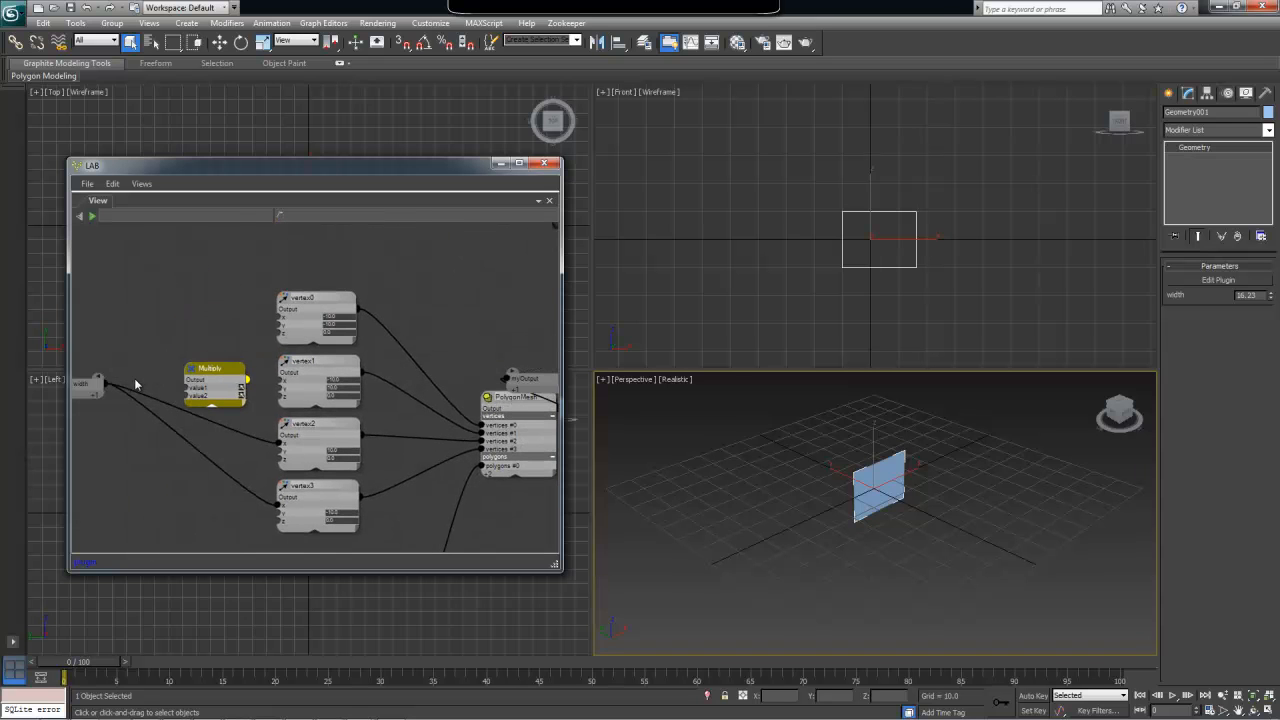
mouse_move(92, 388)
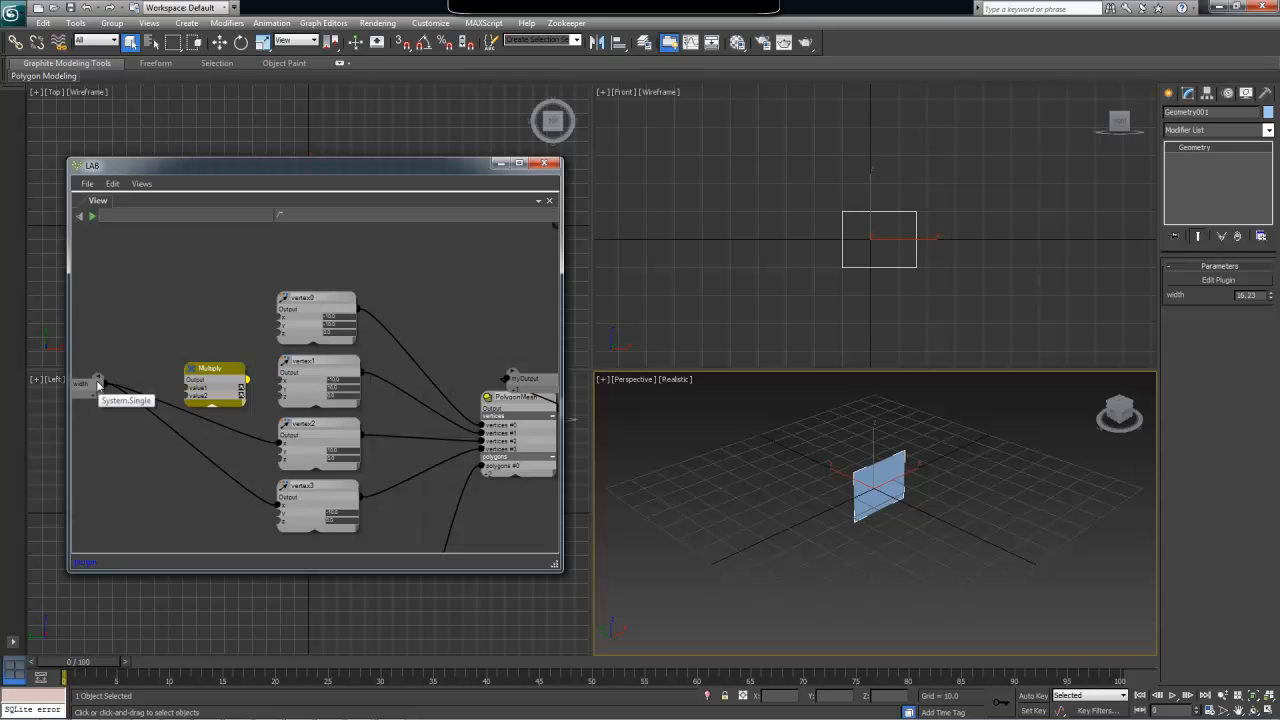
mouse_move(96, 390)
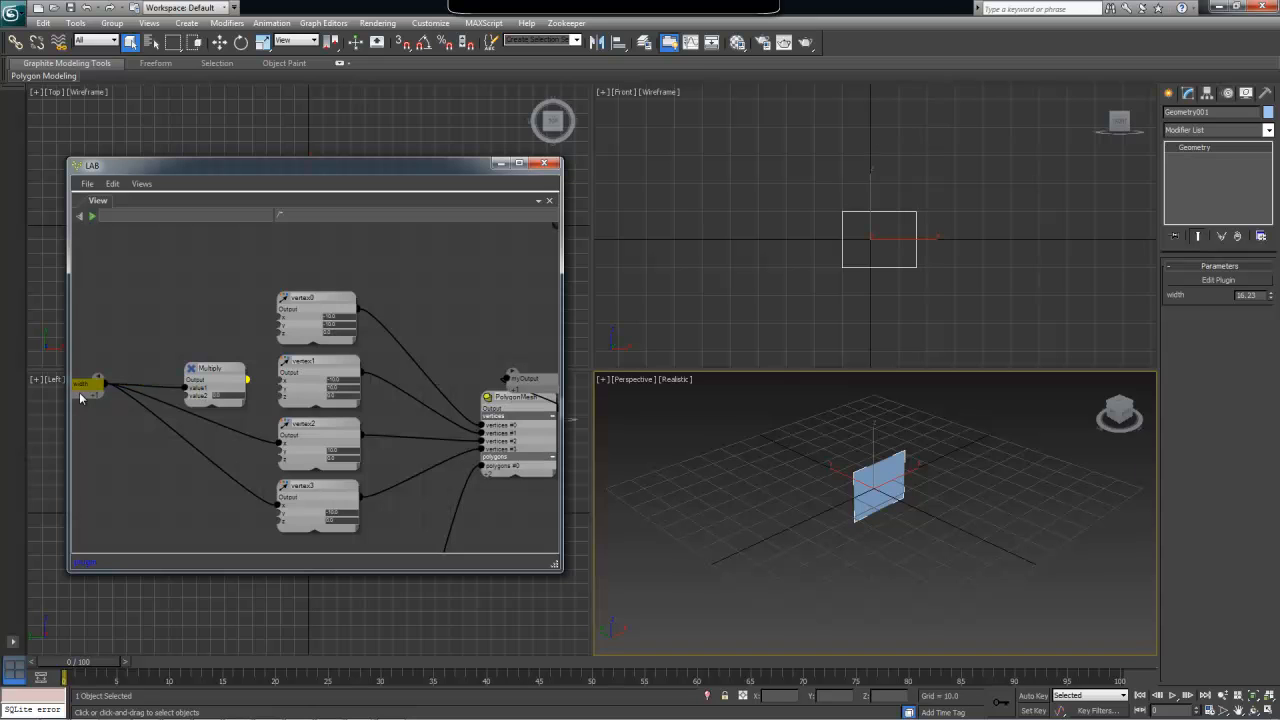
- Move the Multiply node next to the width input node
drag(212, 368, 184, 350)
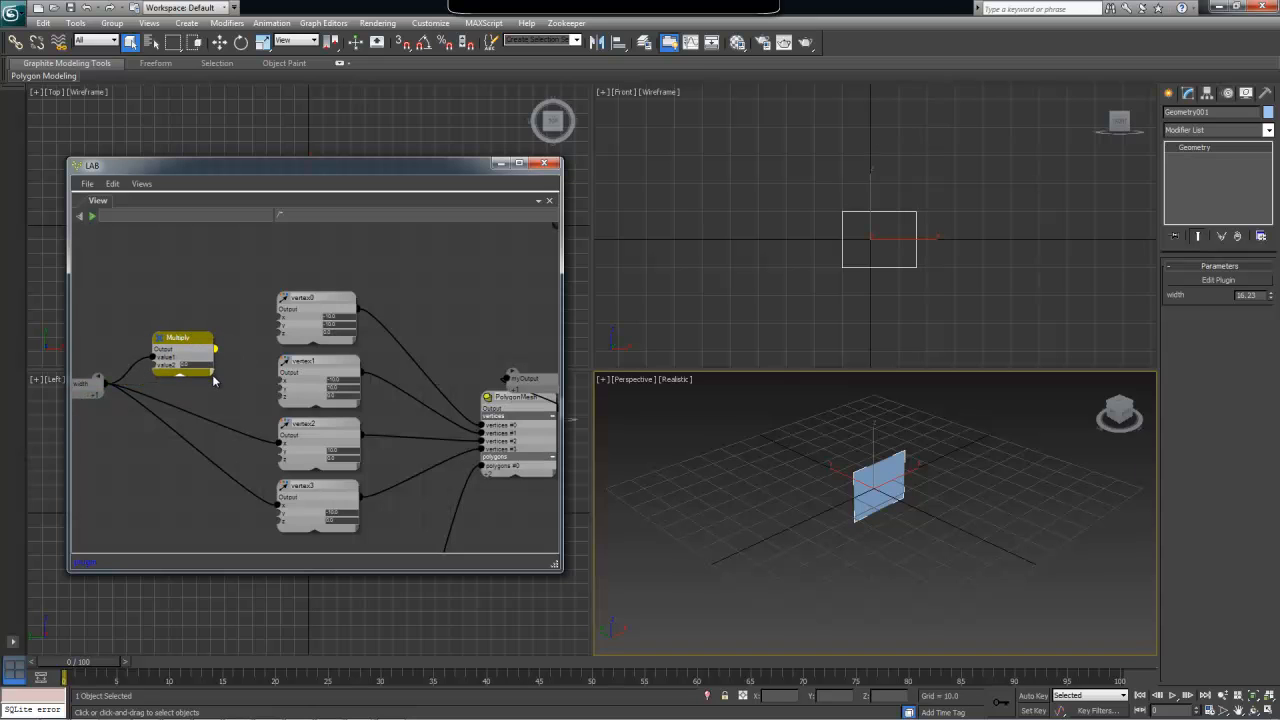
mouse_move(212, 378)
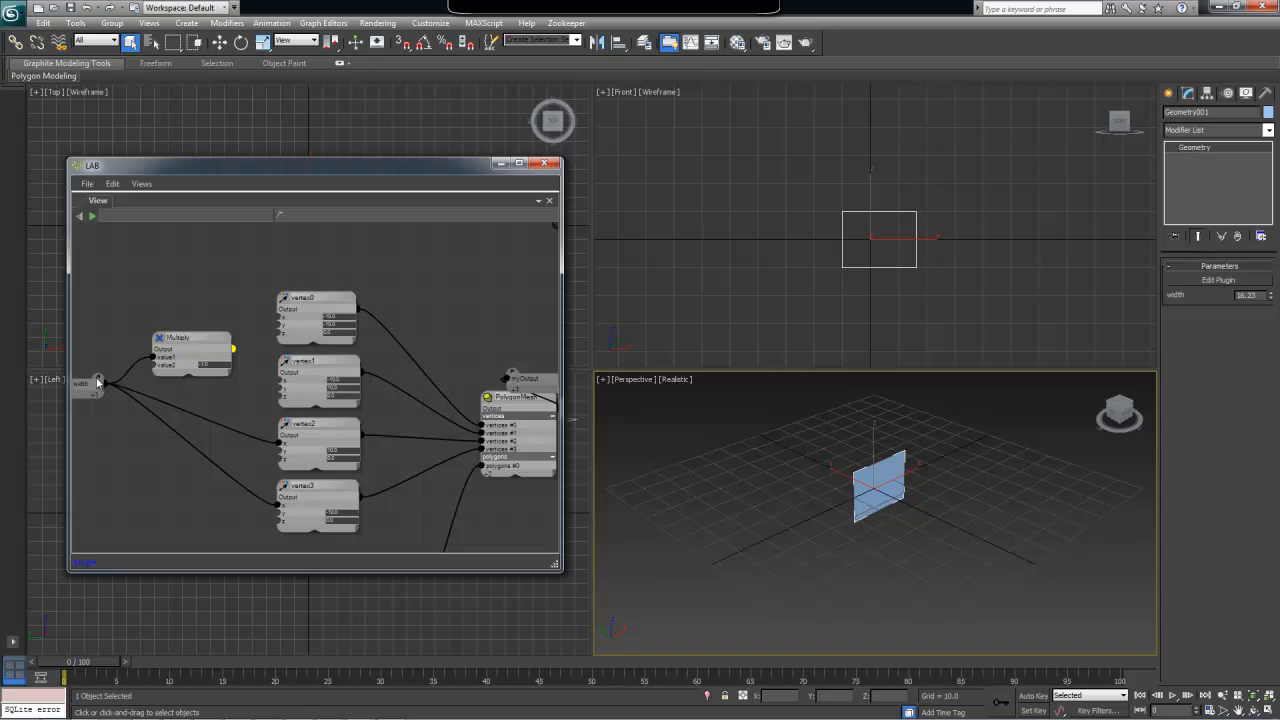
mouse_move(210, 356)
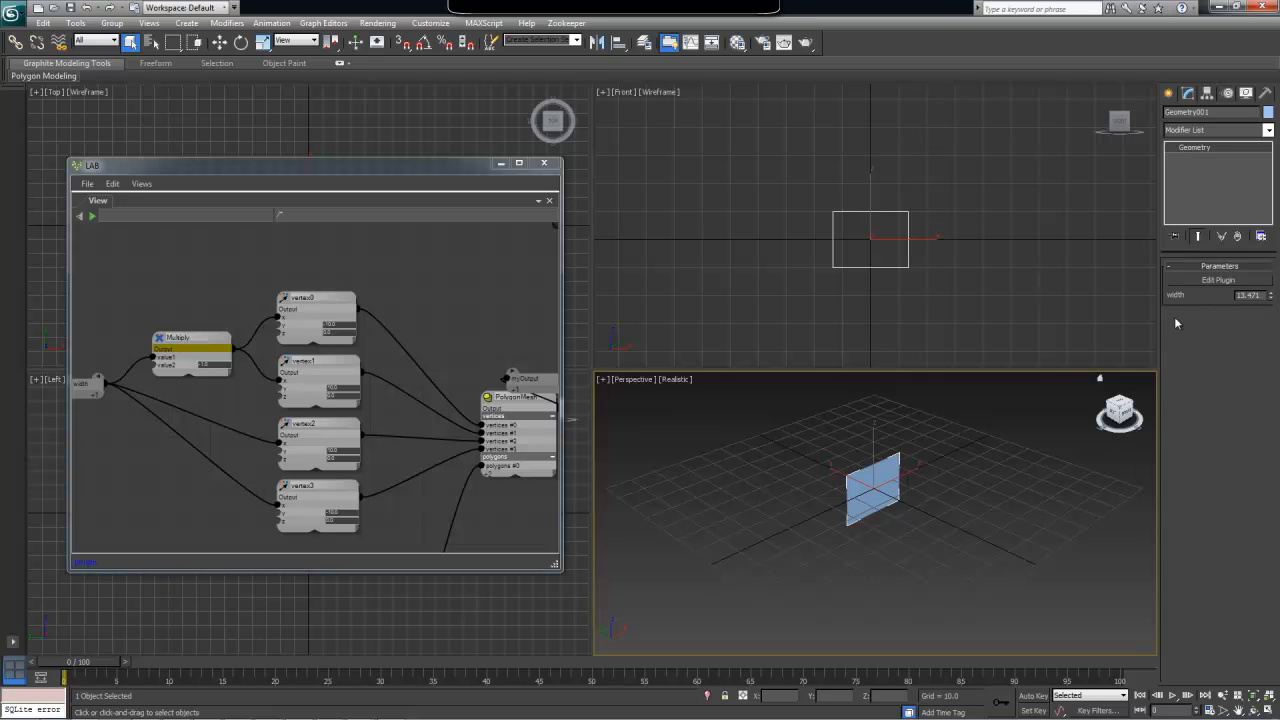
mouse_move(90, 400)
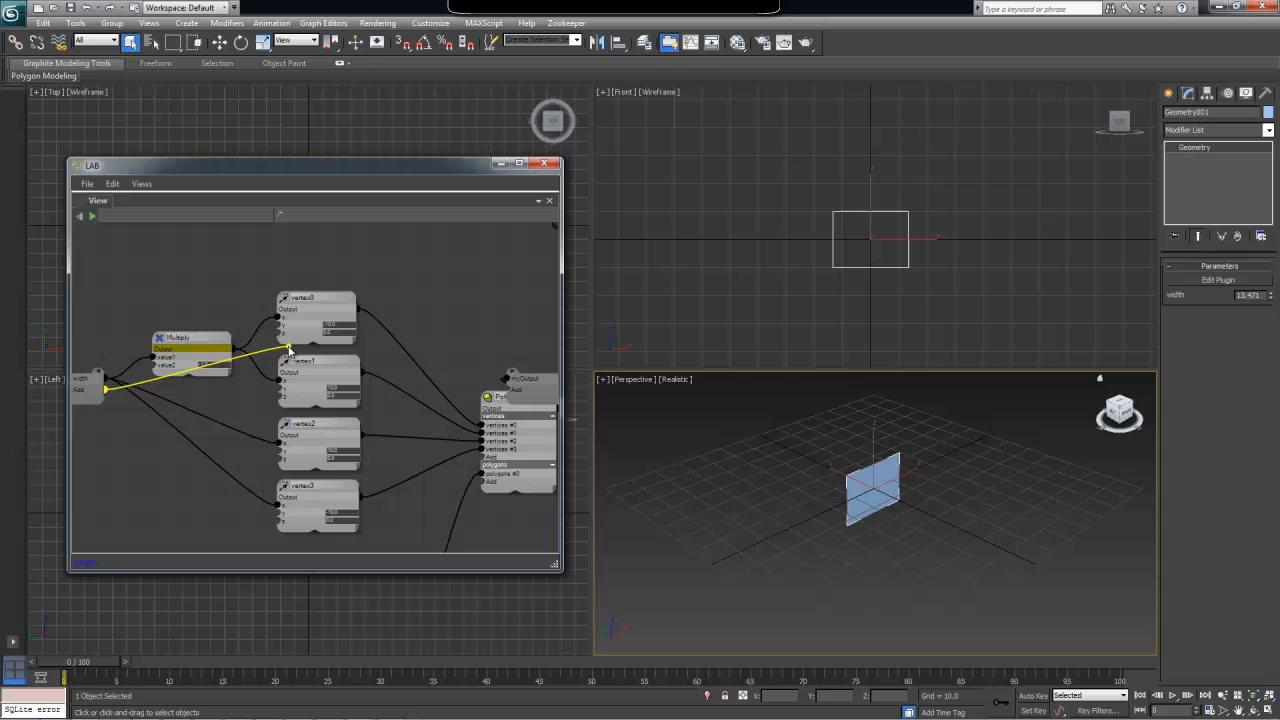
- Wire the Multiply result and the second input into two vertex nodes
drag(290, 350, 290, 390)
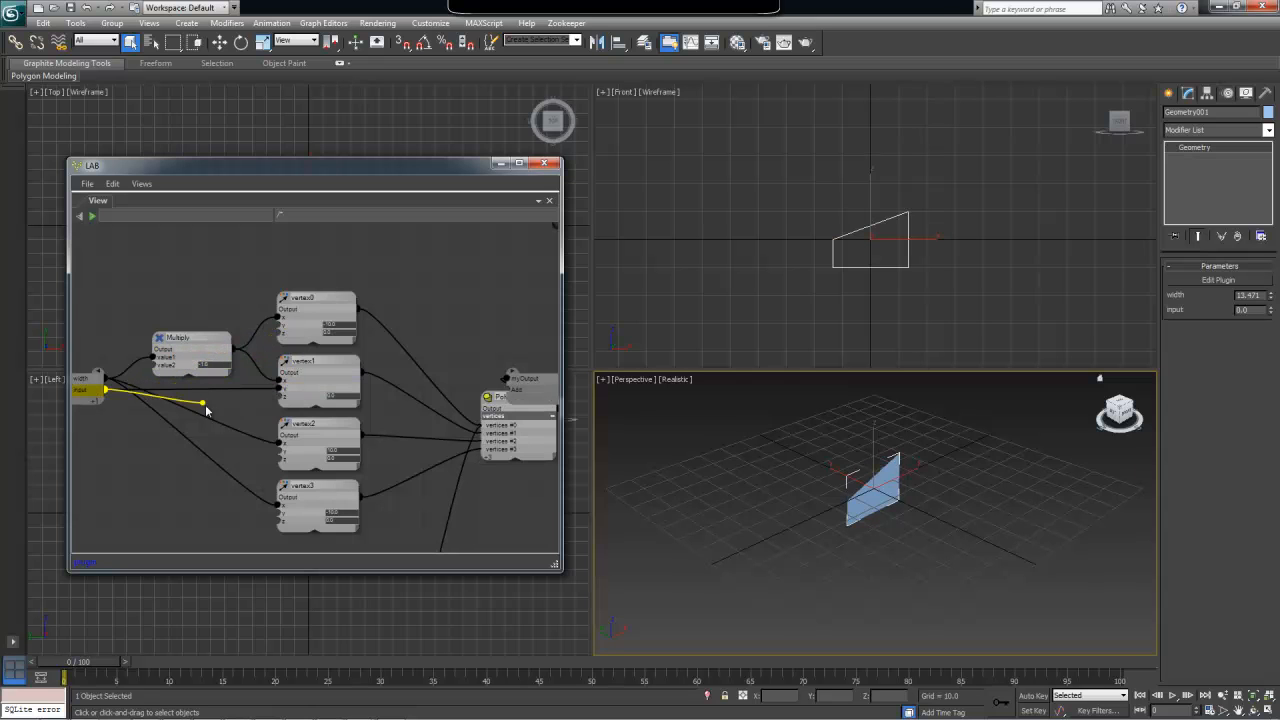
drag(204, 404, 290, 450)
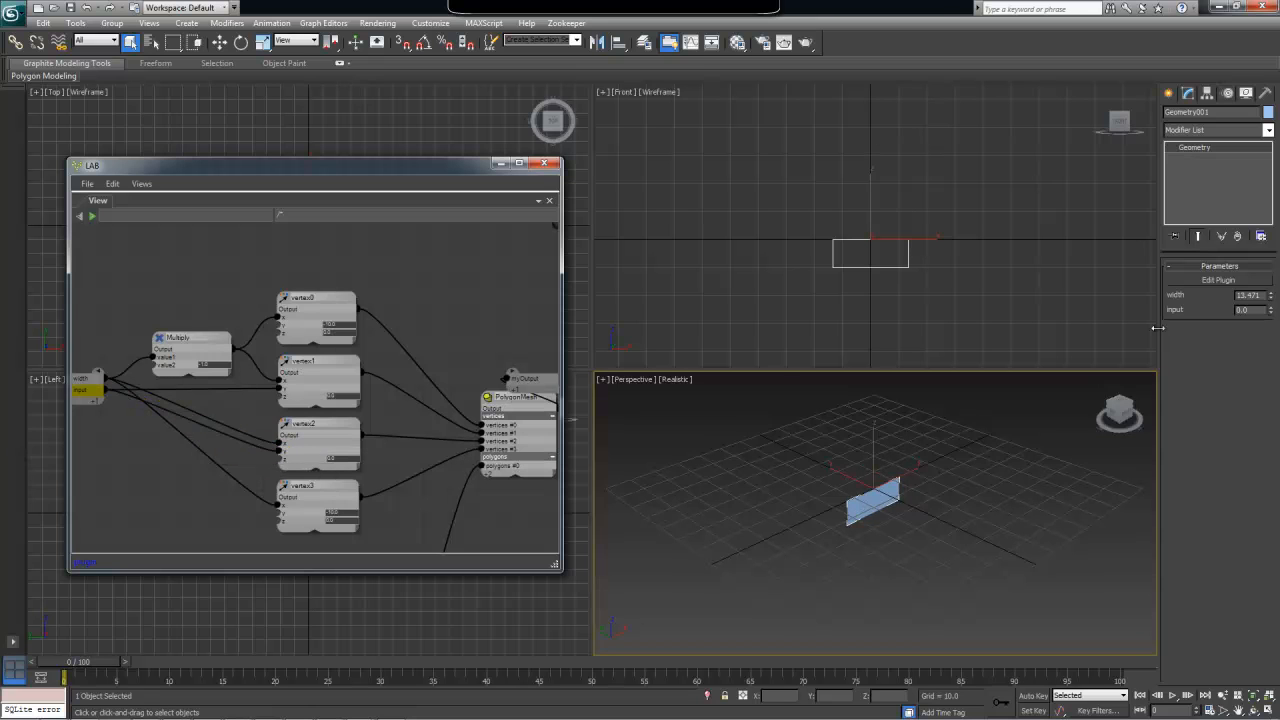
mouse_move(1184, 312)
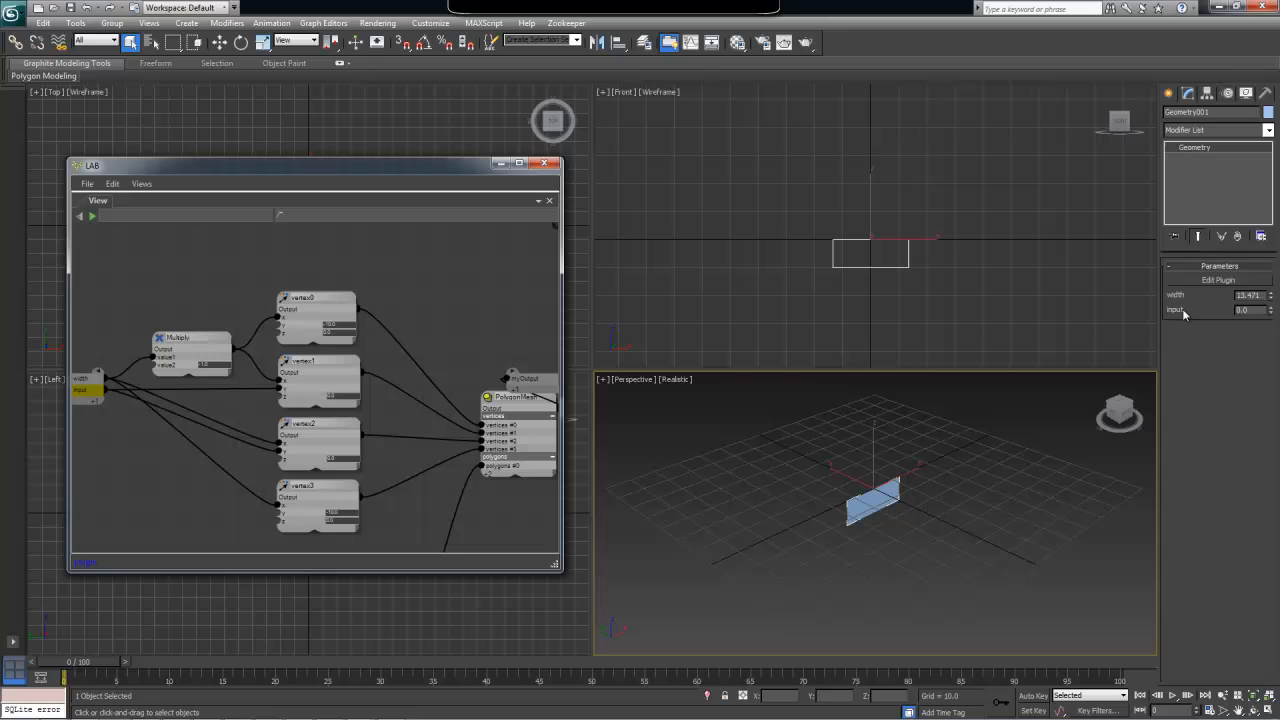
mouse_move(80, 390)
text(height)
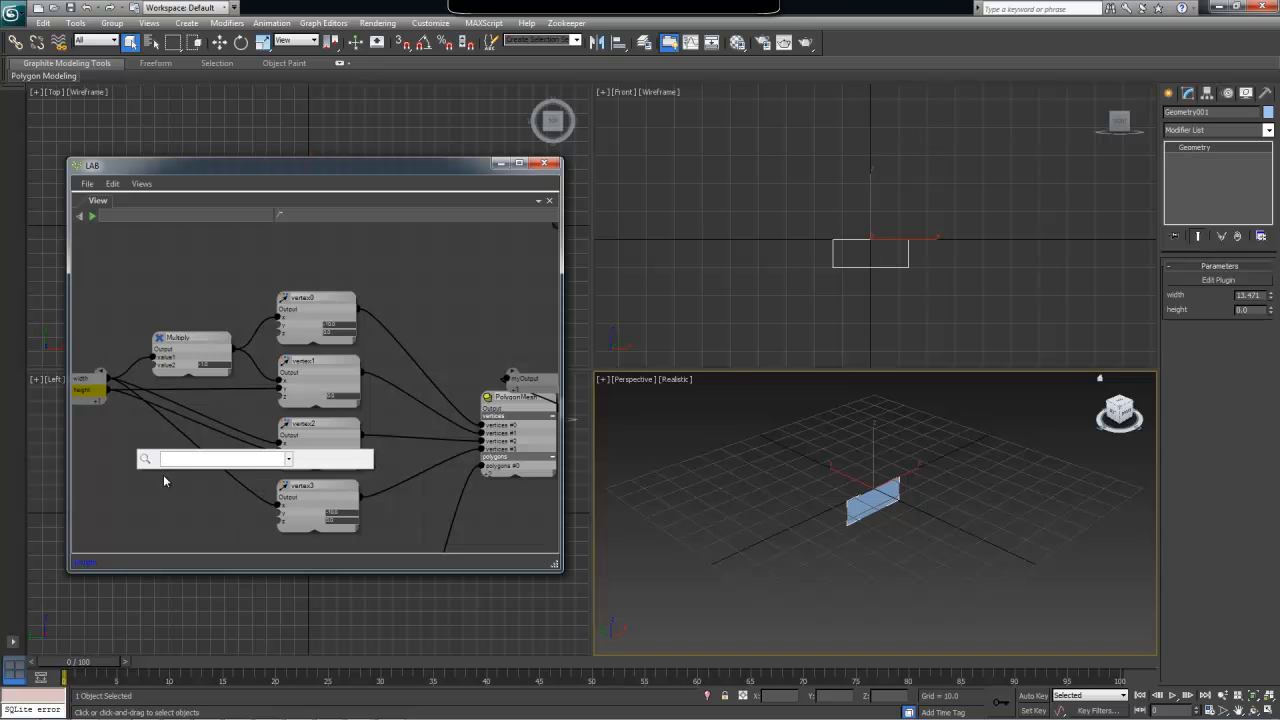
- Add a second Multiply node, feed the height input into it and route its result into a vertex node
text(multi)
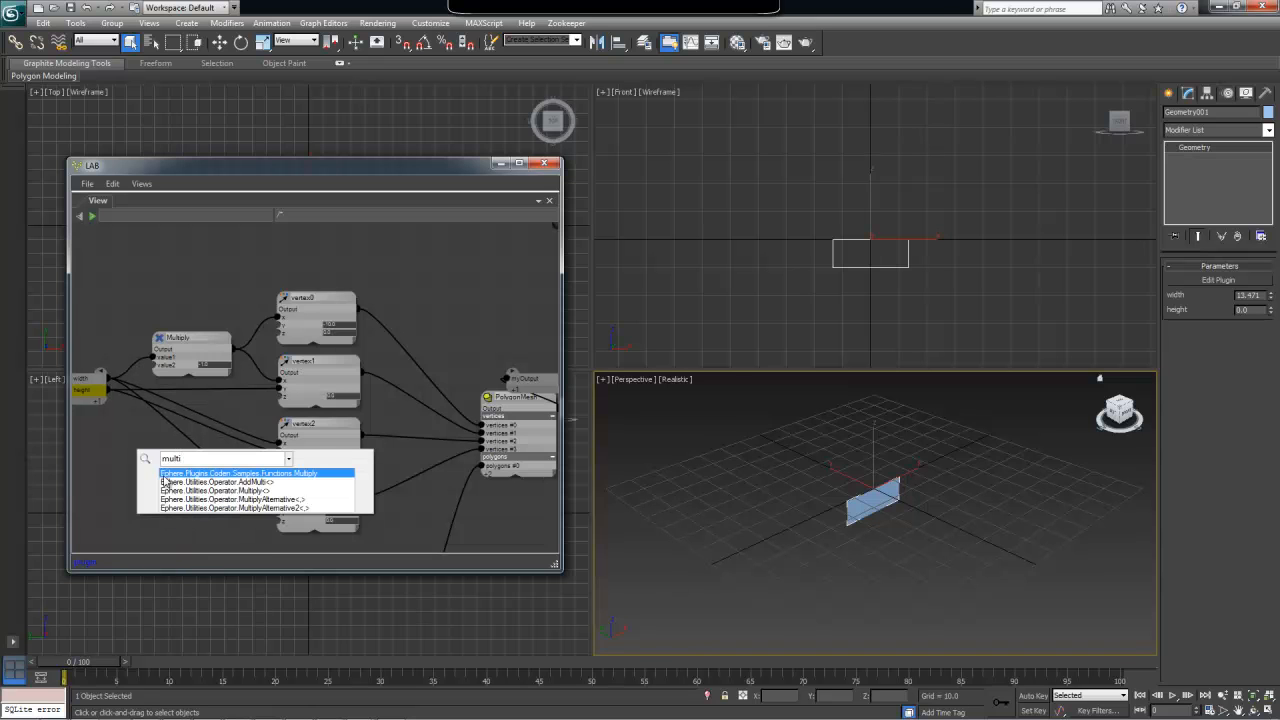
click(240, 472)
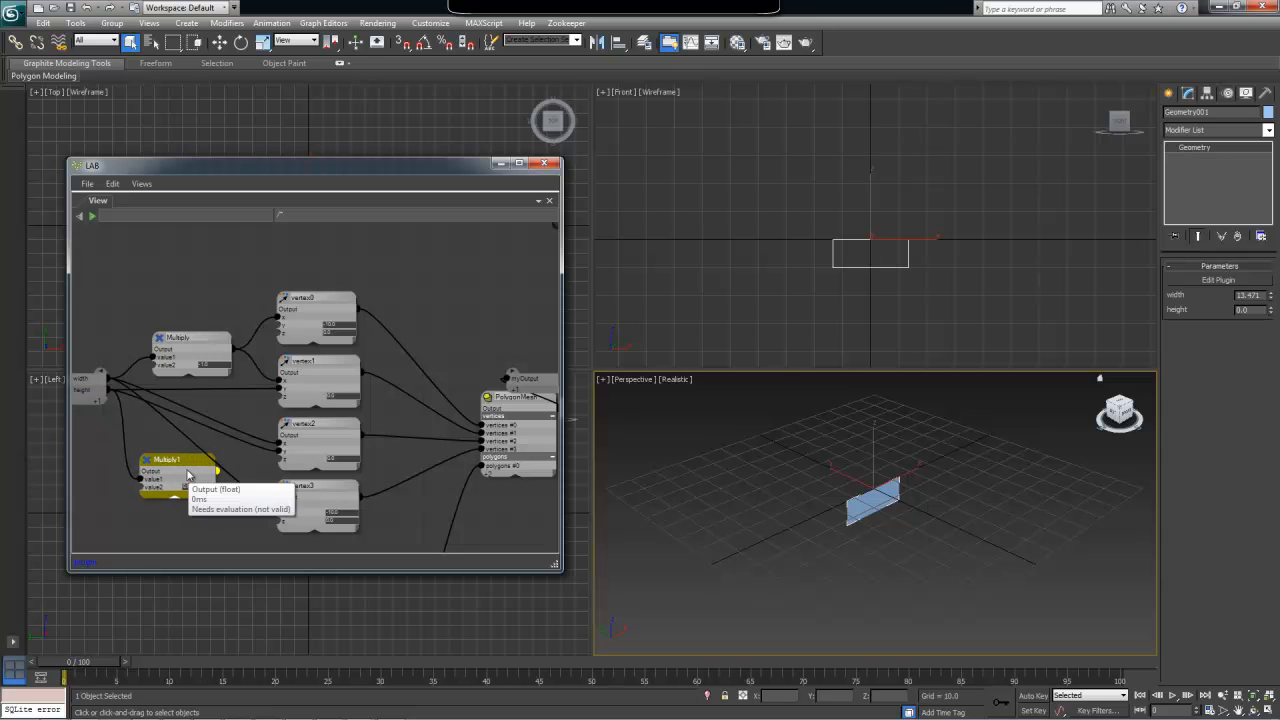
mouse_move(172, 518)
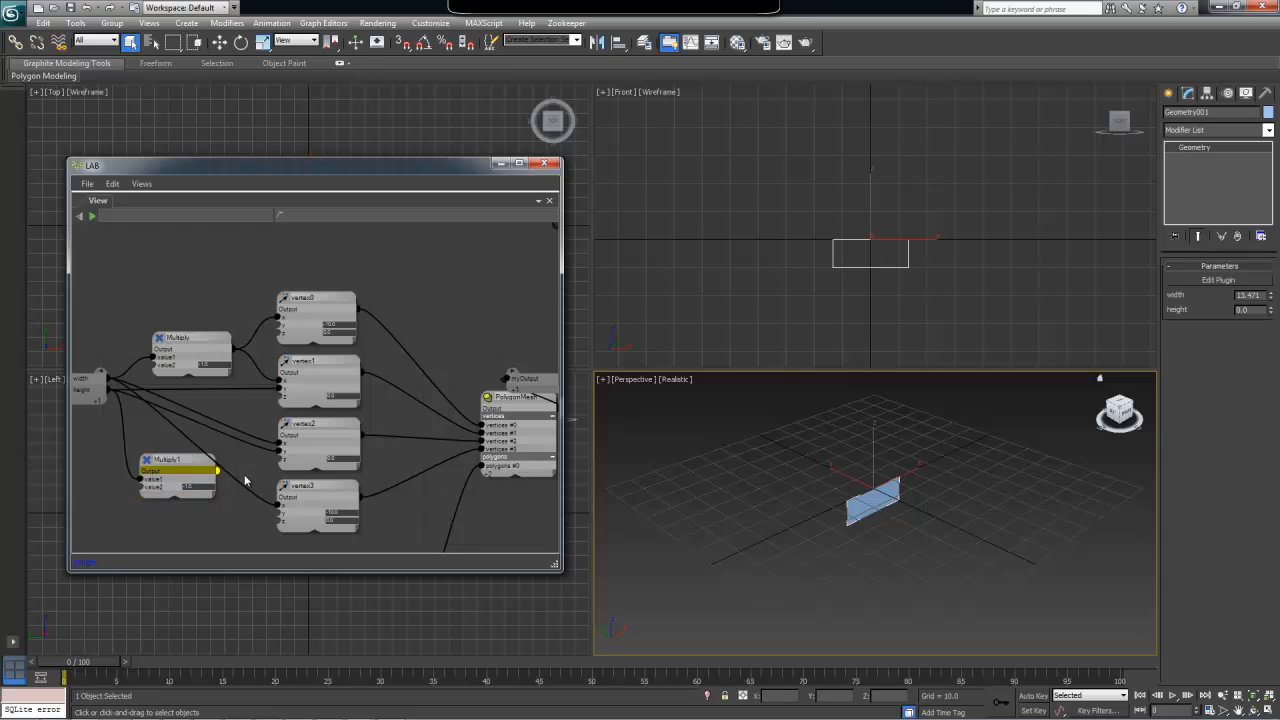
drag(216, 470, 288, 330)
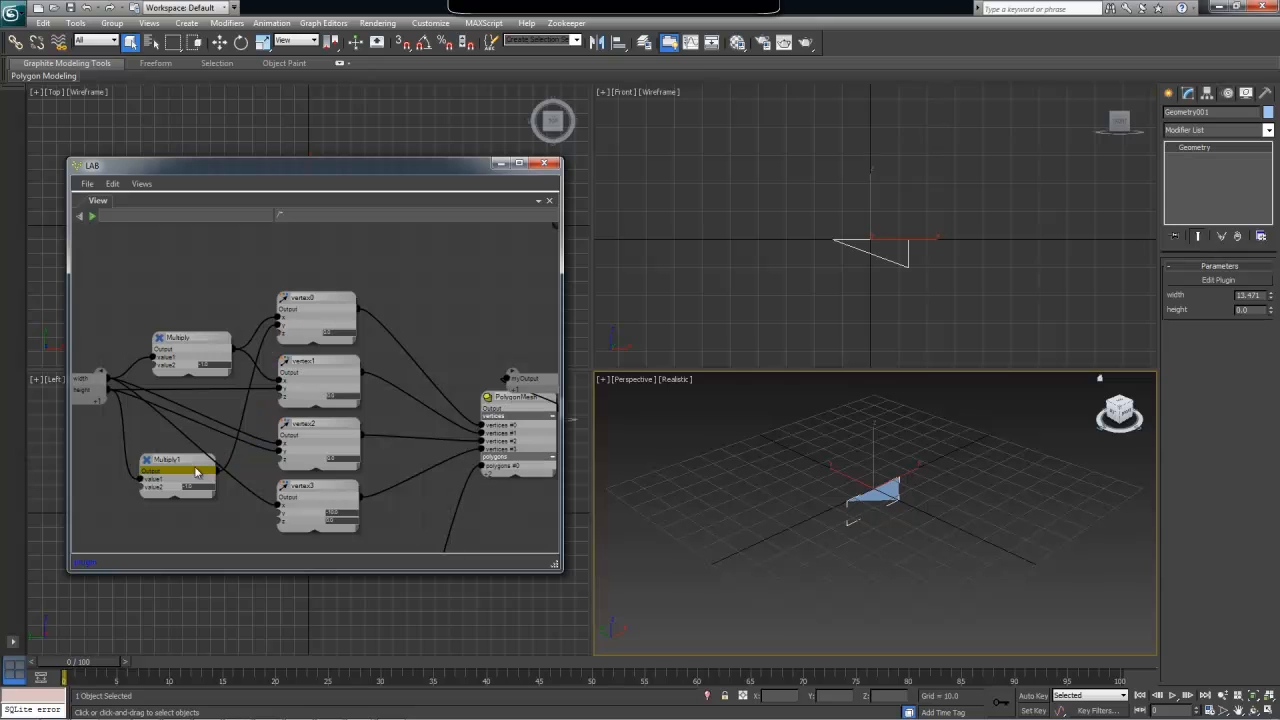
drag(216, 470, 296, 516)
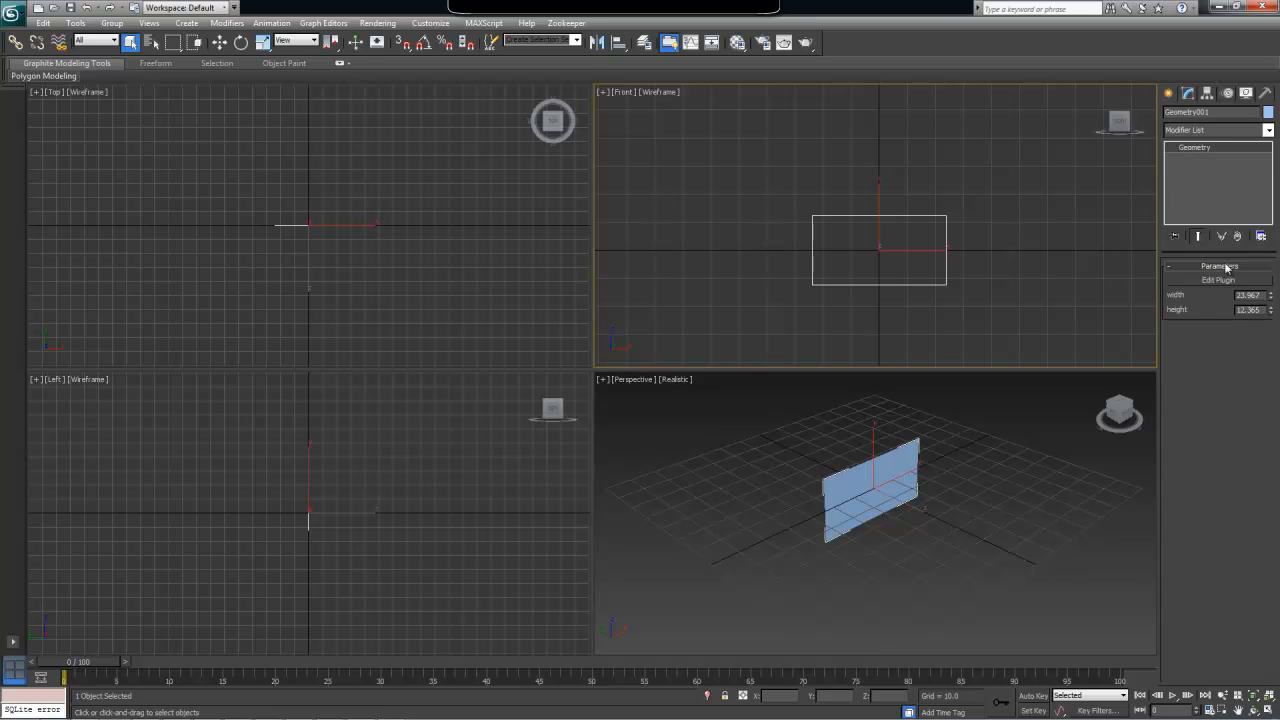
mouse_move(1230, 268)
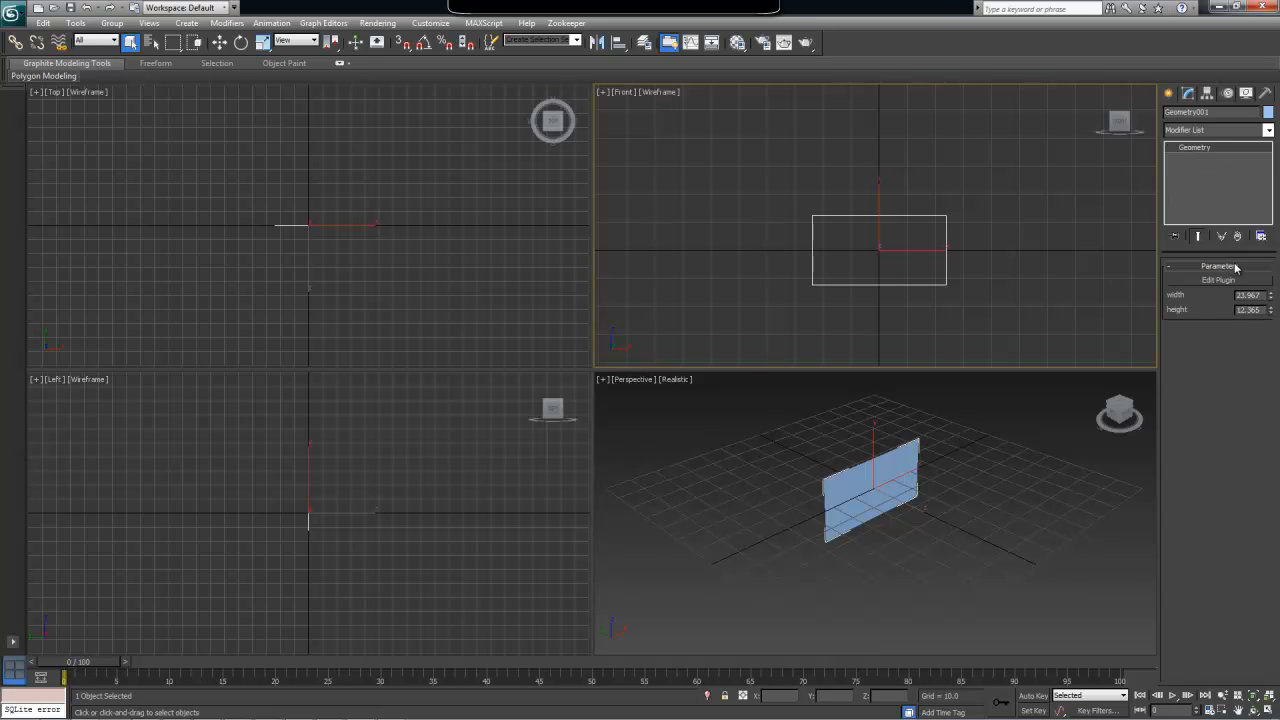
mouse_move(876, 308)
text(planeWithParameters.max)
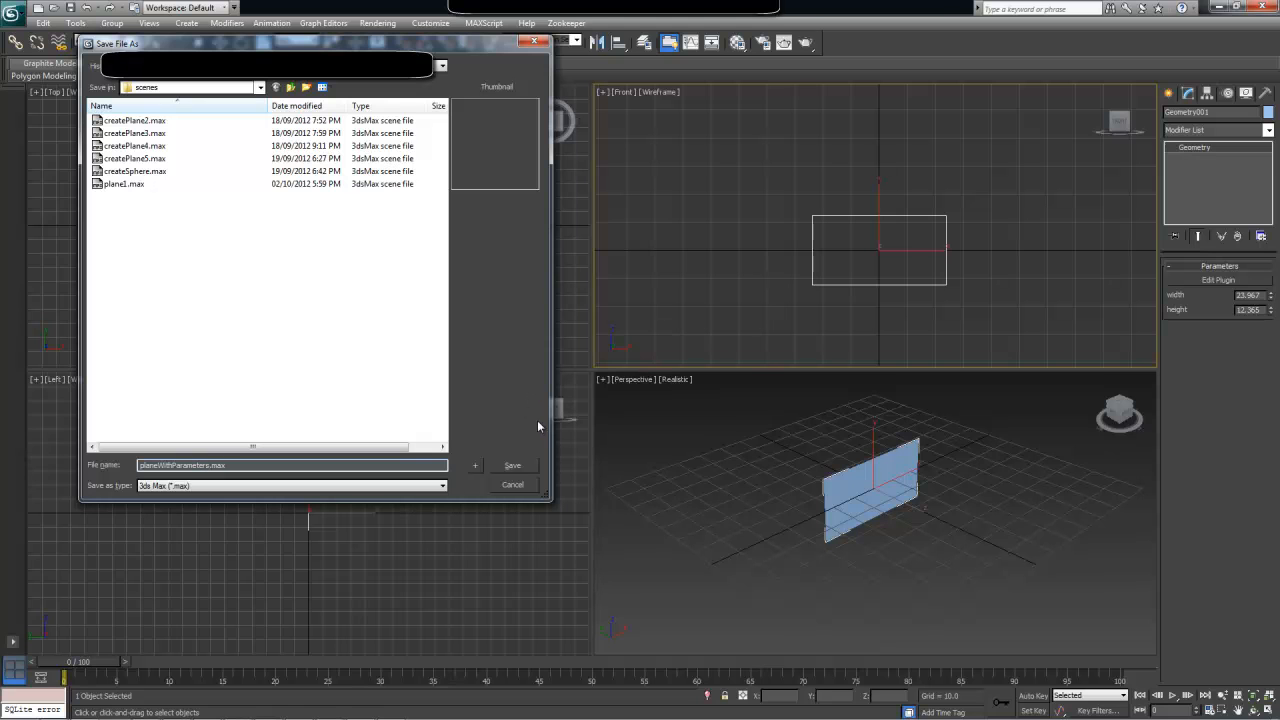
- Save the rectangular plane scene under a new file name via Save As
click(512, 464)
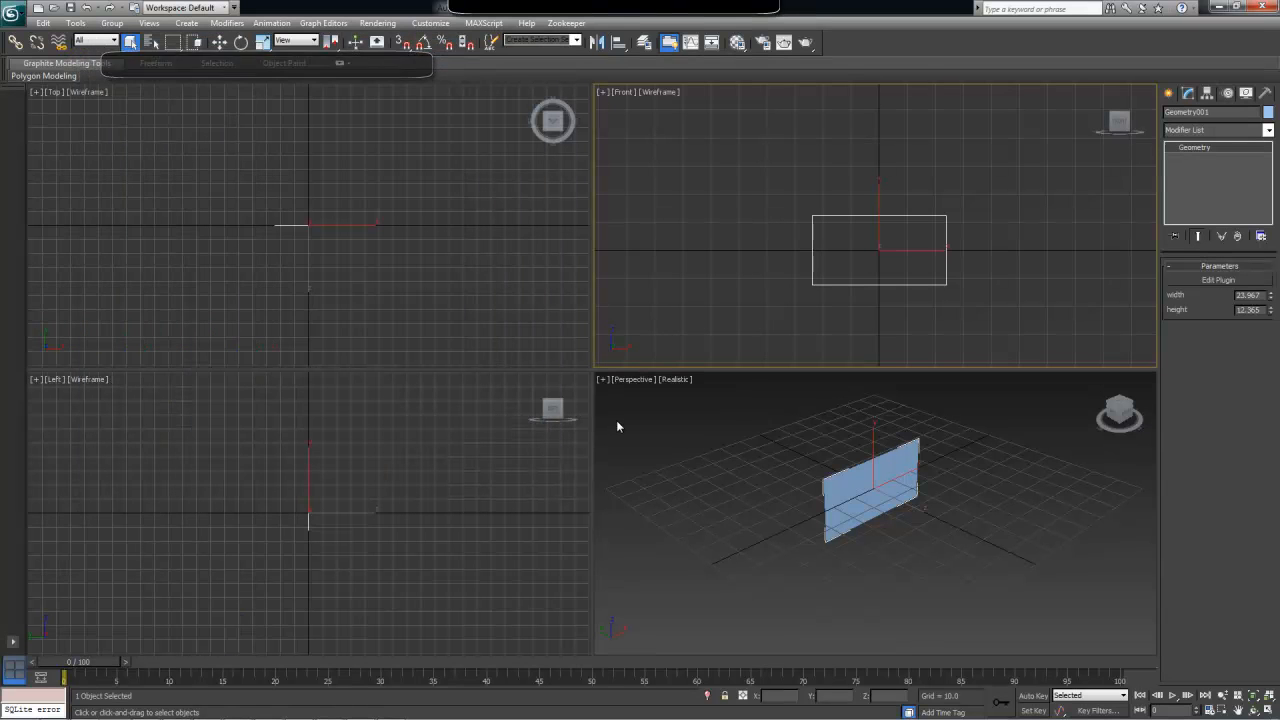